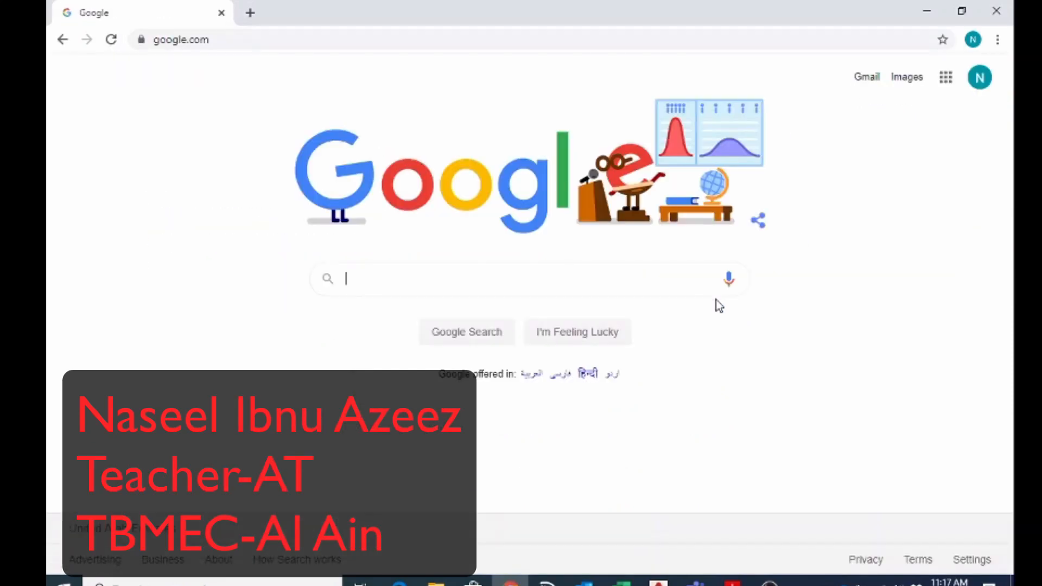
# Step: Search Google for 'autocad for students' and open the Autodesk result in a new tab
pyautogui.write('a')
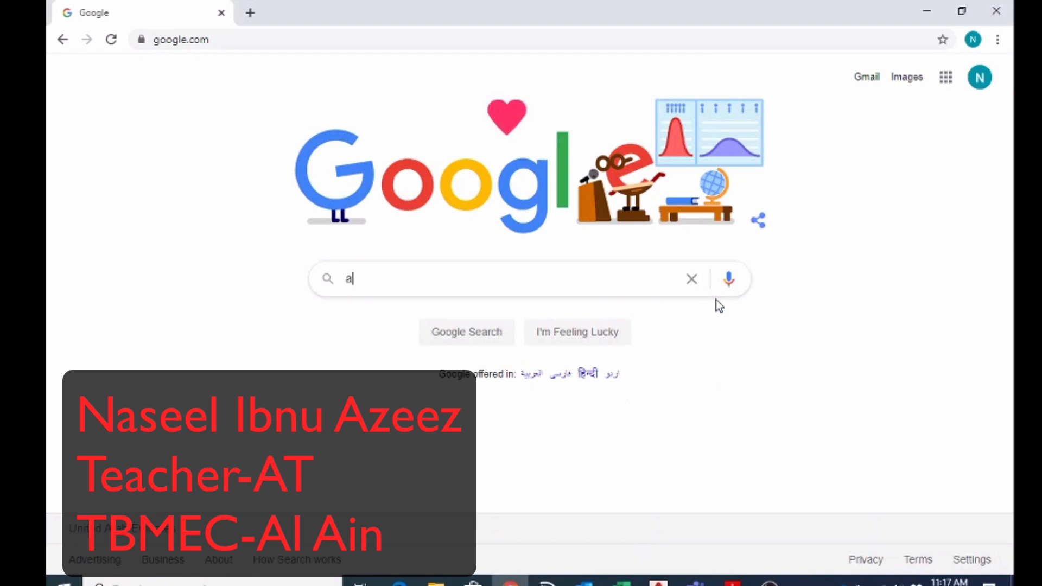
pyautogui.write('uto')
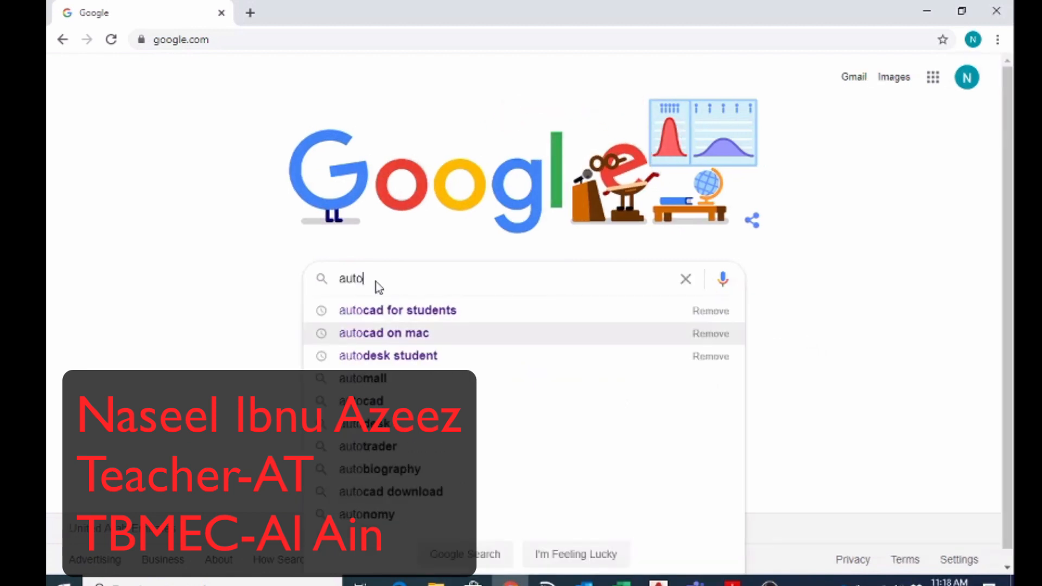
pyautogui.click(398, 311)
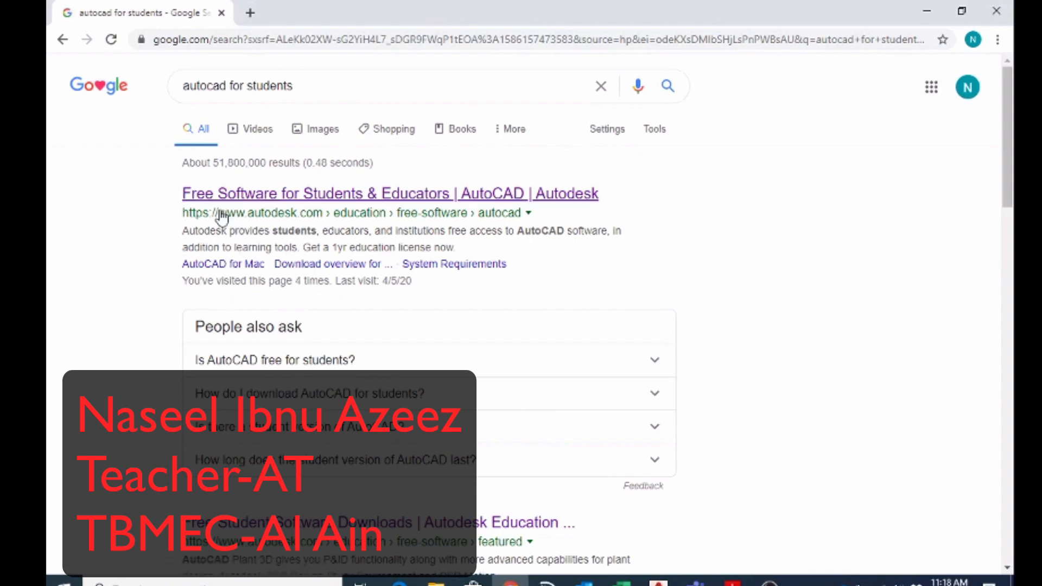
pyautogui.rightClick(223, 213)
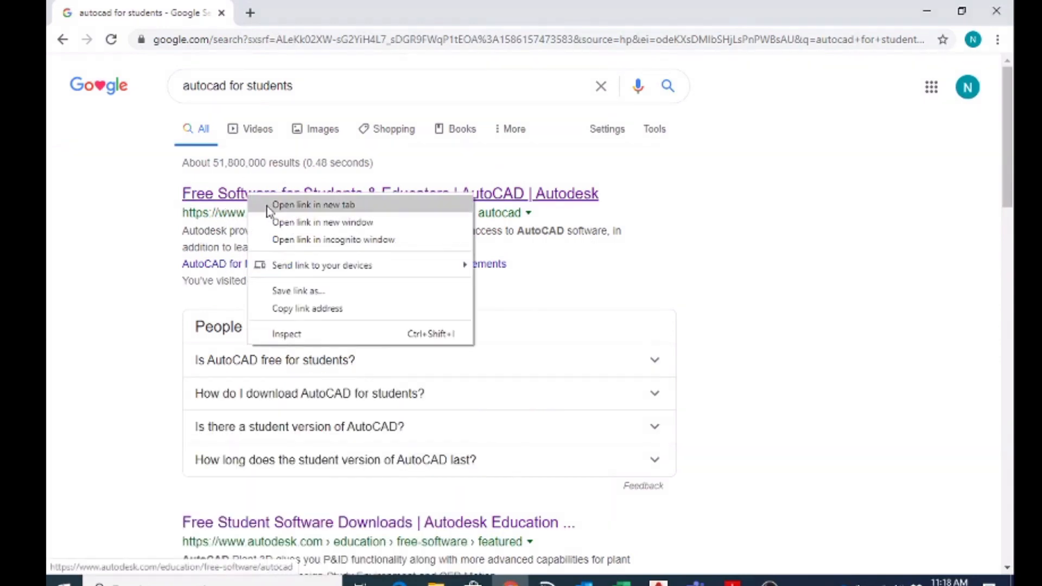
pyautogui.click(313, 204)
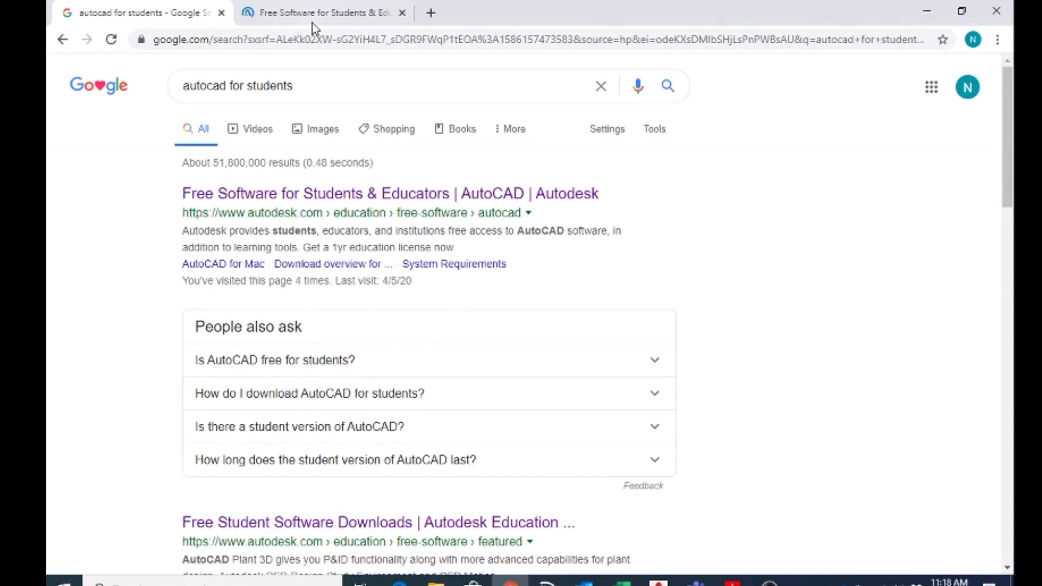
# Step: On the Autodesk education tab, choose CREATE ACCOUNT under 'I need an account'
pyautogui.click(388, 194)
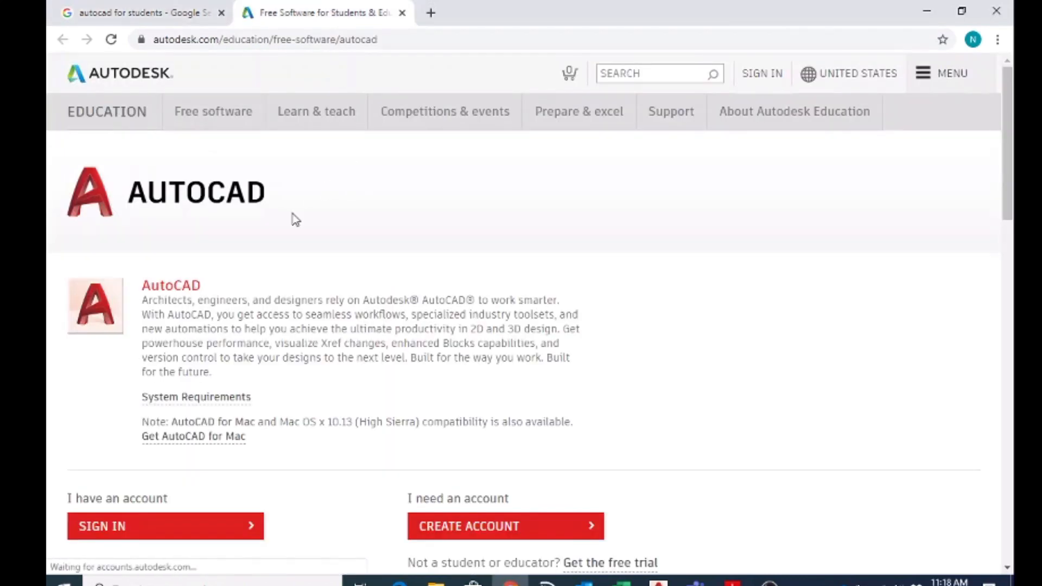
pyautogui.moveTo(299, 237)
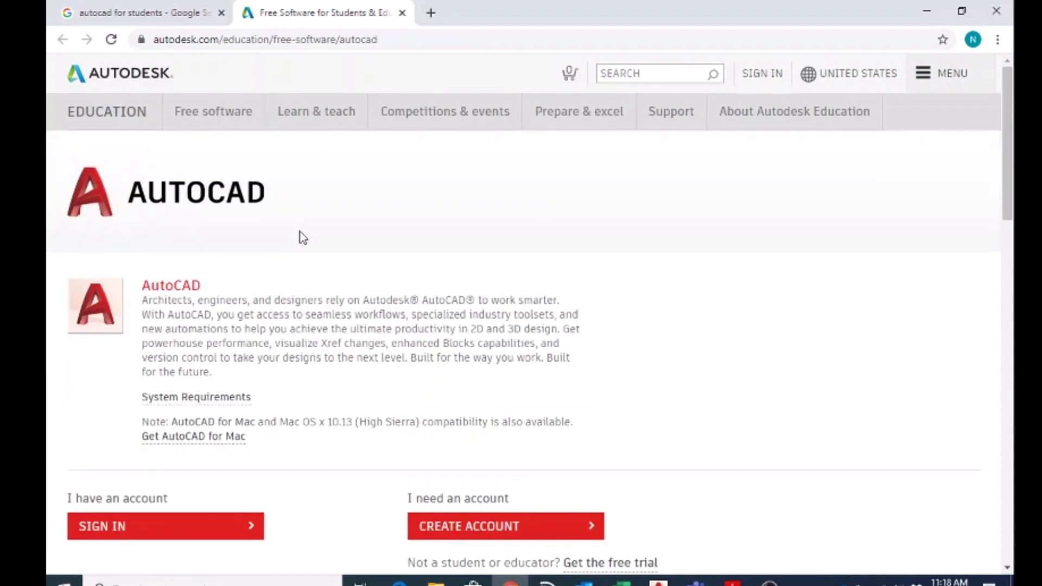
pyautogui.scroll(-3)
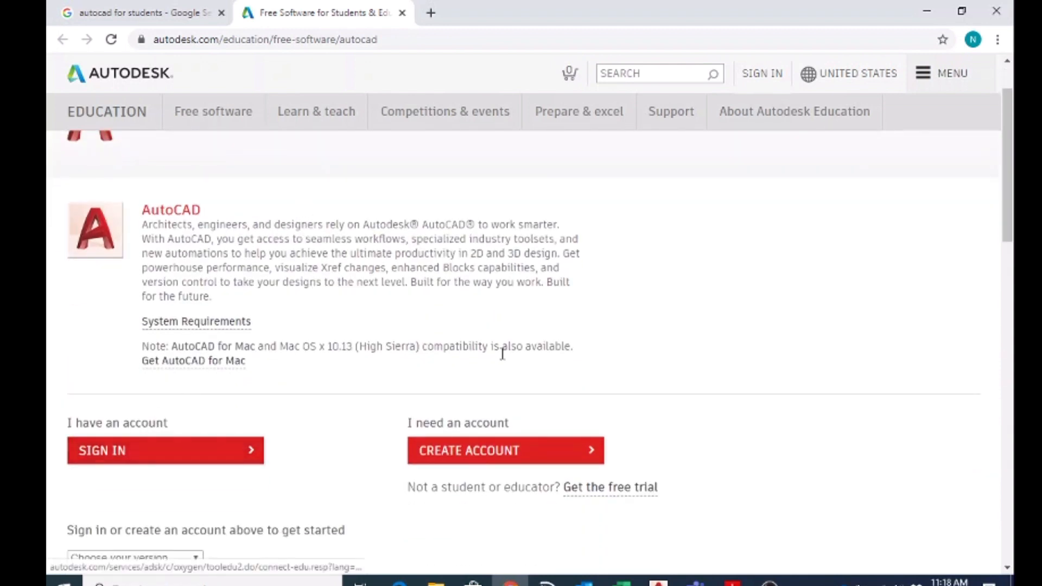
pyautogui.moveTo(492, 462)
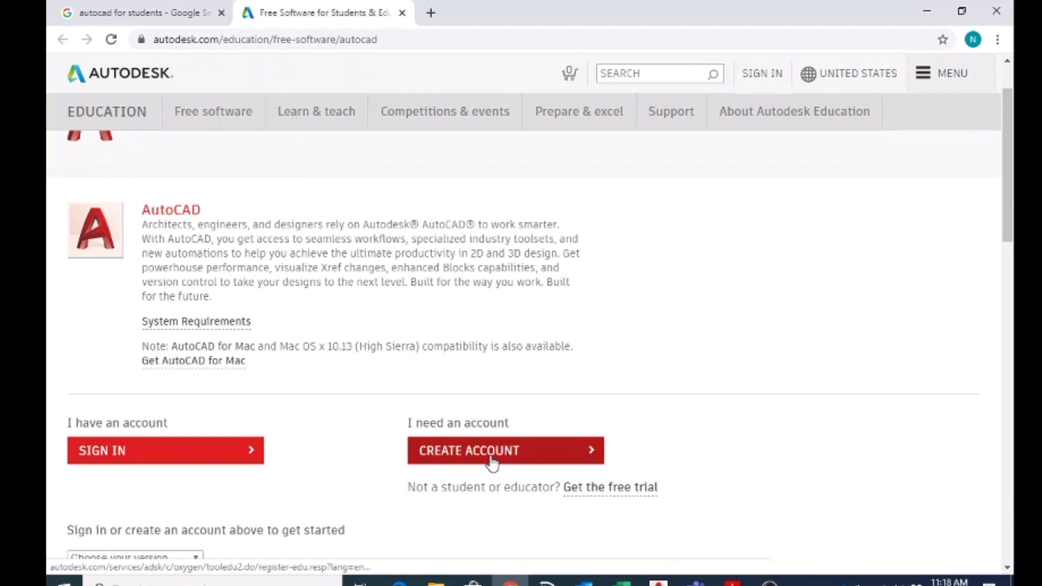
pyautogui.moveTo(258, 452)
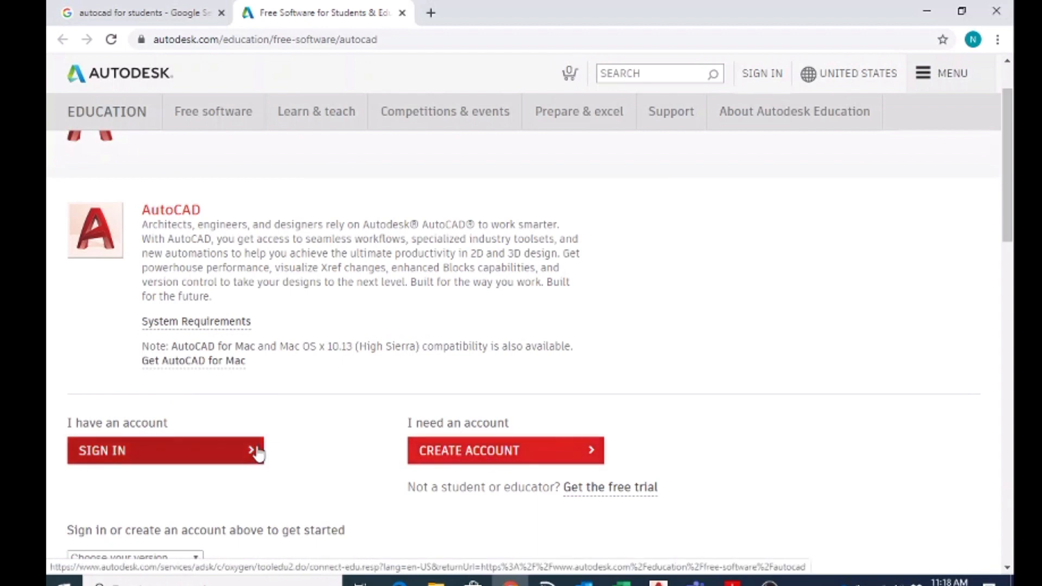
pyautogui.moveTo(514, 486)
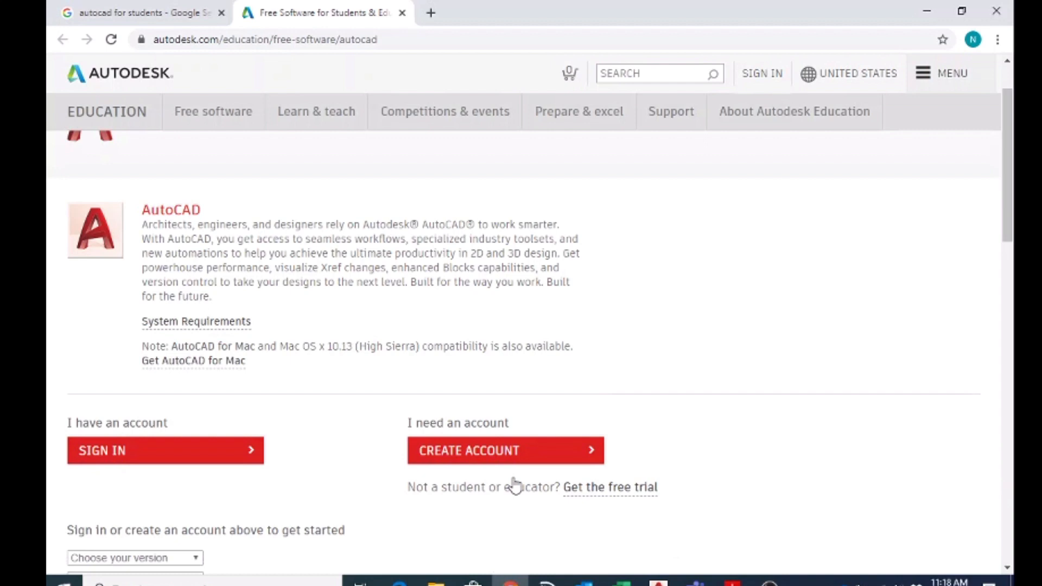
pyautogui.moveTo(495, 459)
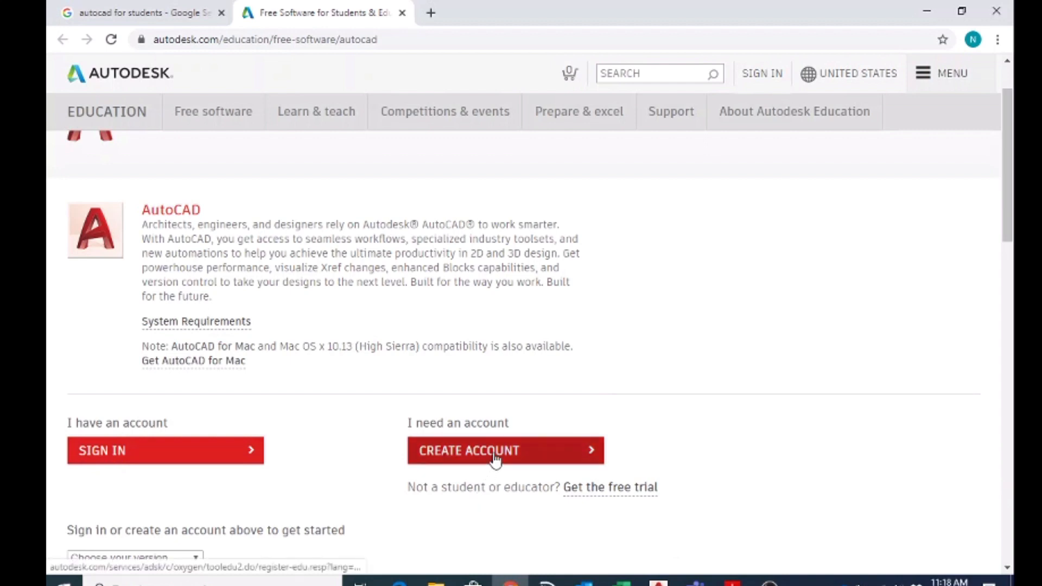
pyautogui.click(505, 450)
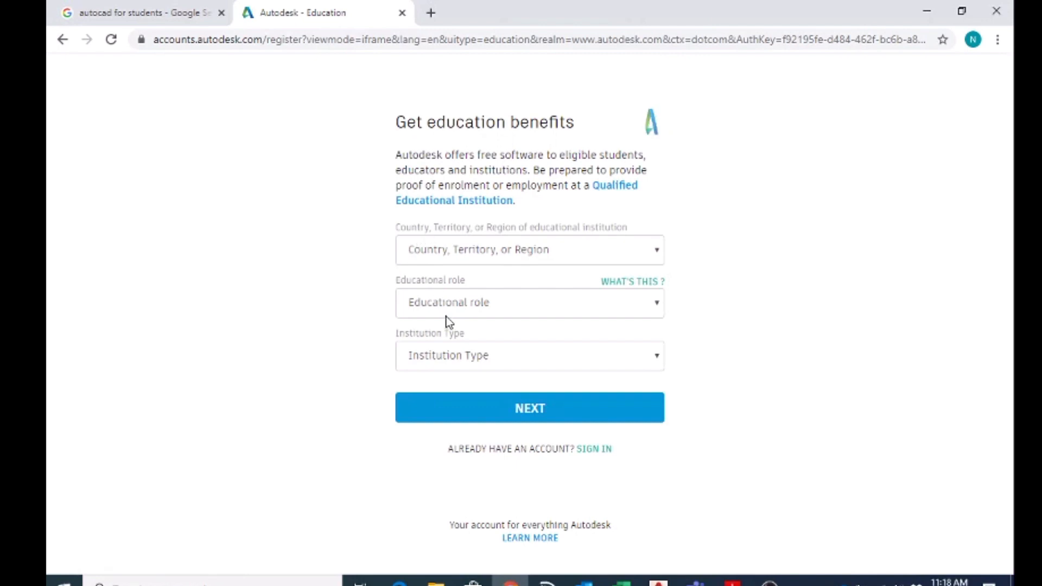
# Step: Submit eligibility as a United Arab Emirates Student at a High School/Secondary institution
pyautogui.click(529, 250)
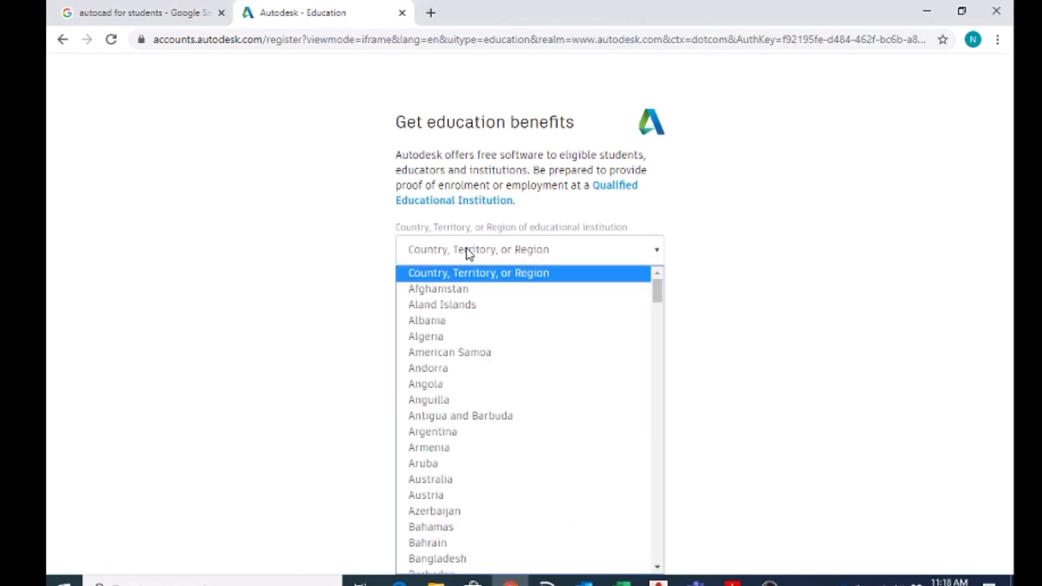
pyautogui.scroll(-3)
pyautogui.write('Uganda')
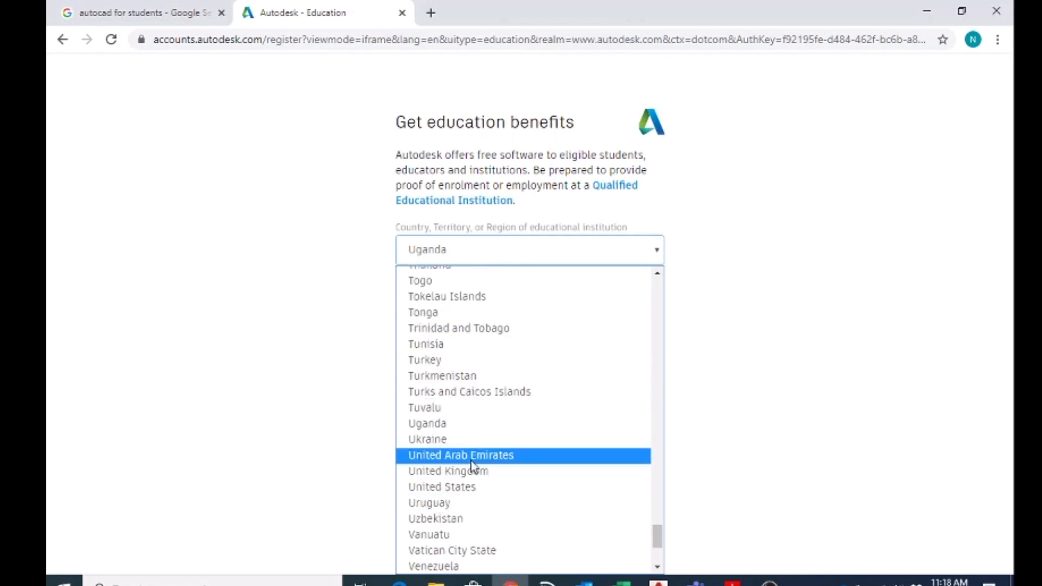
pyautogui.click(447, 470)
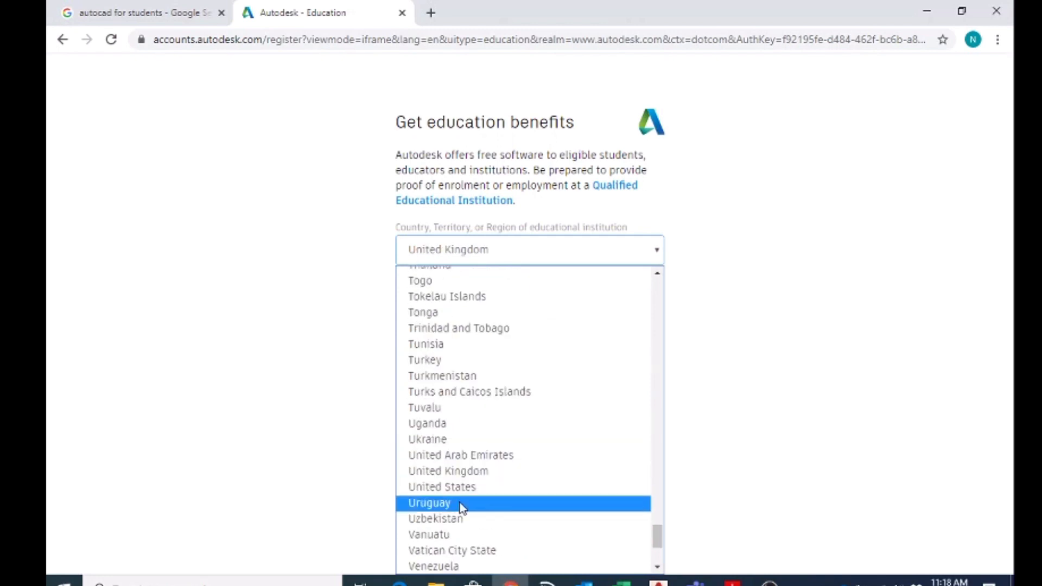
pyautogui.click(461, 454)
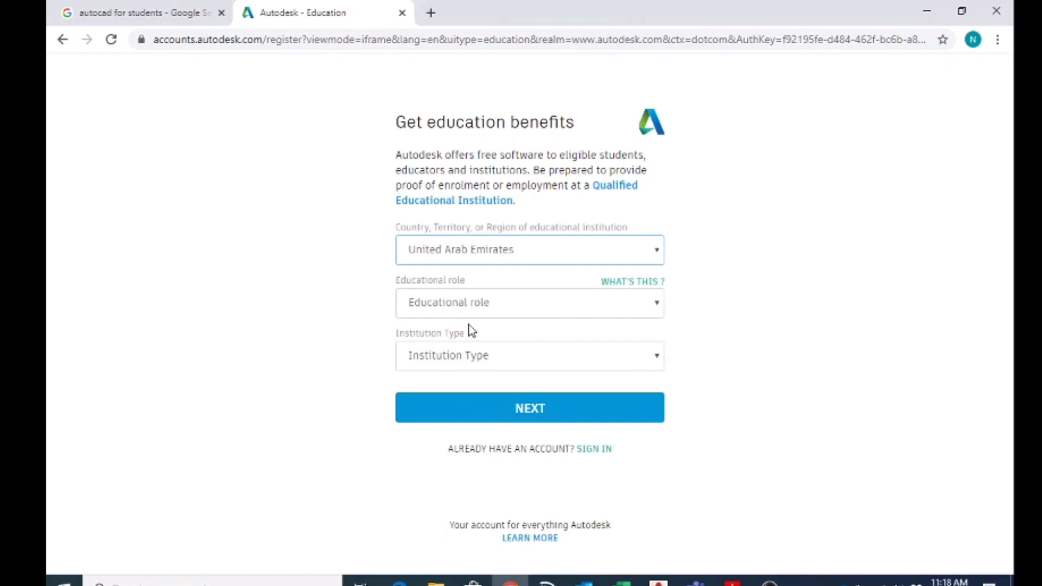
pyautogui.click(528, 302)
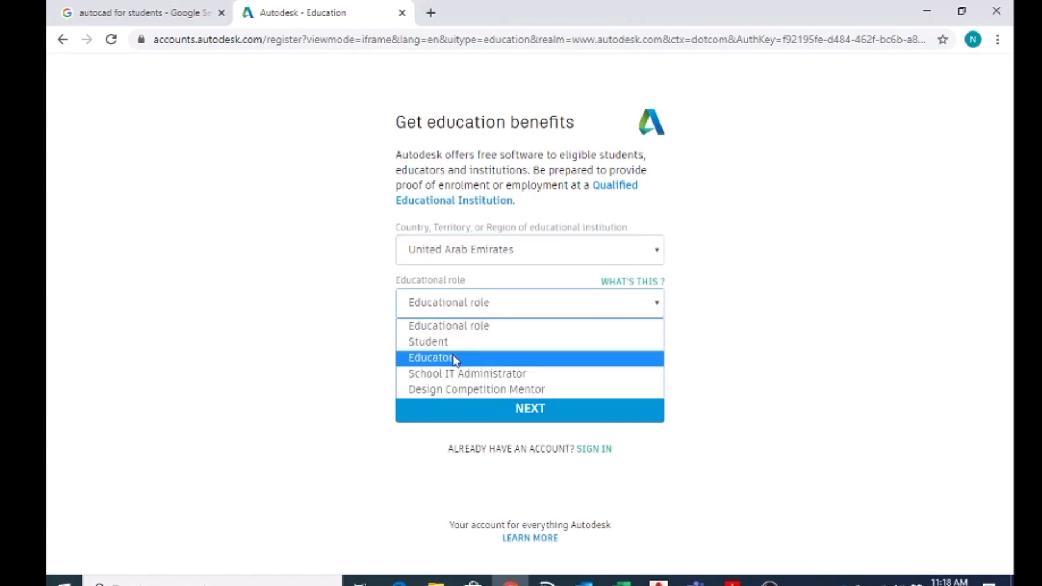
pyautogui.click(427, 341)
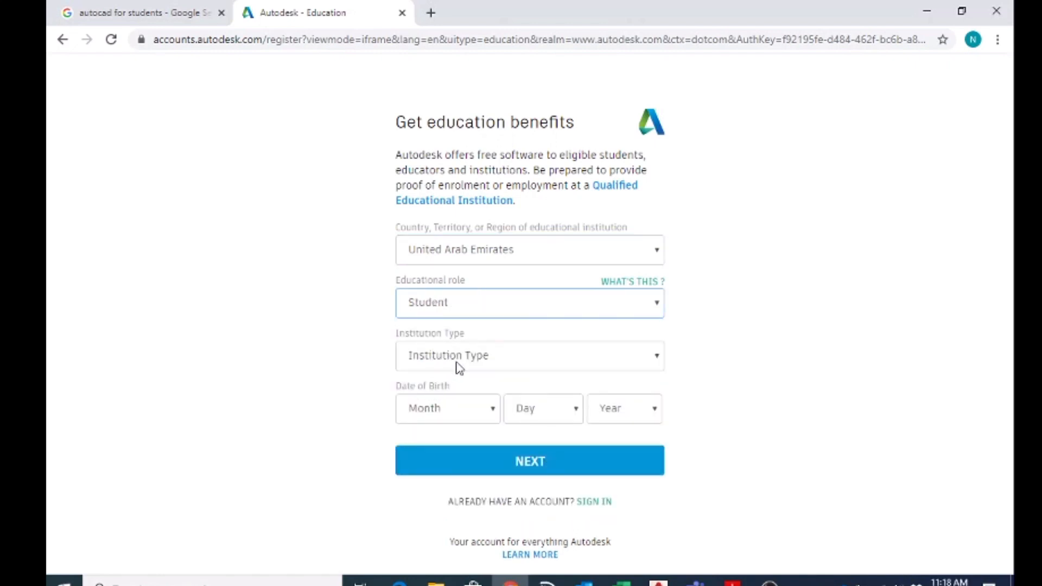
pyautogui.click(529, 355)
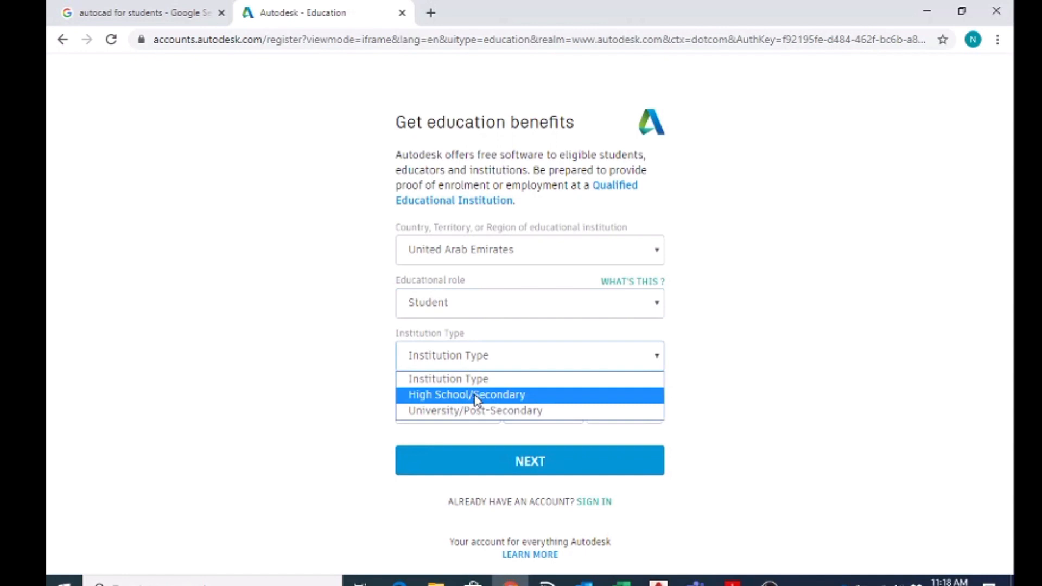
pyautogui.click(466, 394)
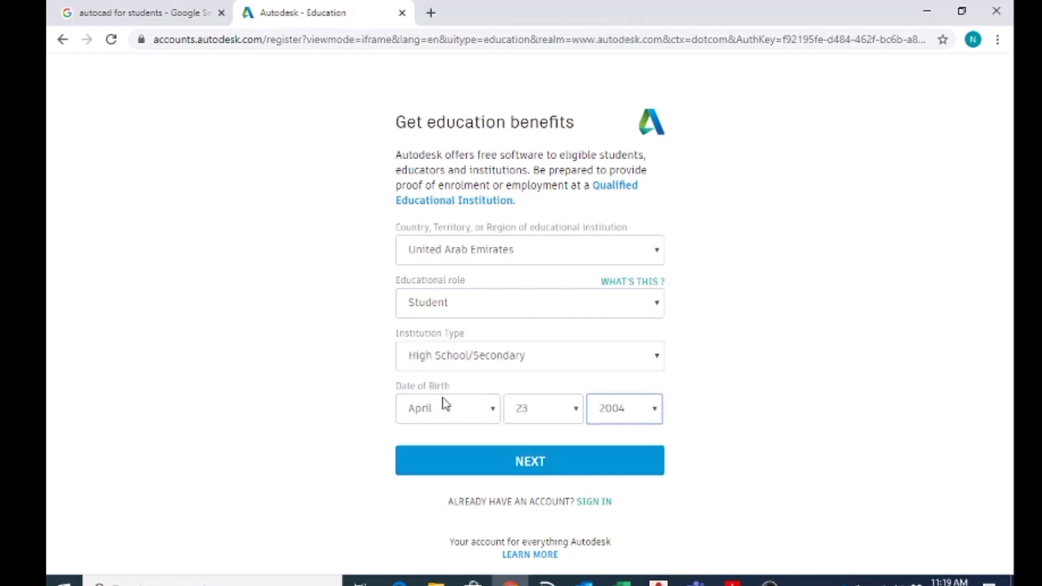
pyautogui.moveTo(646, 433)
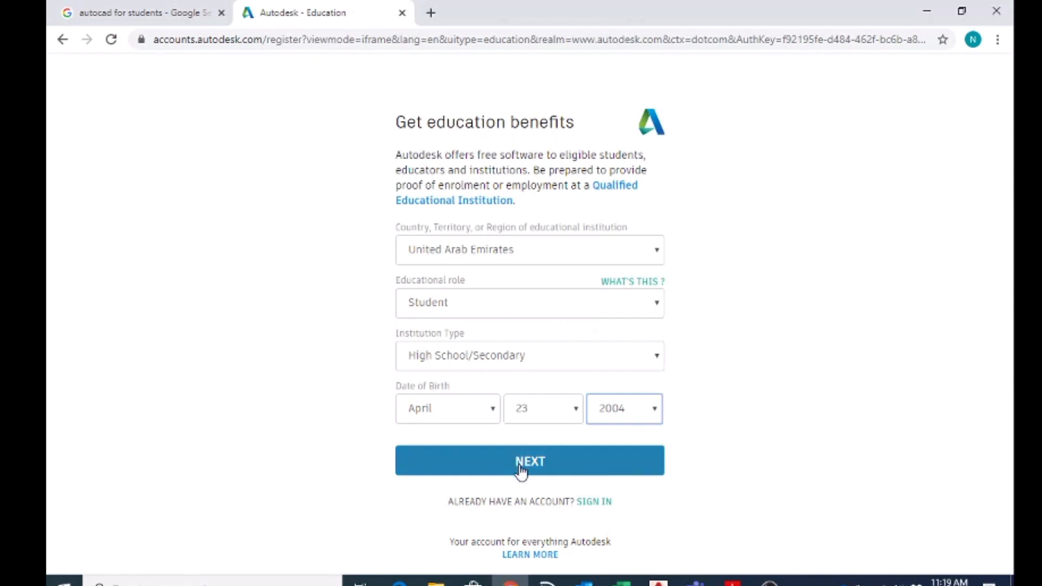
pyautogui.click(530, 461)
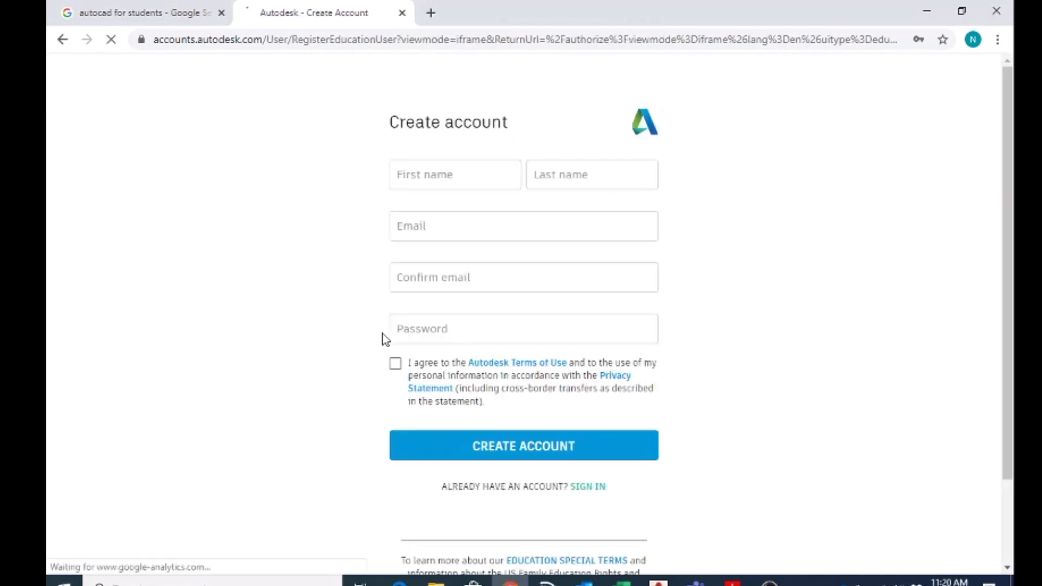
# Step: Enter first name, confirmed email and password, and accept the Autodesk Terms of Use
pyautogui.click(455, 174)
pyautogui.write('Mansour')
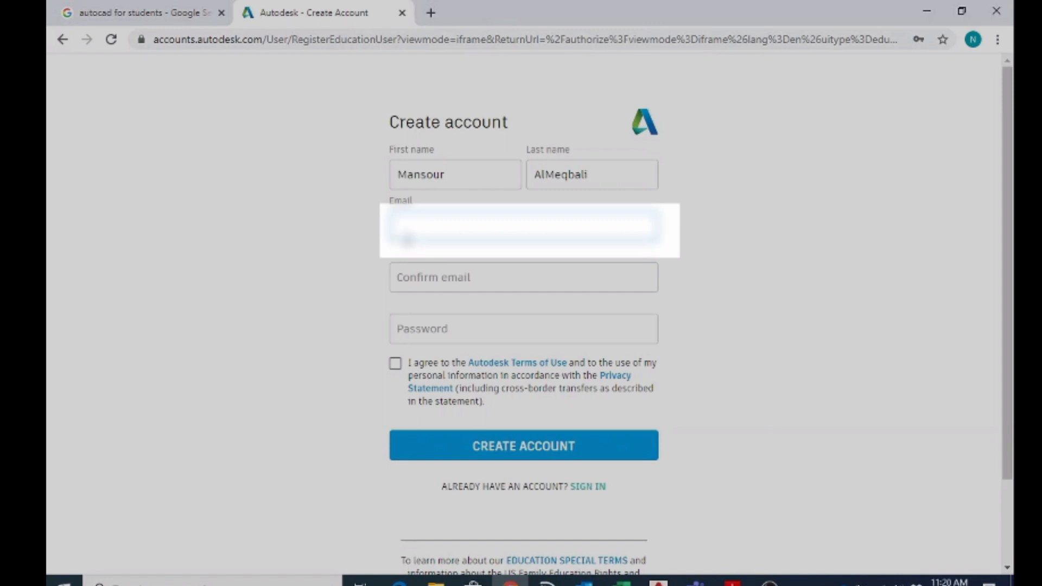
pyautogui.click(523, 277)
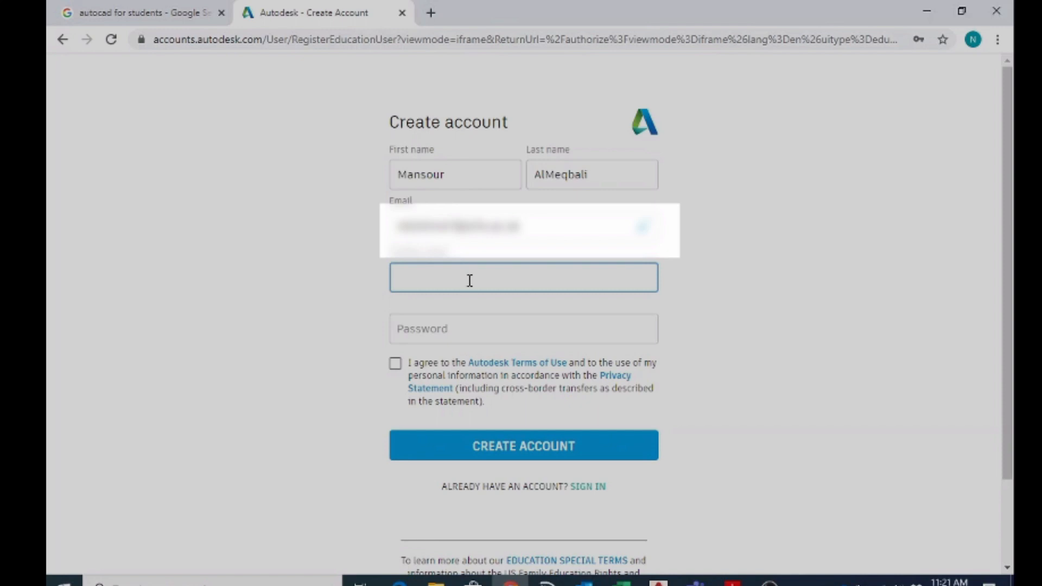
pyautogui.click(523, 277)
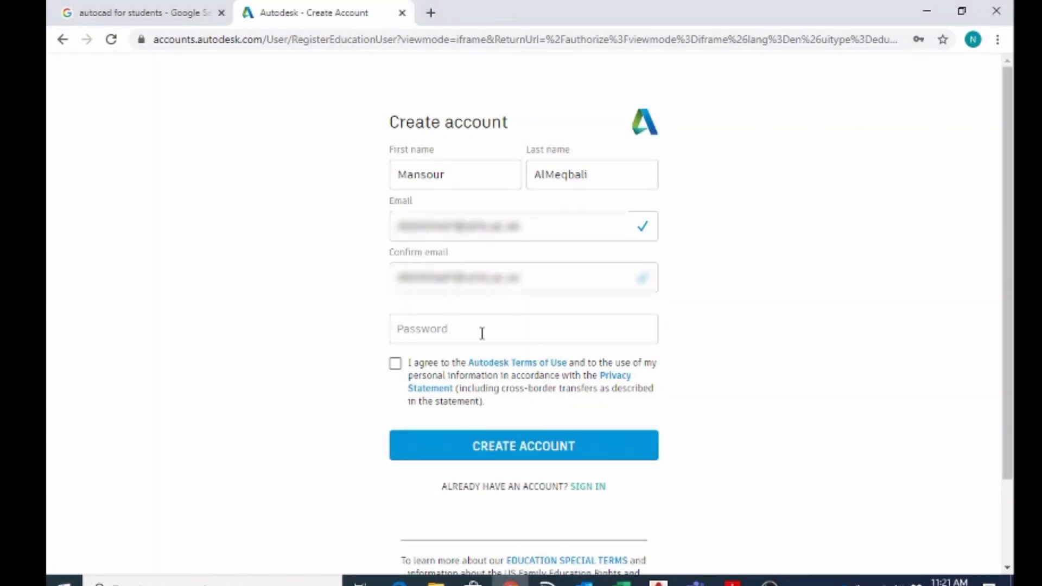
pyautogui.click(523, 328)
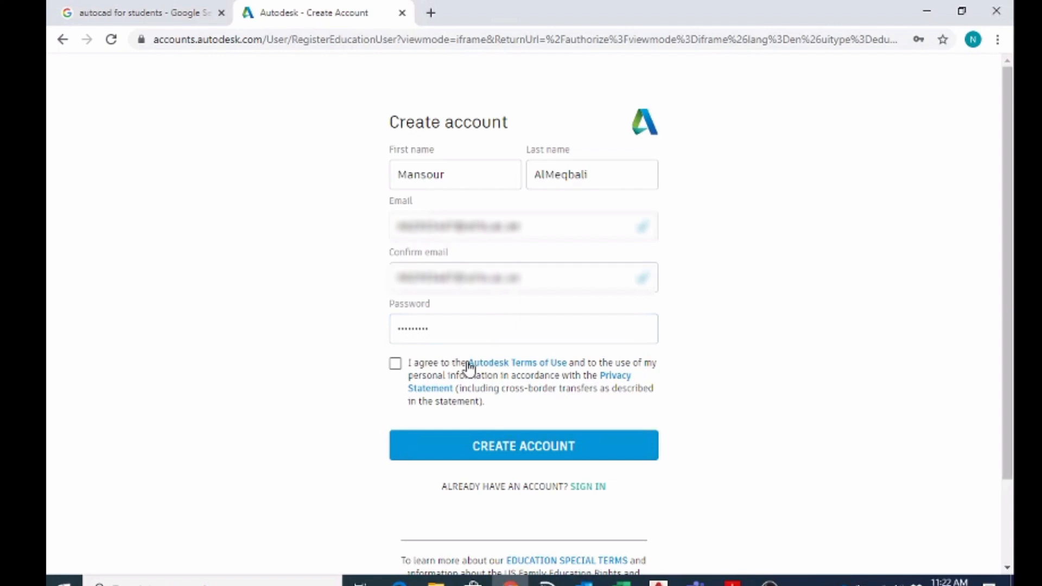
pyautogui.moveTo(398, 382)
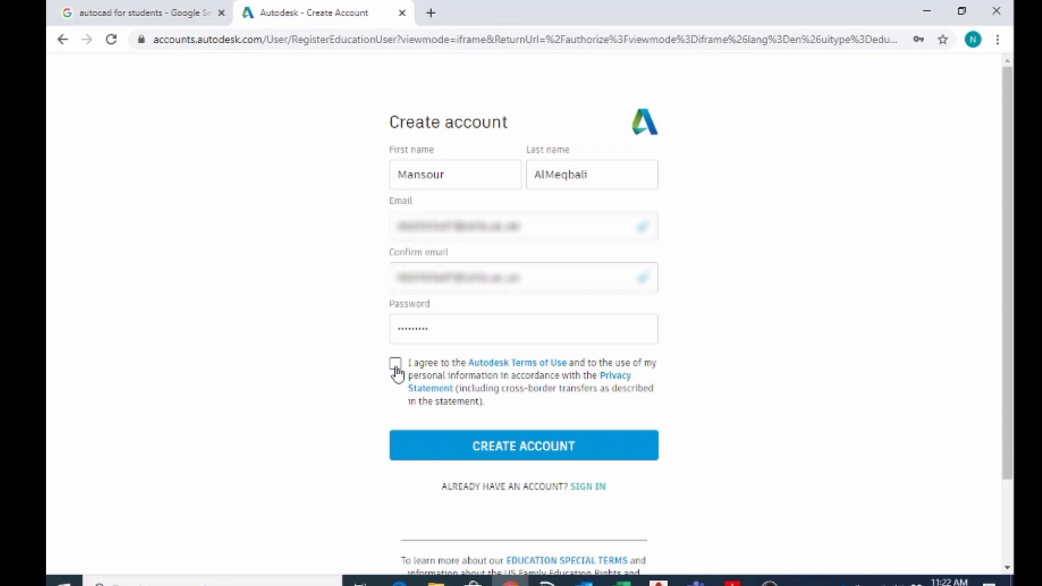
pyautogui.click(396, 363)
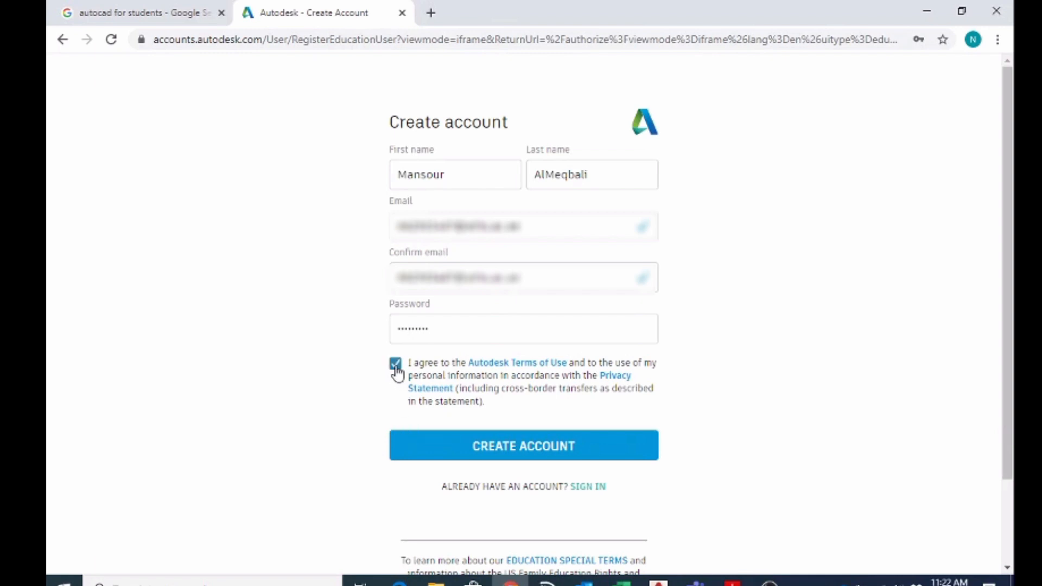
pyautogui.moveTo(523, 446)
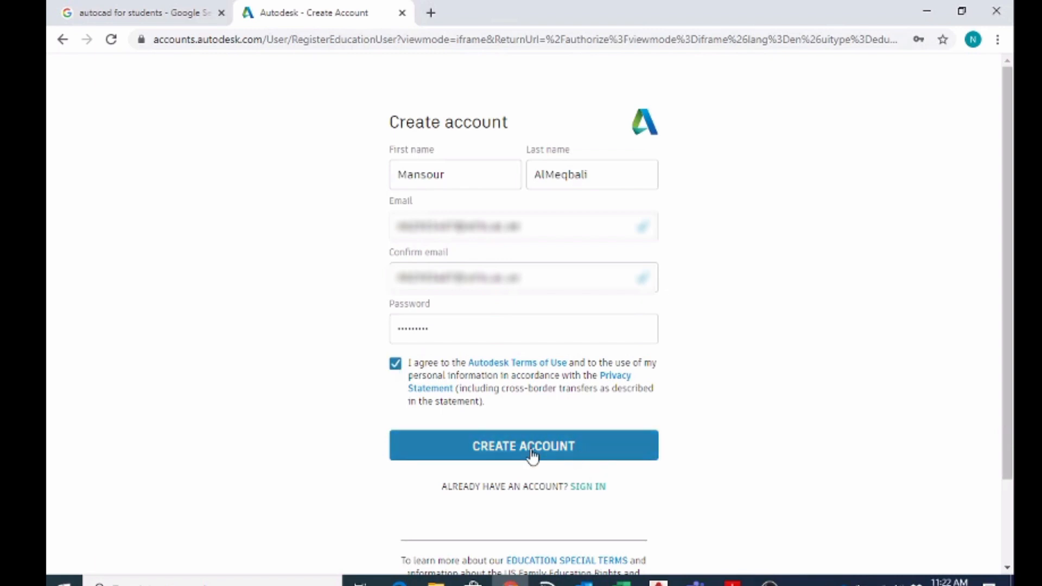
# Step: Submit the registration with CREATE ACCOUNT
pyautogui.click(524, 446)
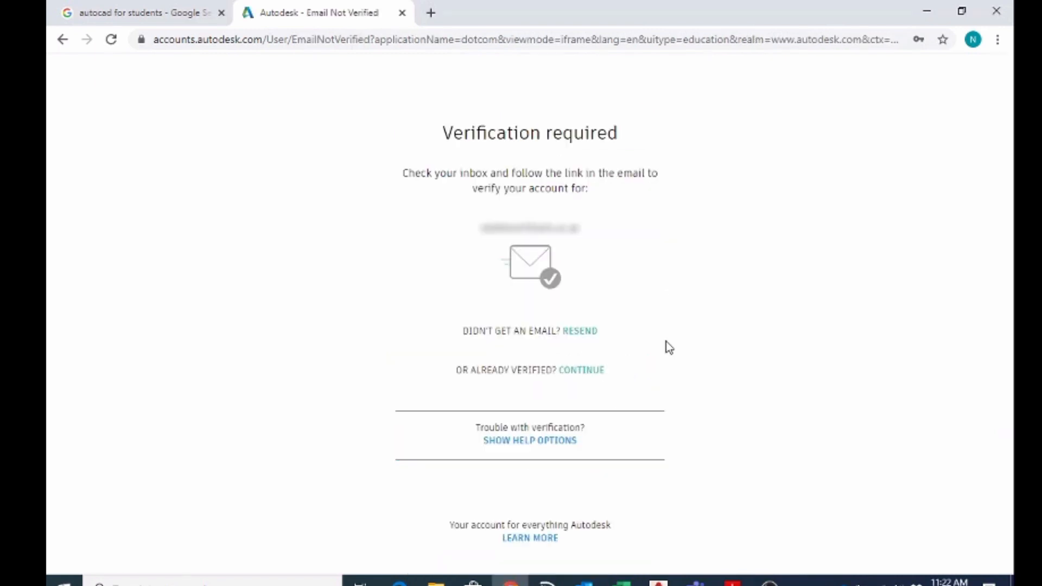
pyautogui.moveTo(528, 280)
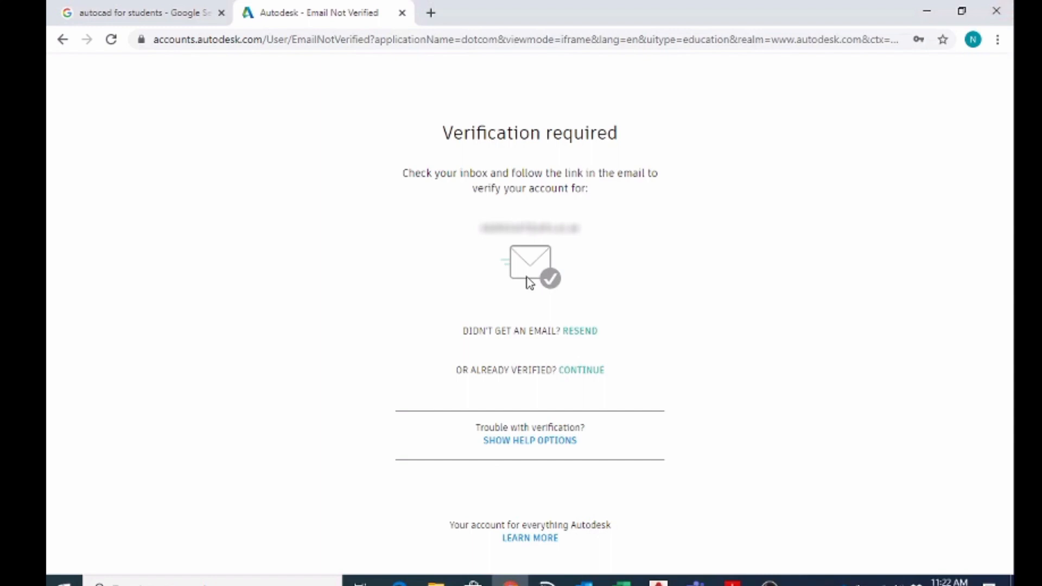
pyautogui.moveTo(479, 237)
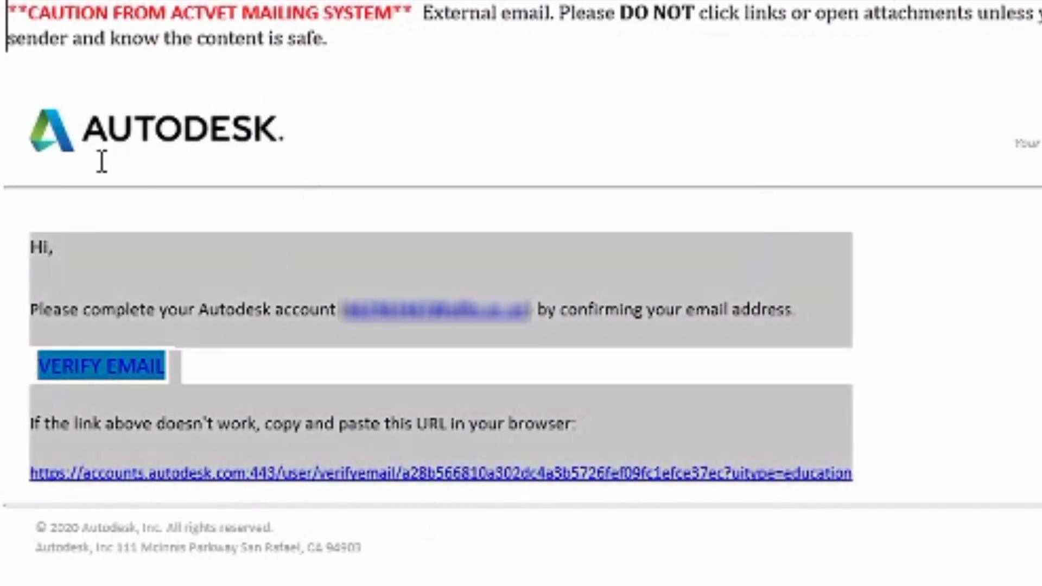
pyautogui.moveTo(548, 382)
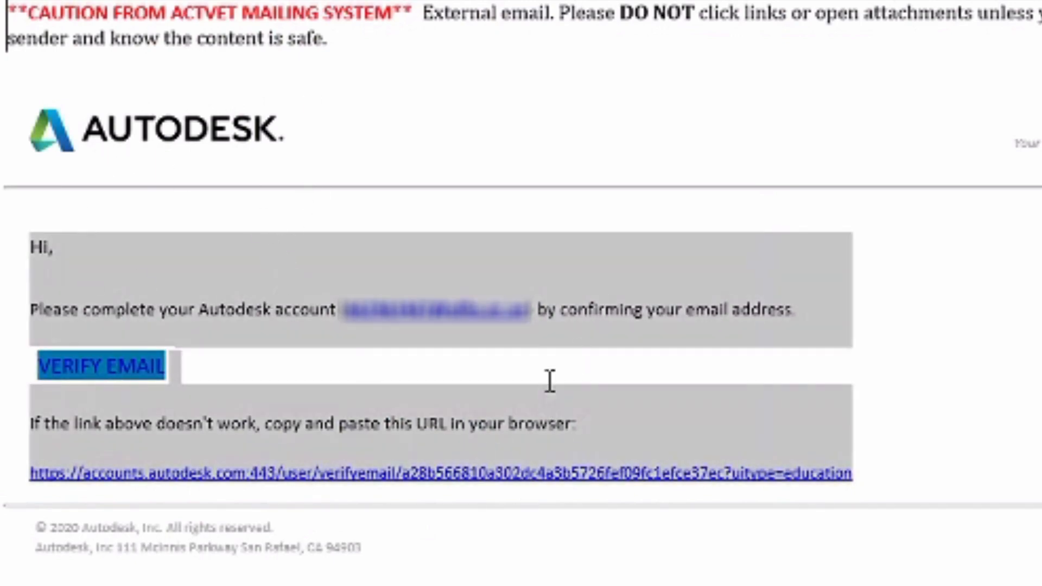
pyautogui.moveTo(139, 378)
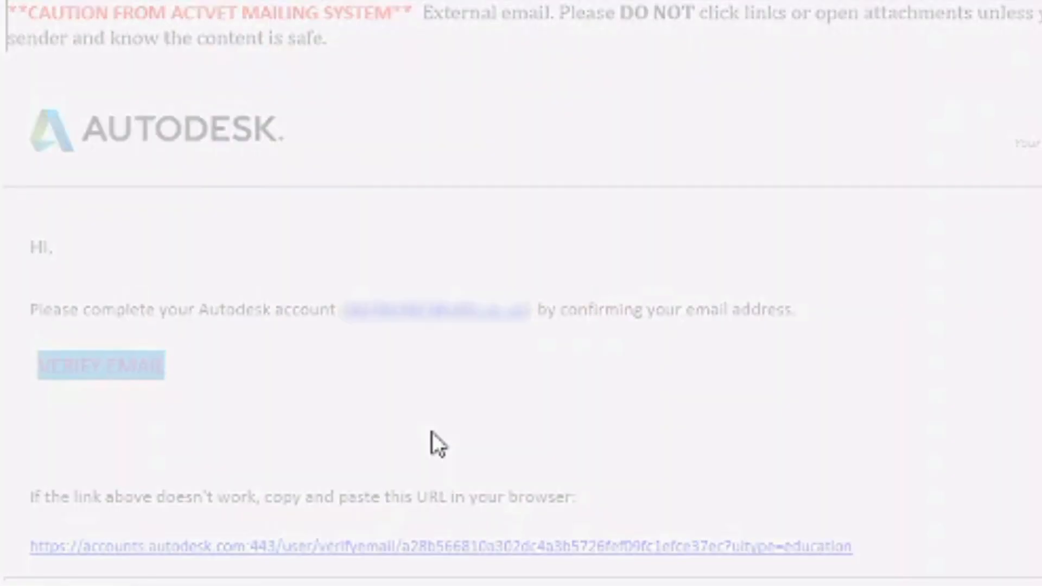
# Step: Follow the VERIFY EMAIL link in Autodesk's verification email
pyautogui.click(100, 364)
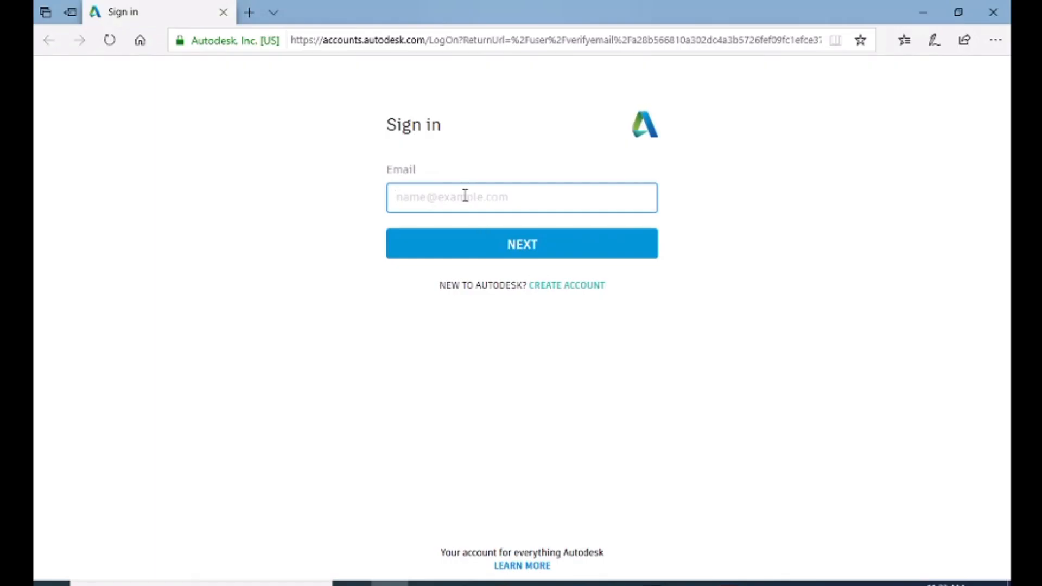
# Step: Sign in to Autodesk with the new account's email and password
pyautogui.click(521, 243)
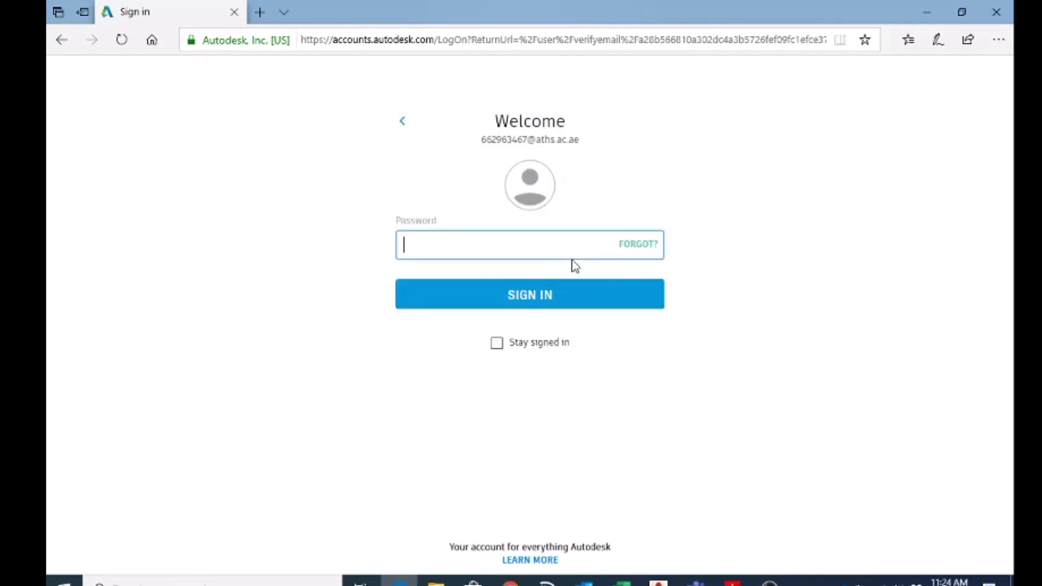
pyautogui.moveTo(569, 248)
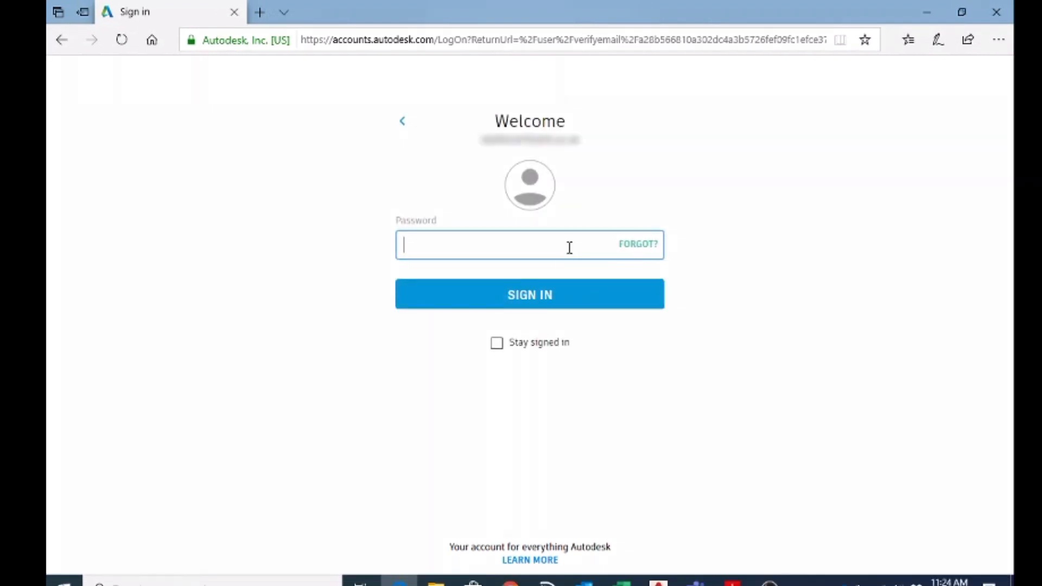
pyautogui.click(529, 294)
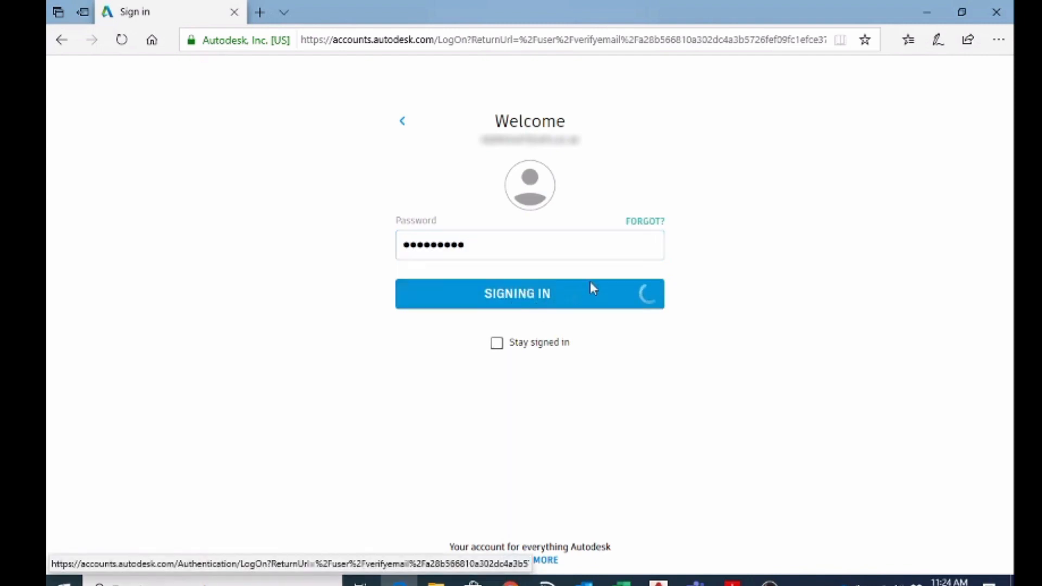
pyautogui.click(530, 294)
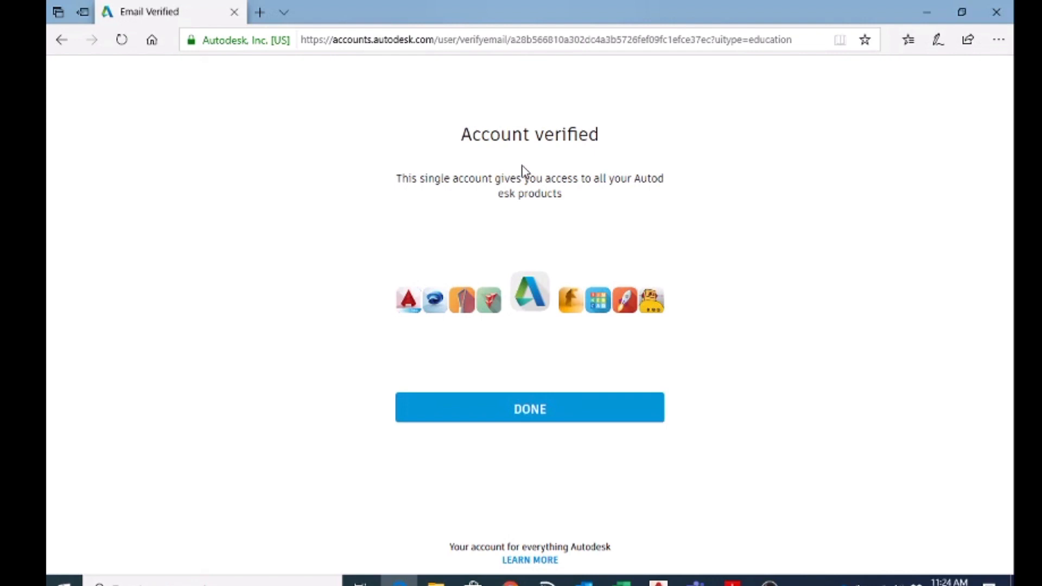
pyautogui.moveTo(566, 165)
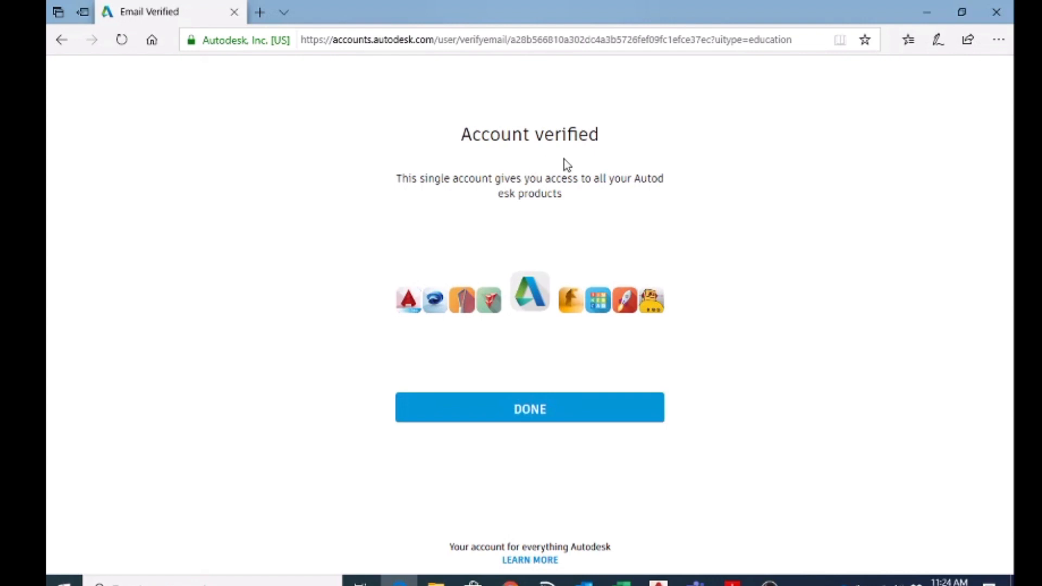
pyautogui.moveTo(541, 184)
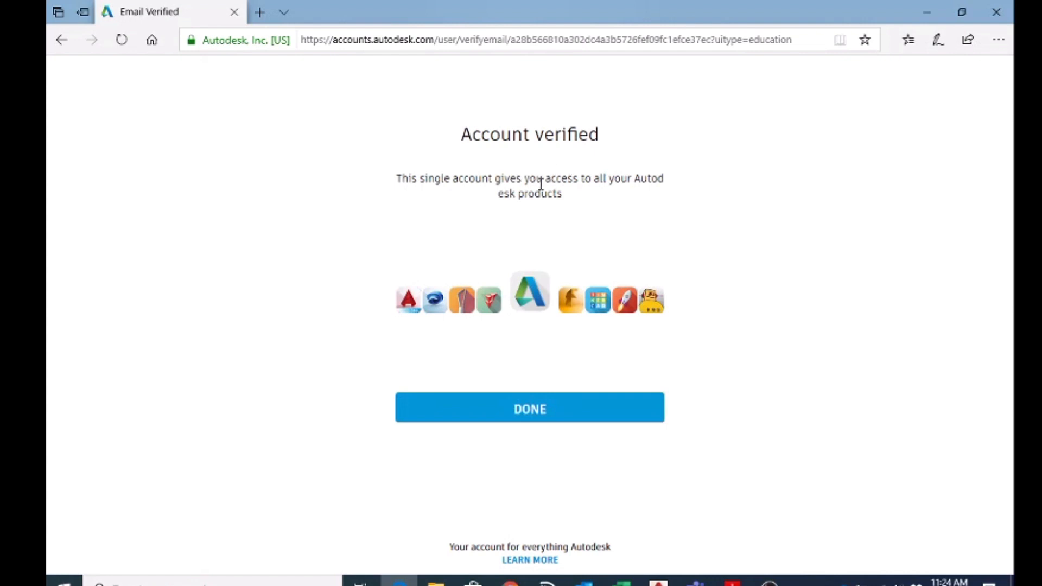
pyautogui.moveTo(563, 244)
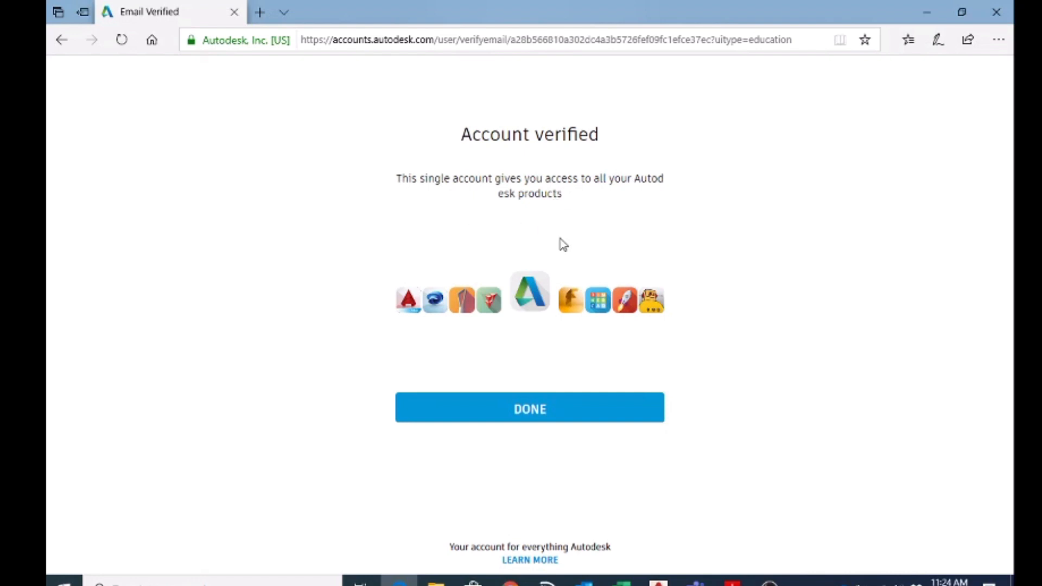
pyautogui.moveTo(566, 424)
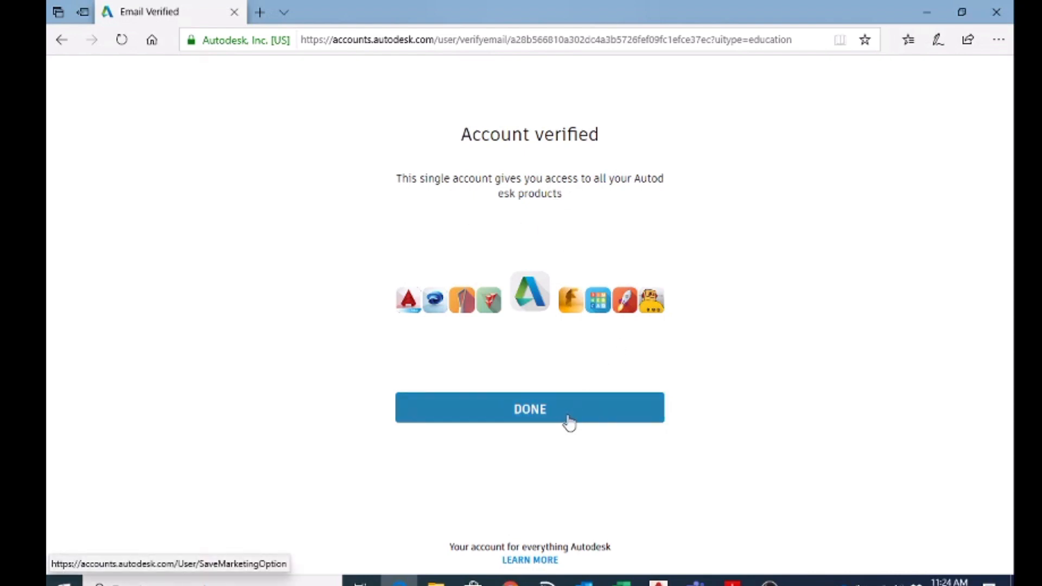
# Step: Confirm the Account verified page with DONE
pyautogui.click(529, 408)
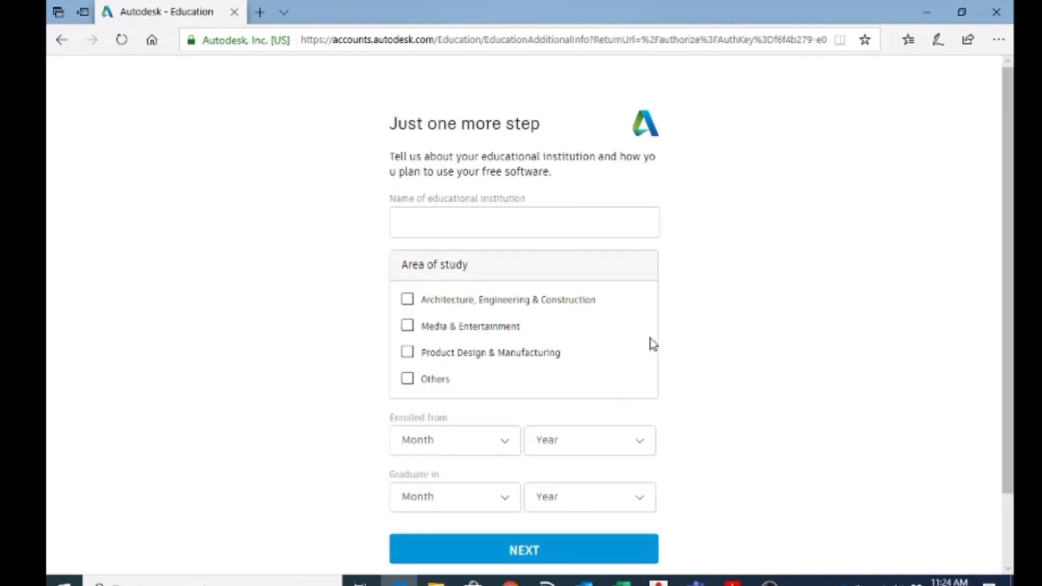
pyautogui.moveTo(661, 308)
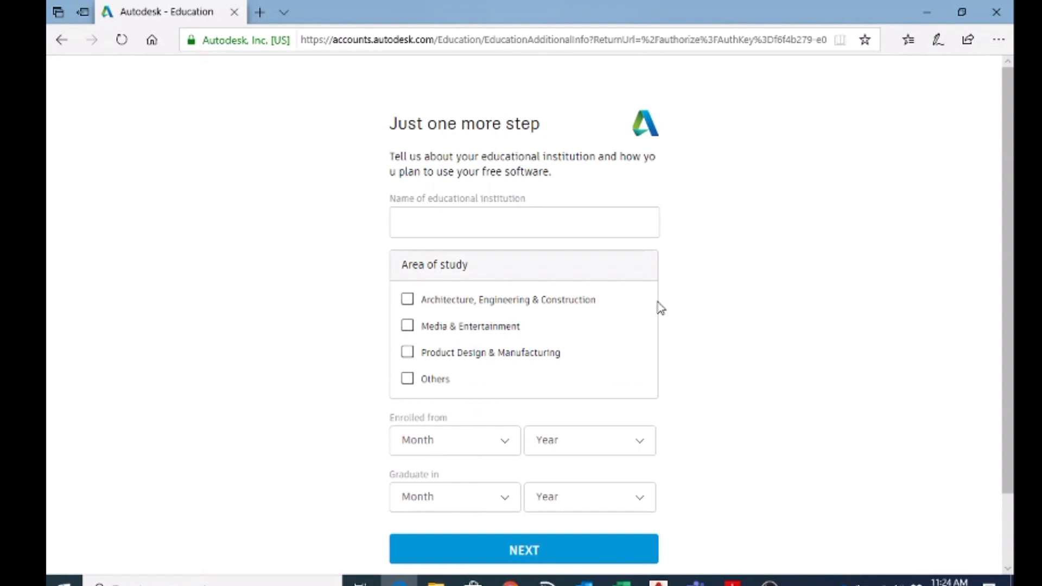
pyautogui.moveTo(588, 258)
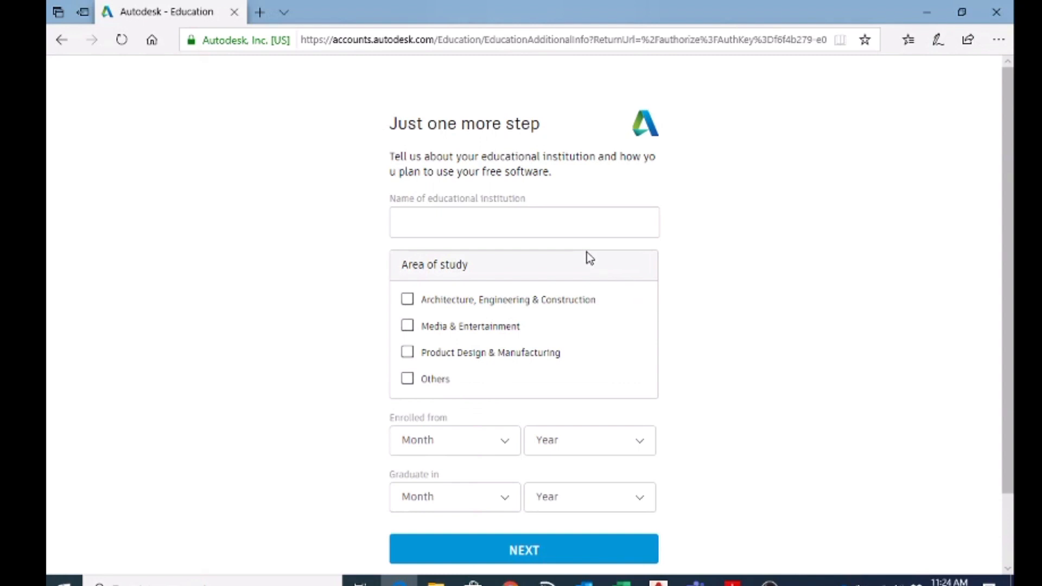
# Step: Submit Institute of Applied Technology Al Ain, Architecture, Engineering & Construction, and enrollment dates
pyautogui.click(523, 222)
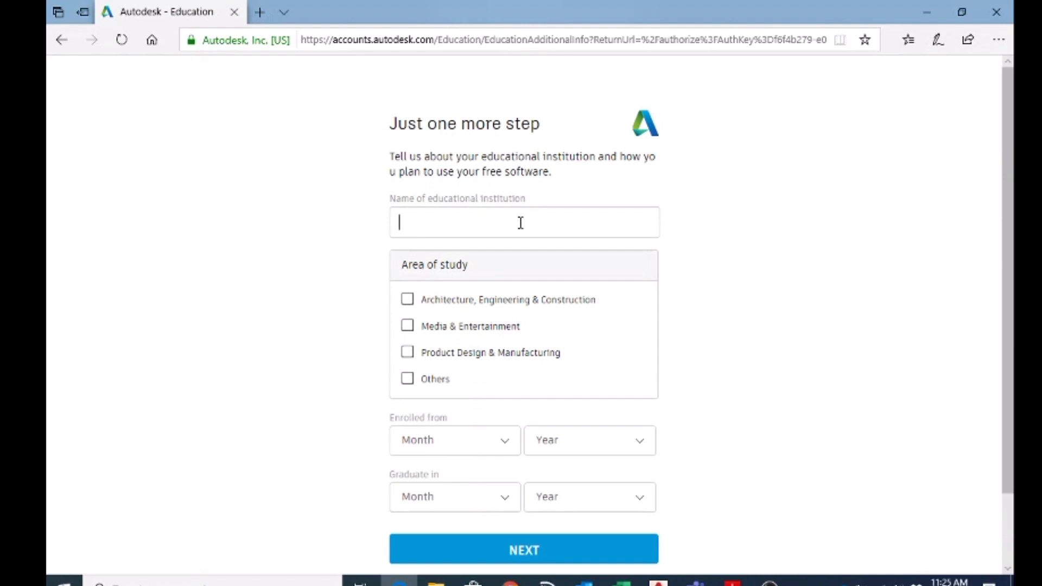
pyautogui.write('insti')
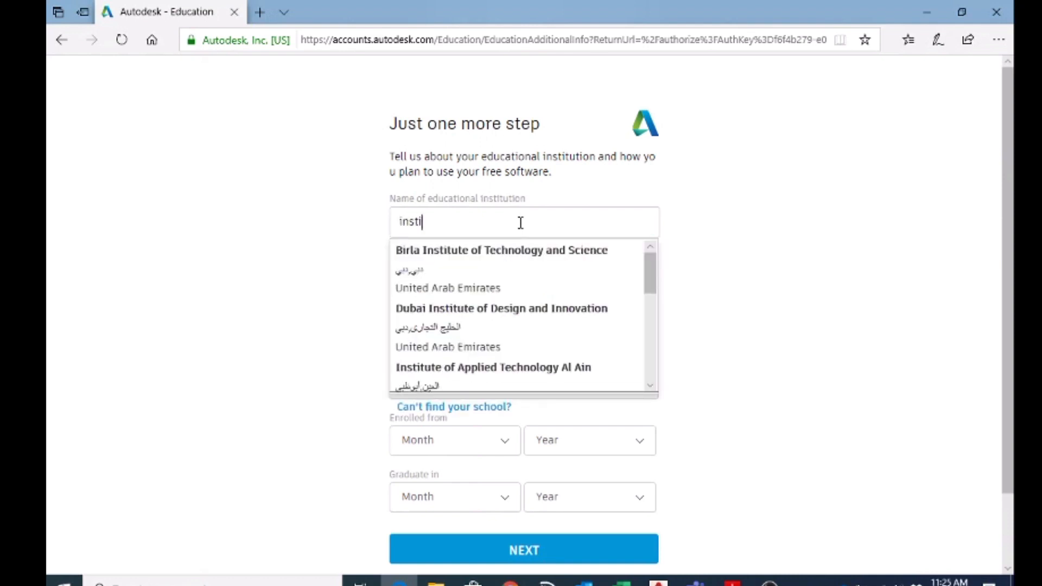
pyautogui.moveTo(522, 375)
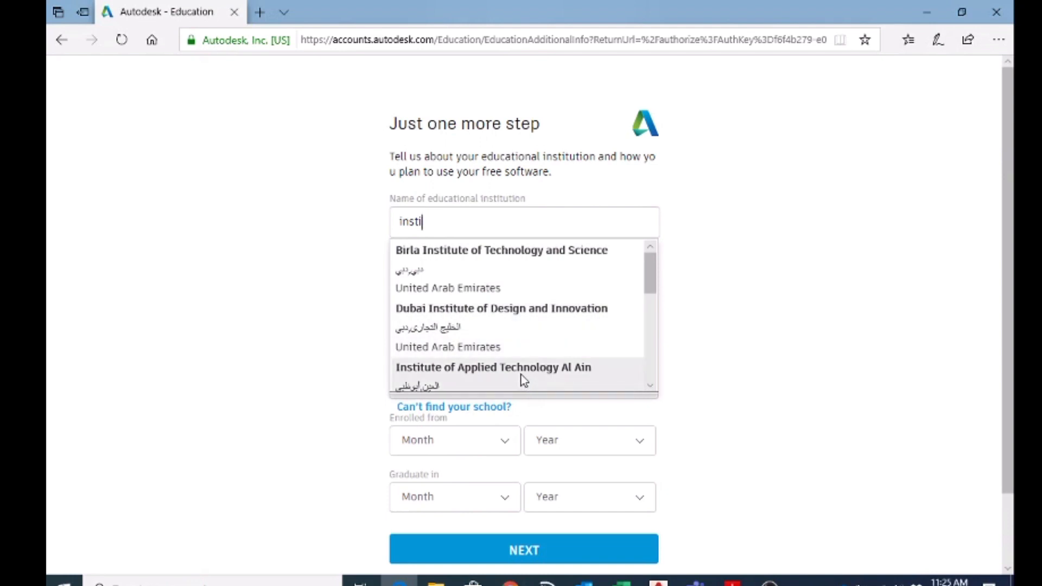
pyautogui.click(494, 367)
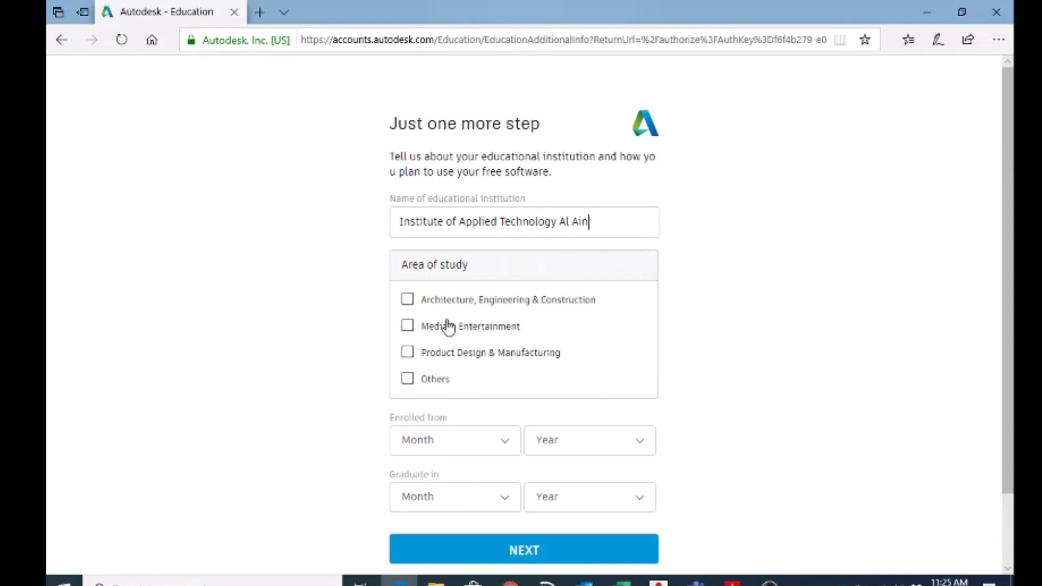
pyautogui.click(406, 299)
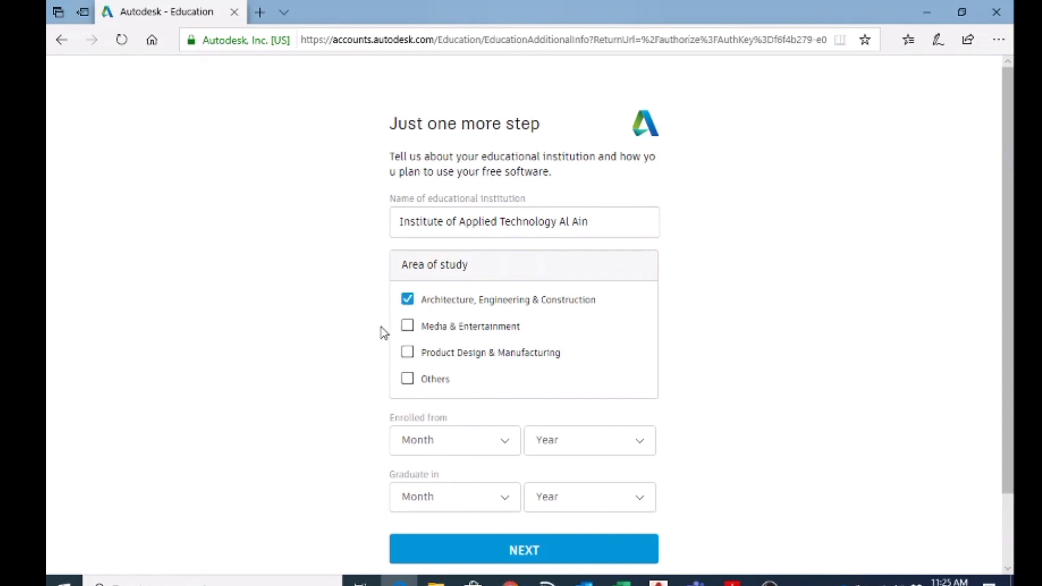
pyautogui.scroll(-3)
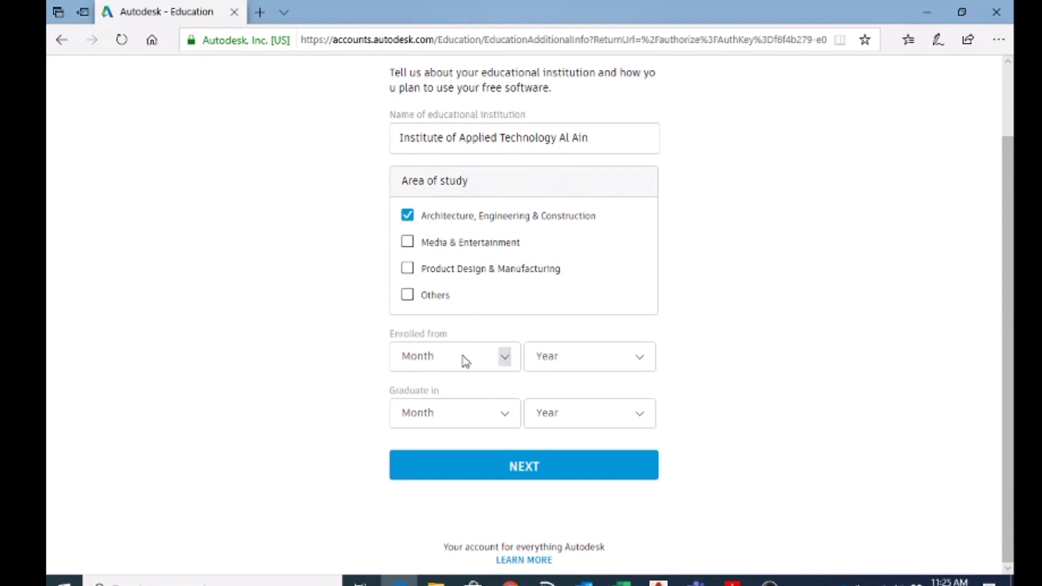
pyautogui.moveTo(466, 465)
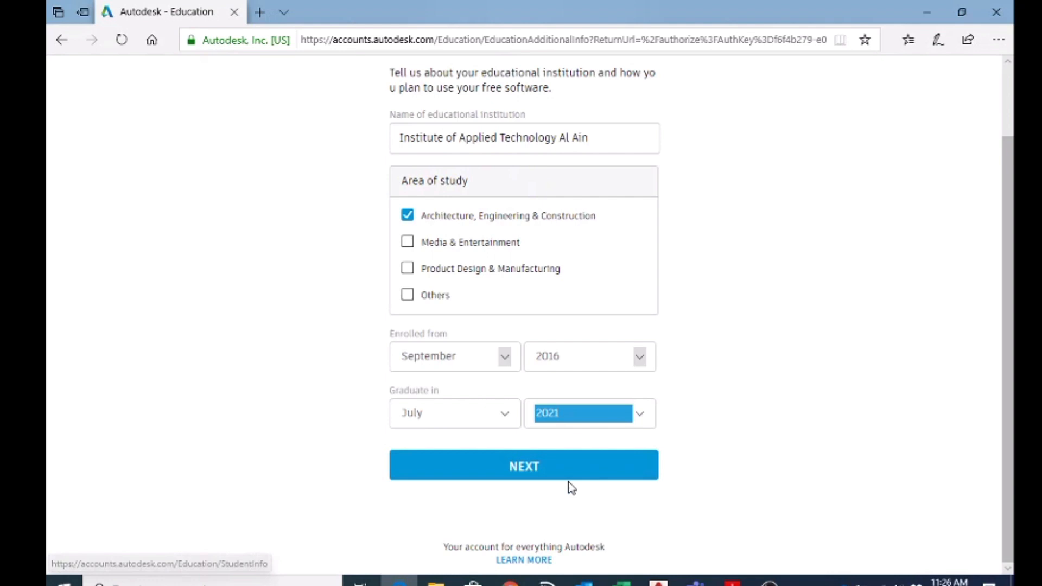
pyautogui.click(523, 466)
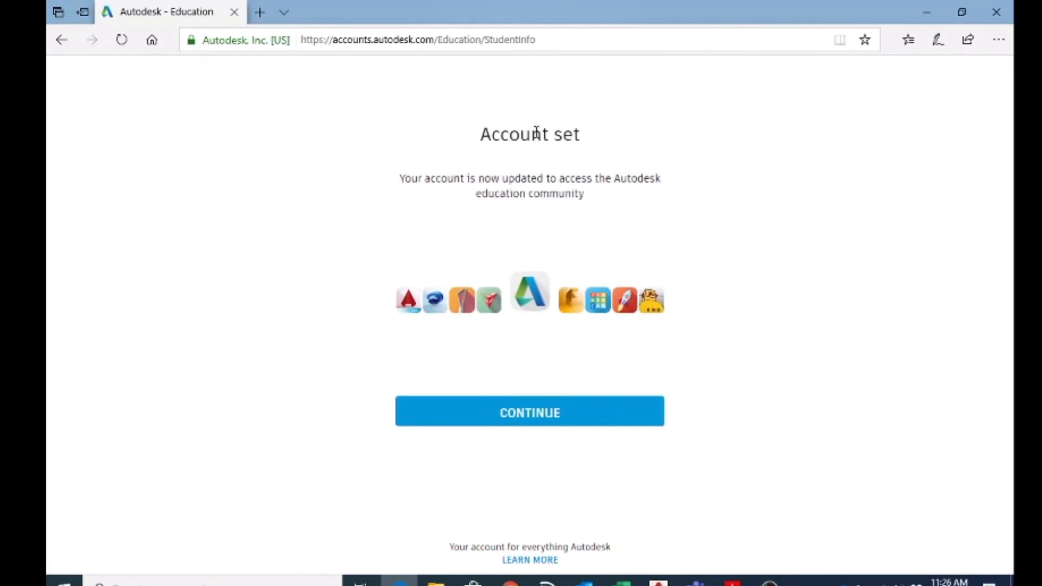
pyautogui.moveTo(487, 156)
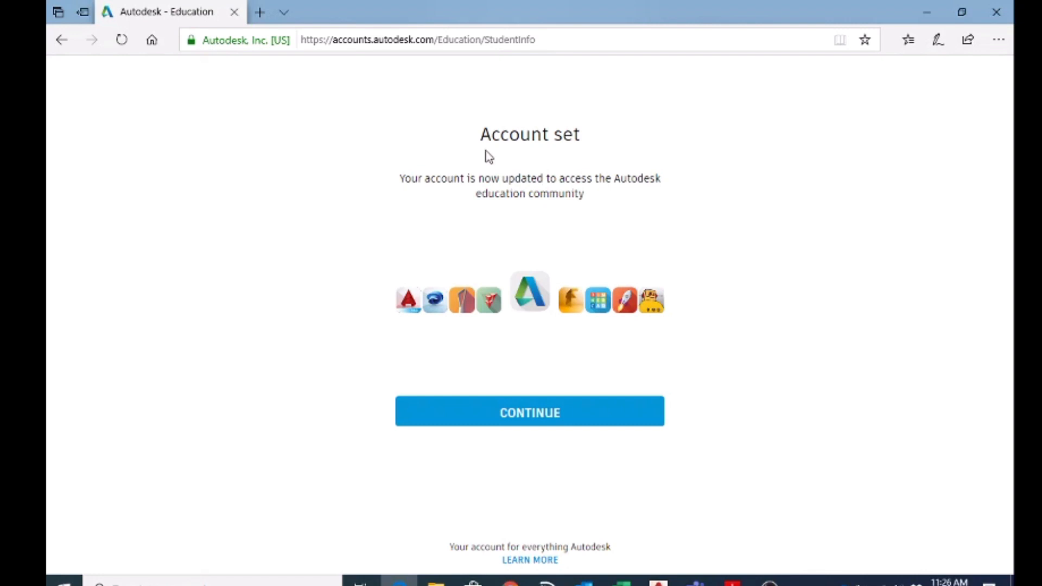
pyautogui.moveTo(488, 195)
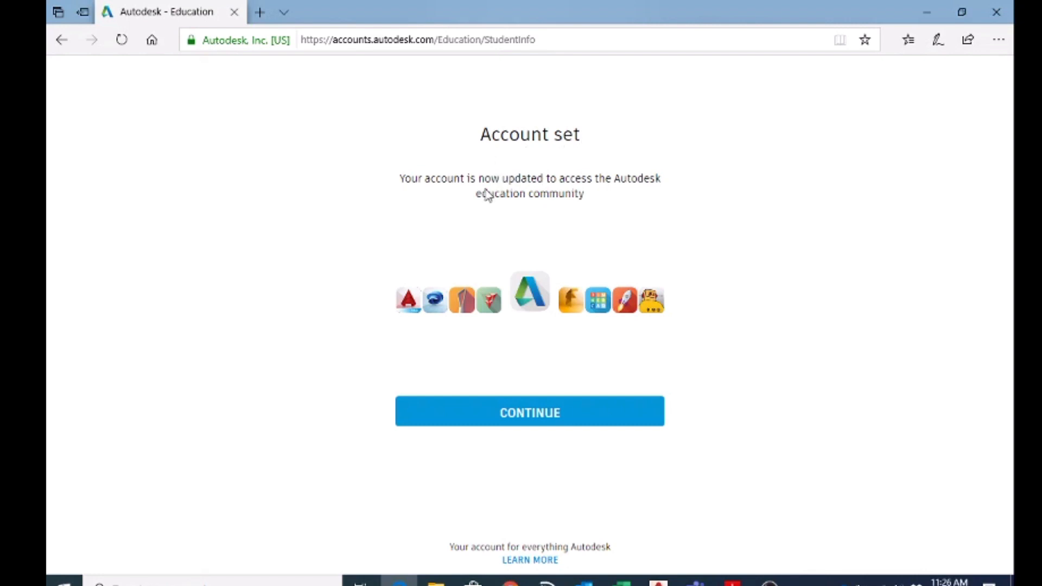
pyautogui.moveTo(497, 145)
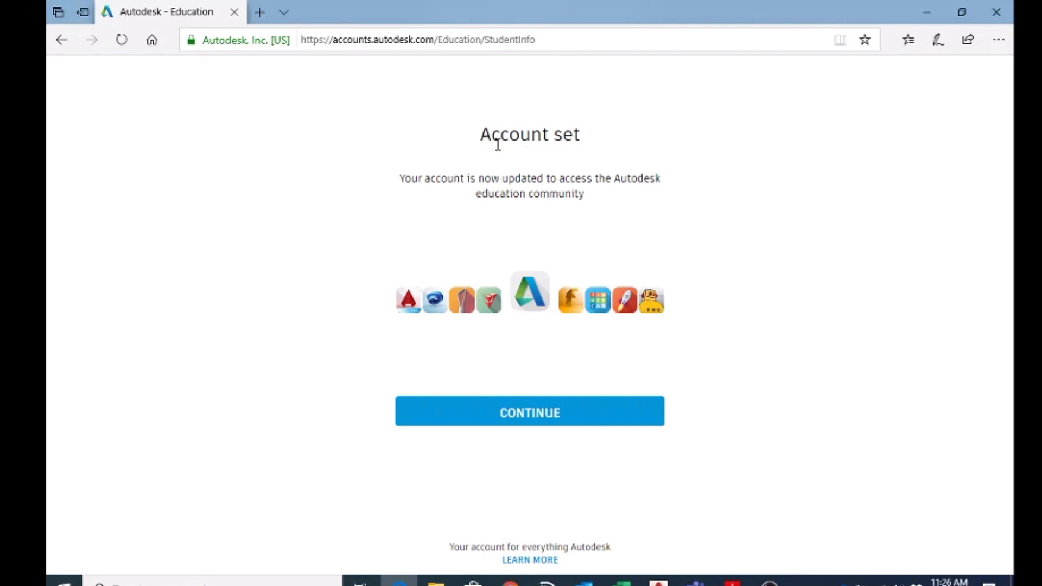
pyautogui.moveTo(589, 480)
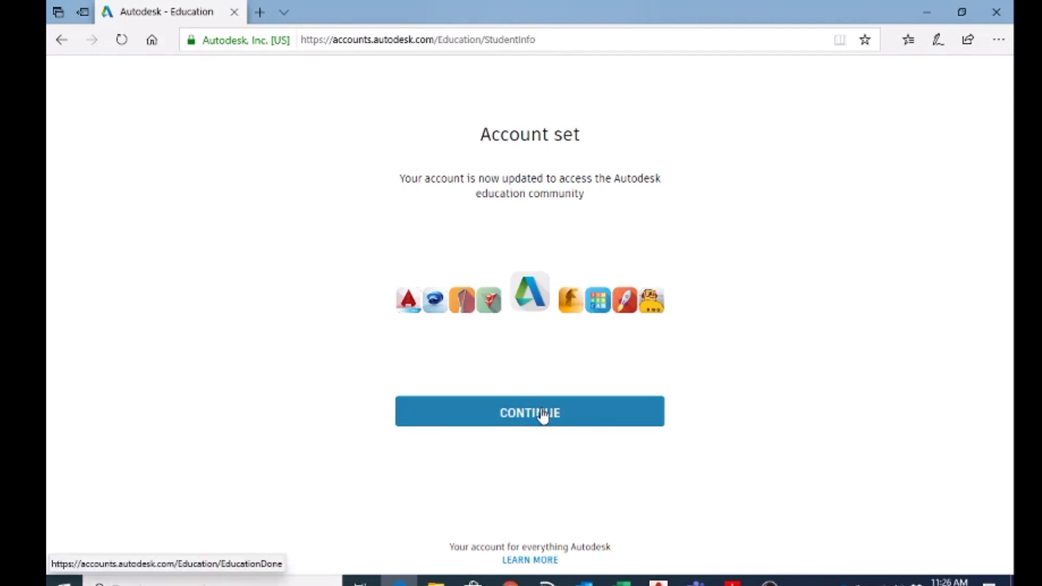
# Step: Acknowledge the Account set confirmation with CONTINUE
pyautogui.click(529, 412)
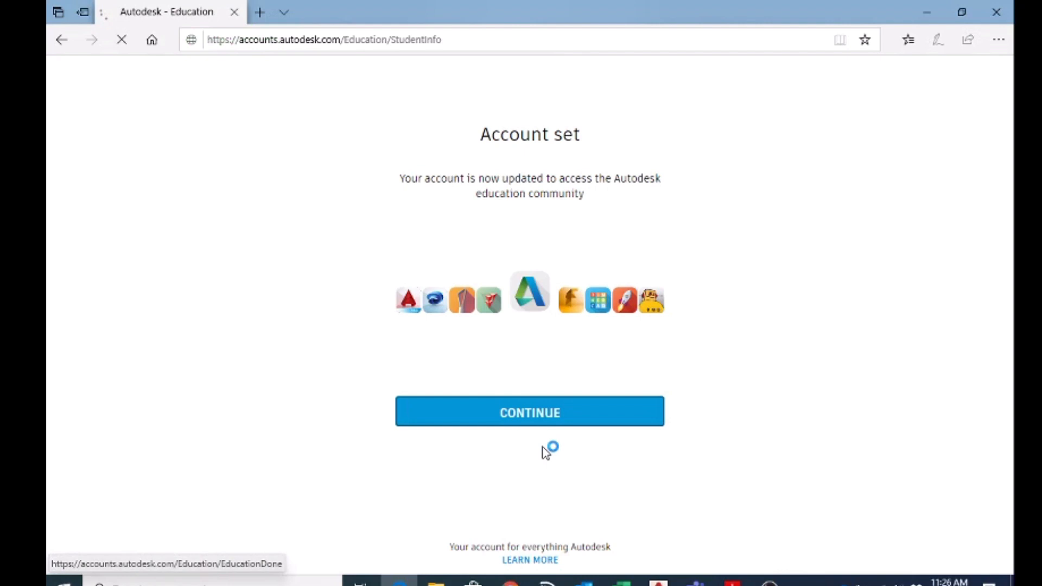
# Step: Switch to the Middle East Autodesk site and open its MENU navigation panel
pyautogui.click(529, 411)
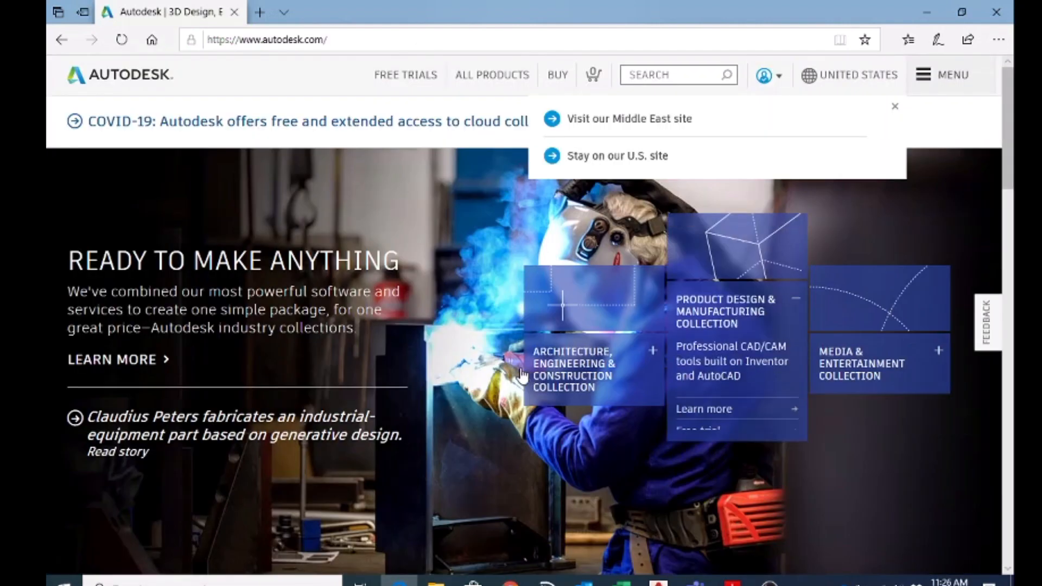
pyautogui.scroll(-3)
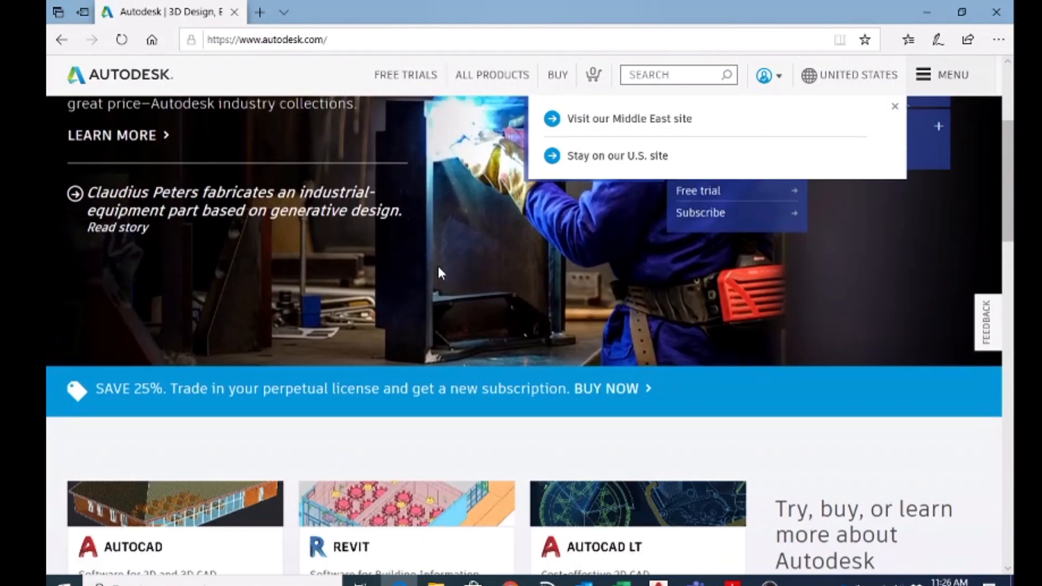
pyautogui.scroll(-3)
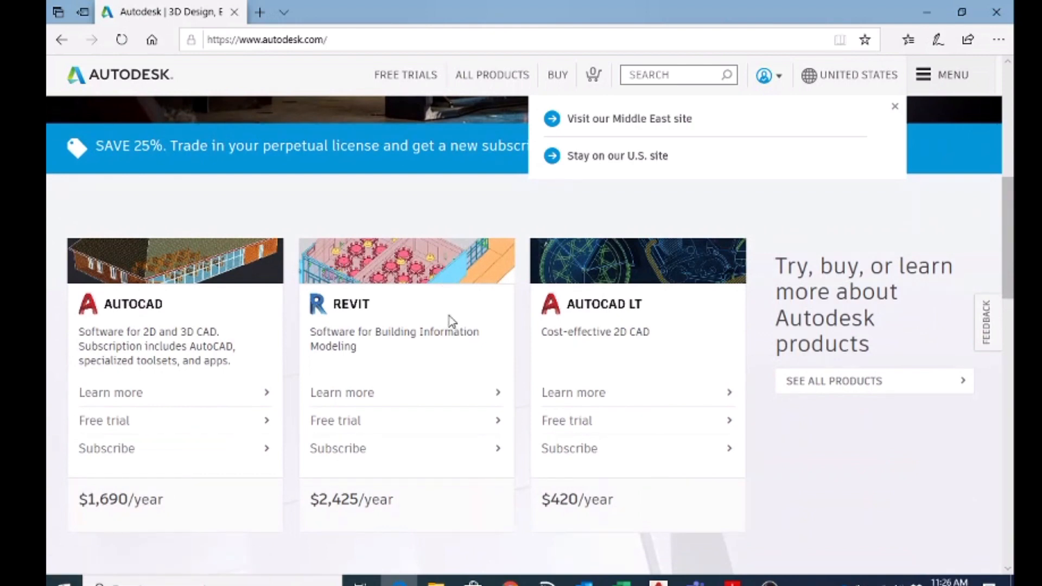
pyautogui.moveTo(460, 368)
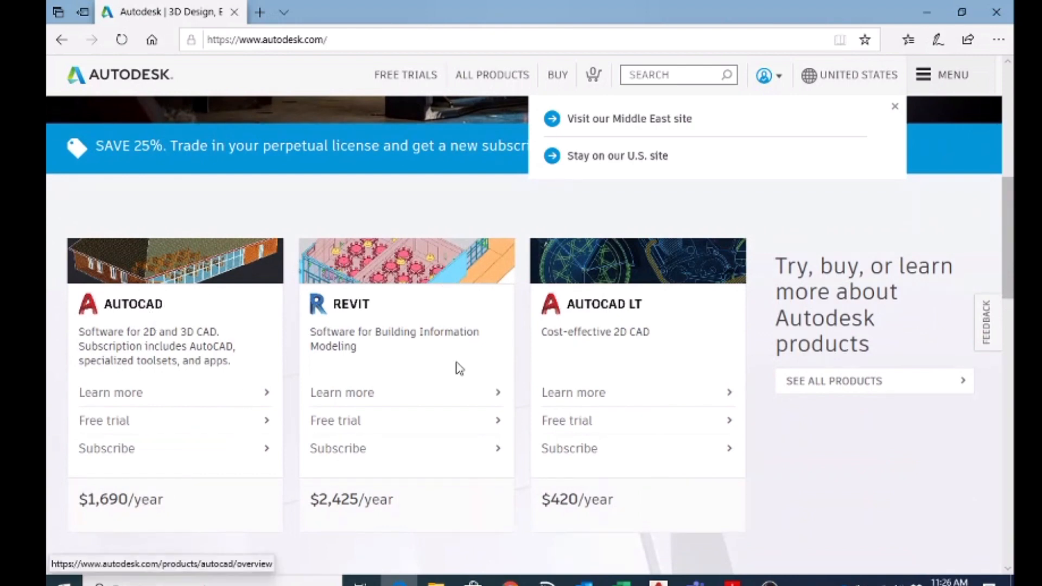
pyautogui.click(628, 118)
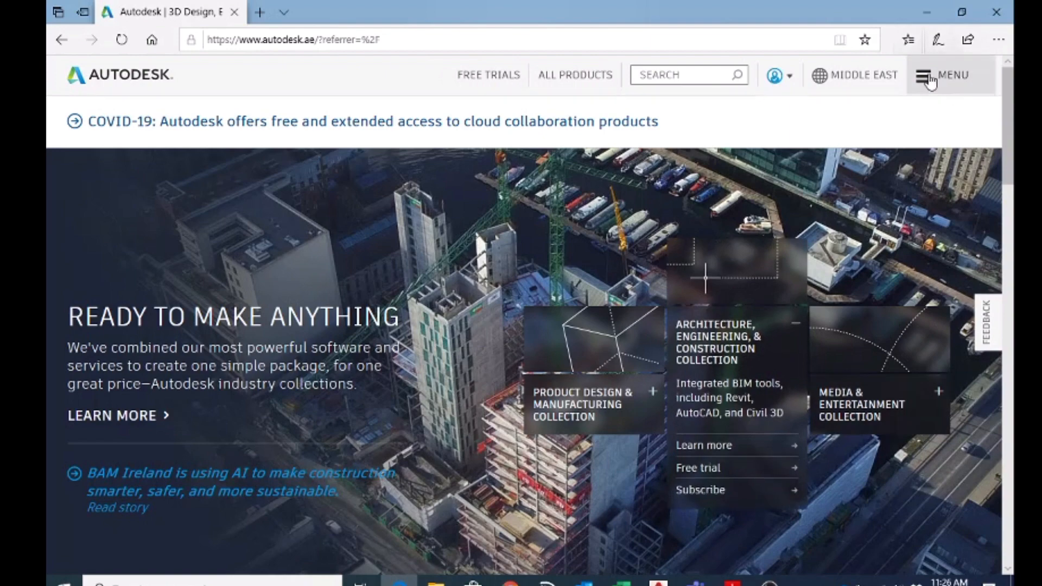
pyautogui.click(944, 75)
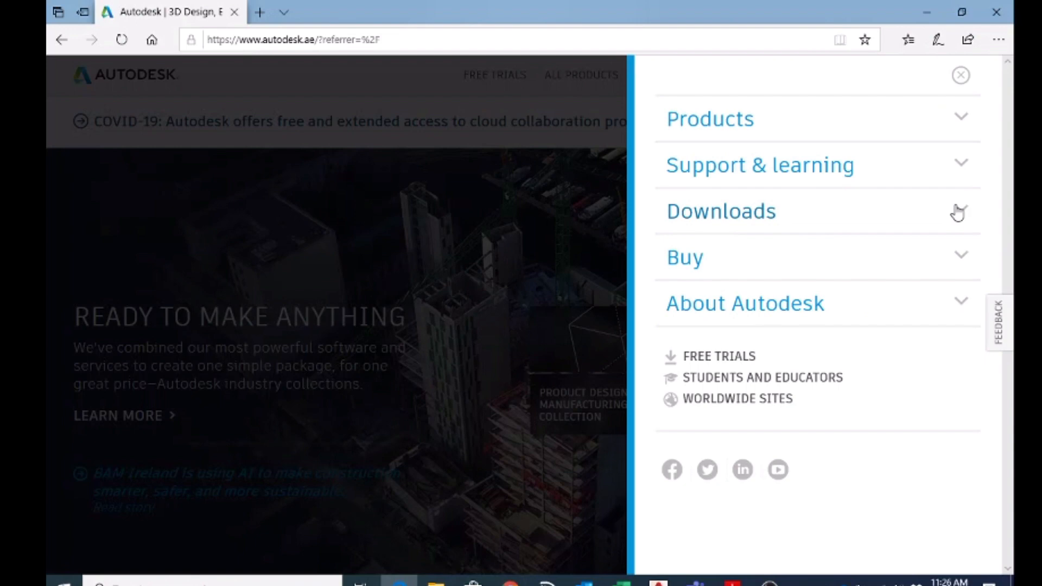
pyautogui.moveTo(744, 261)
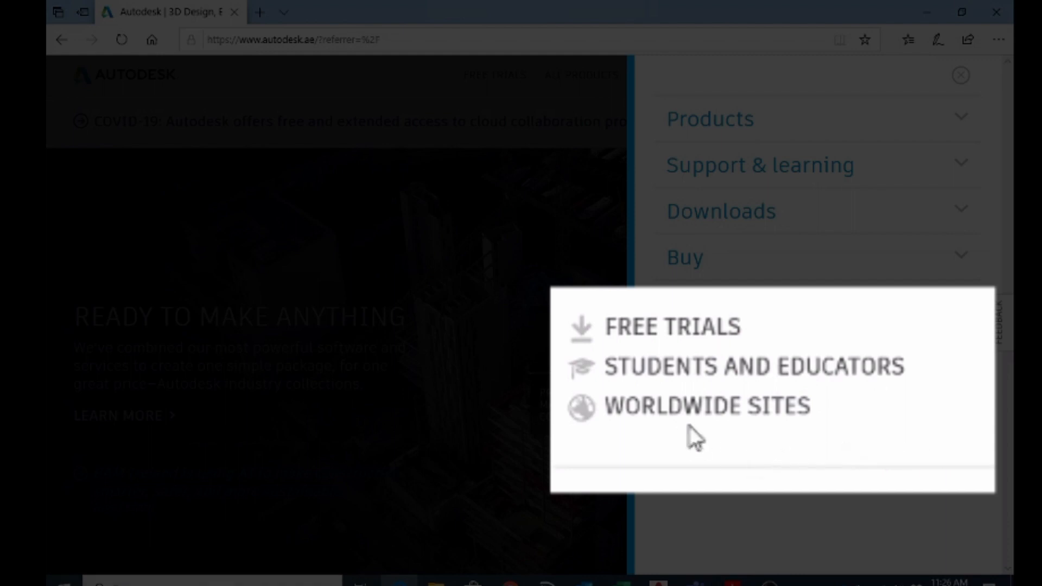
pyautogui.moveTo(731, 386)
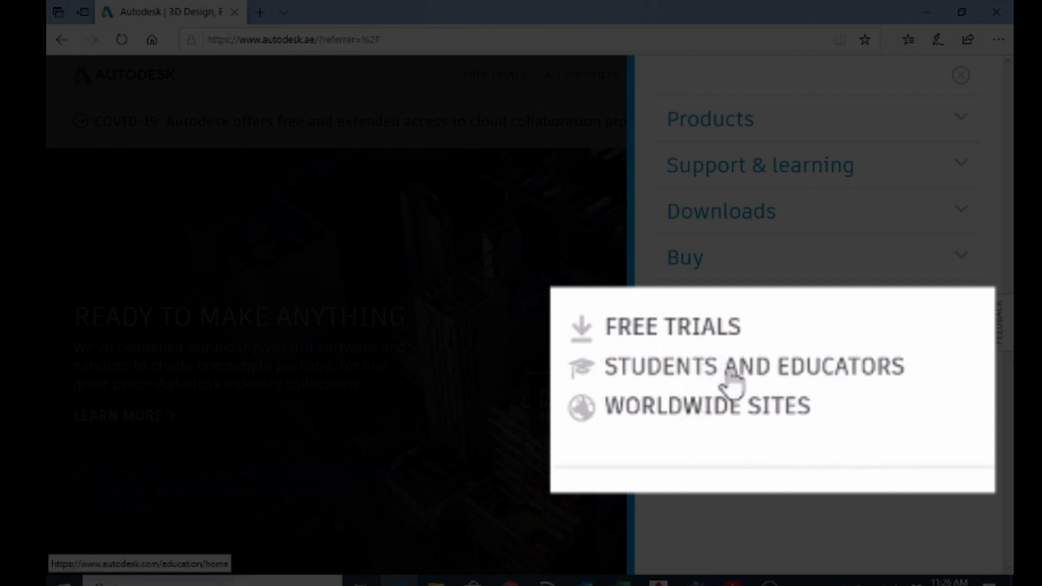
pyautogui.moveTo(731, 379)
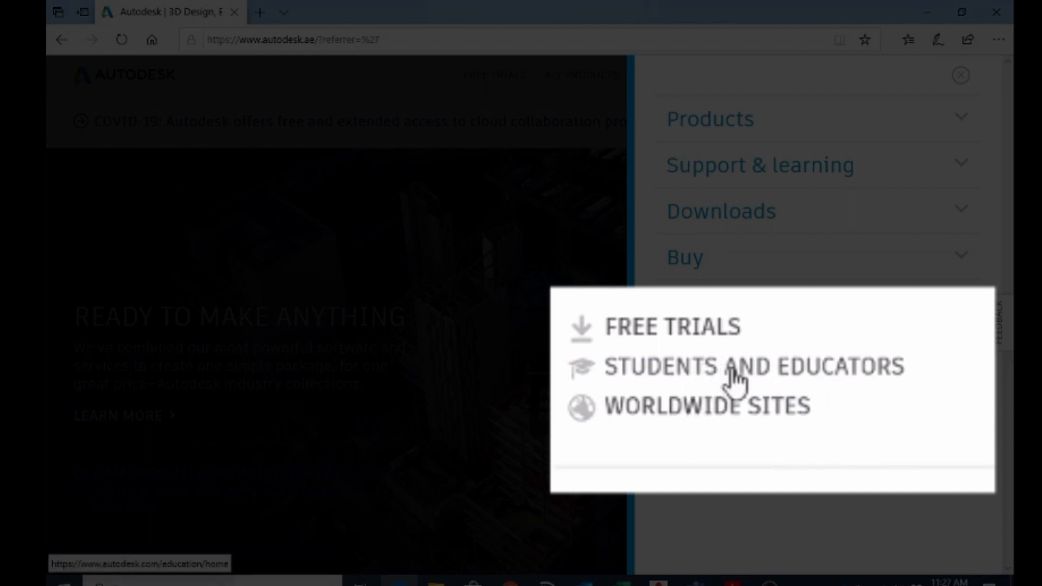
# Step: Enter Students and Educators and use Start now to reach the free student software list
pyautogui.click(753, 367)
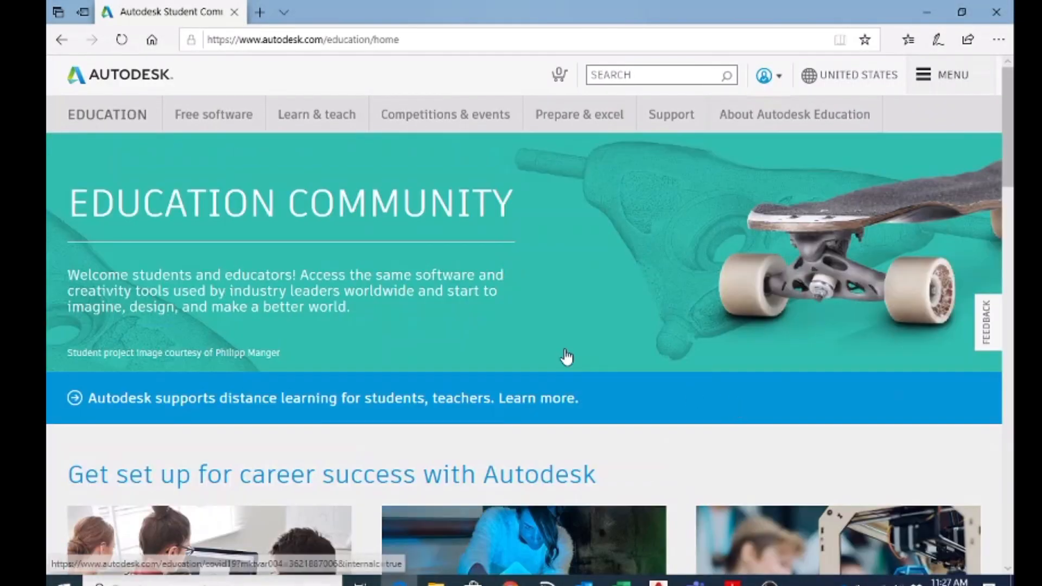
pyautogui.scroll(-3)
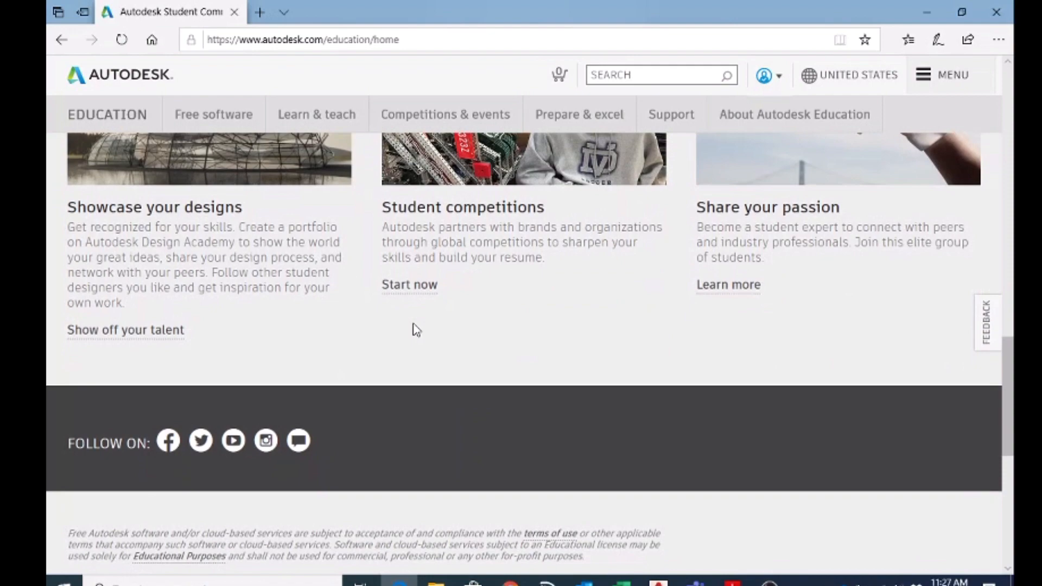
pyautogui.scroll(3)
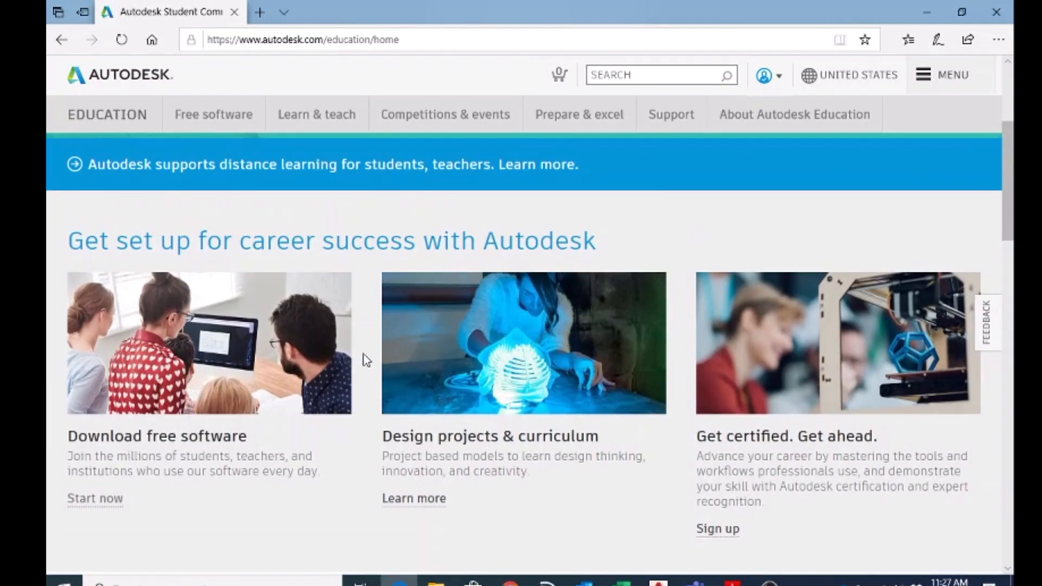
pyautogui.moveTo(675, 334)
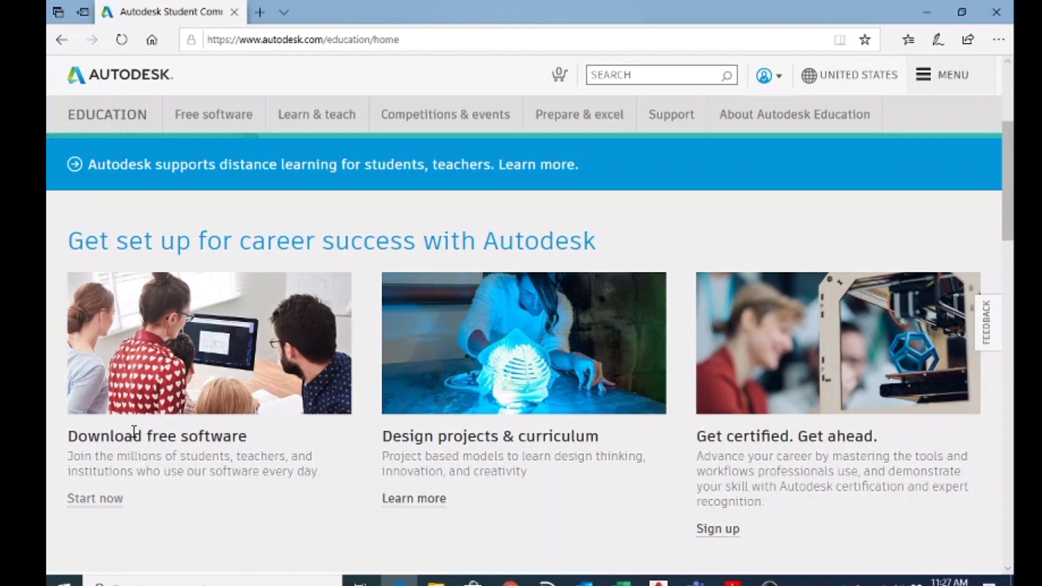
pyautogui.moveTo(170, 490)
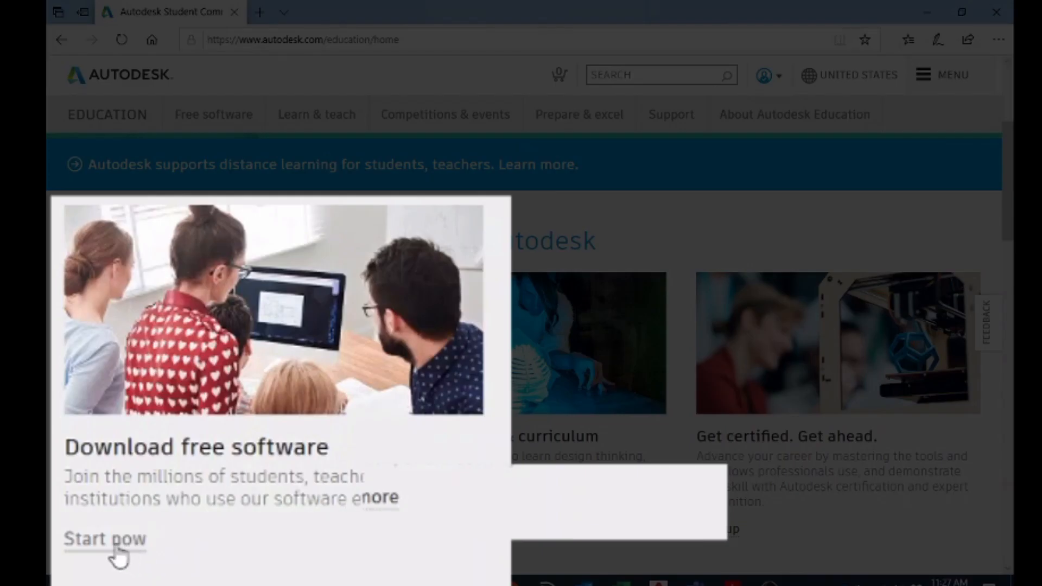
pyautogui.click(95, 538)
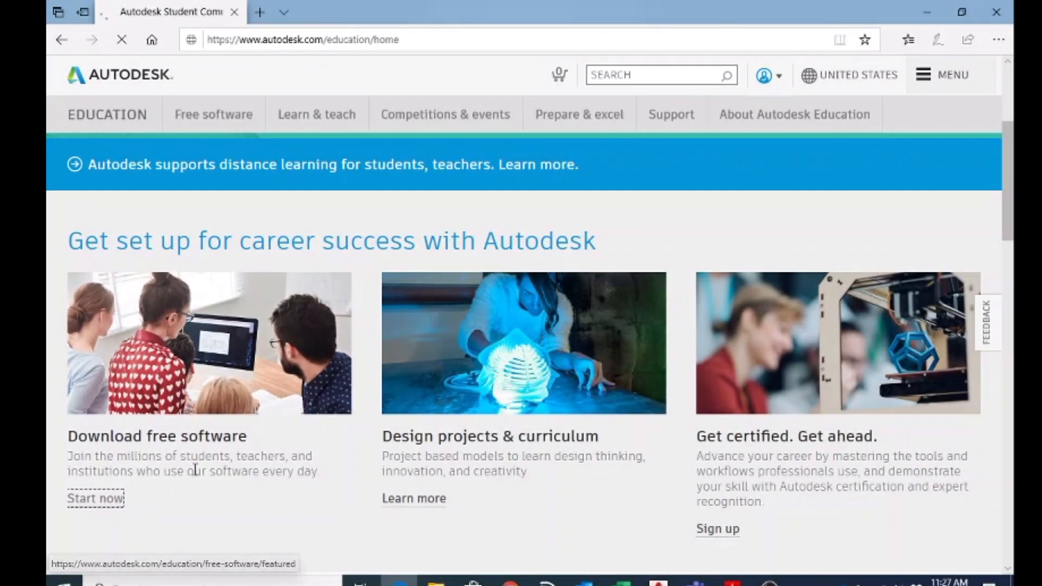
pyautogui.click(95, 498)
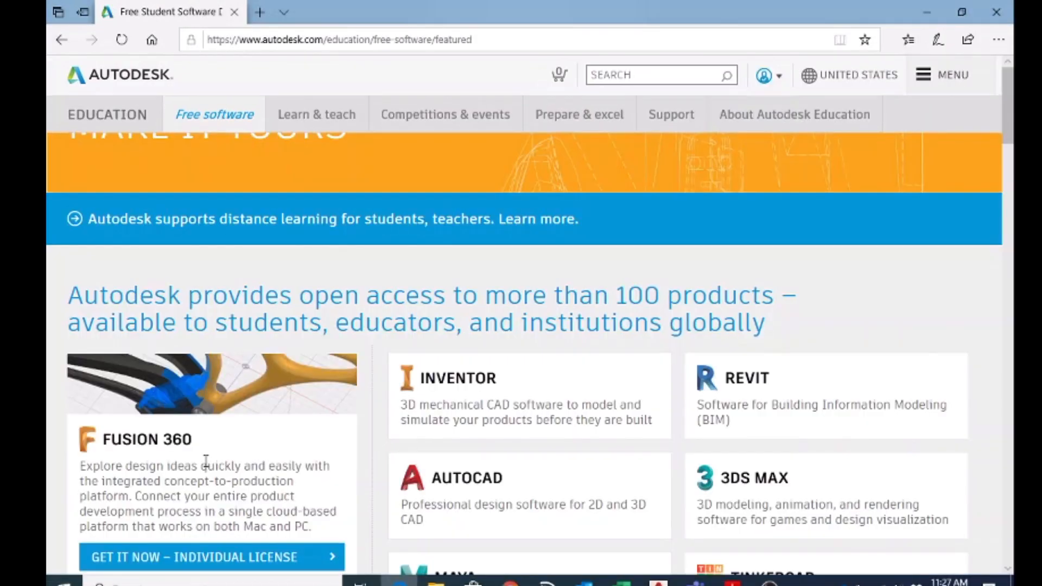
pyautogui.scroll(-3)
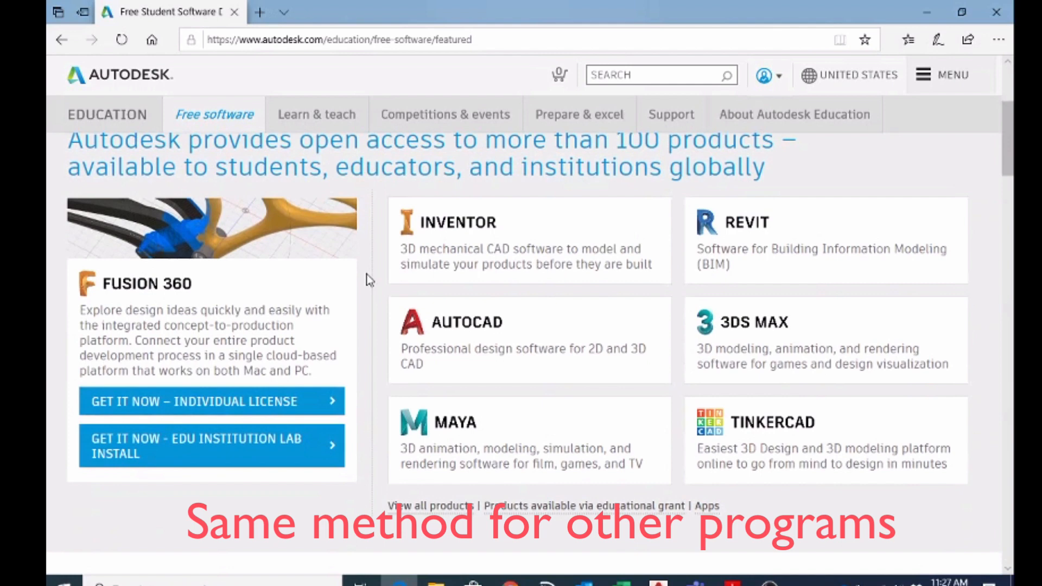
pyautogui.moveTo(753, 233)
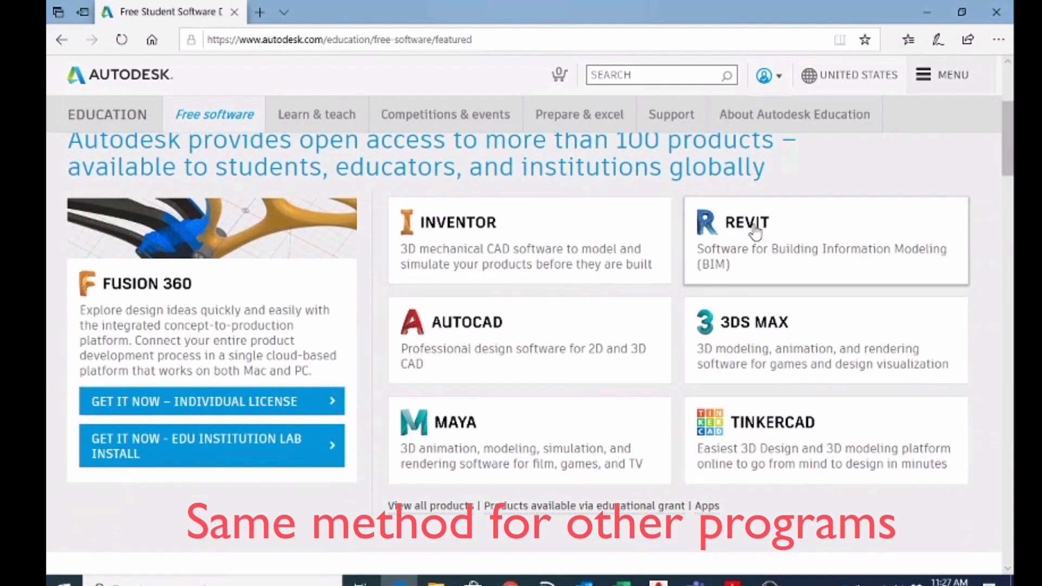
pyautogui.moveTo(763, 251)
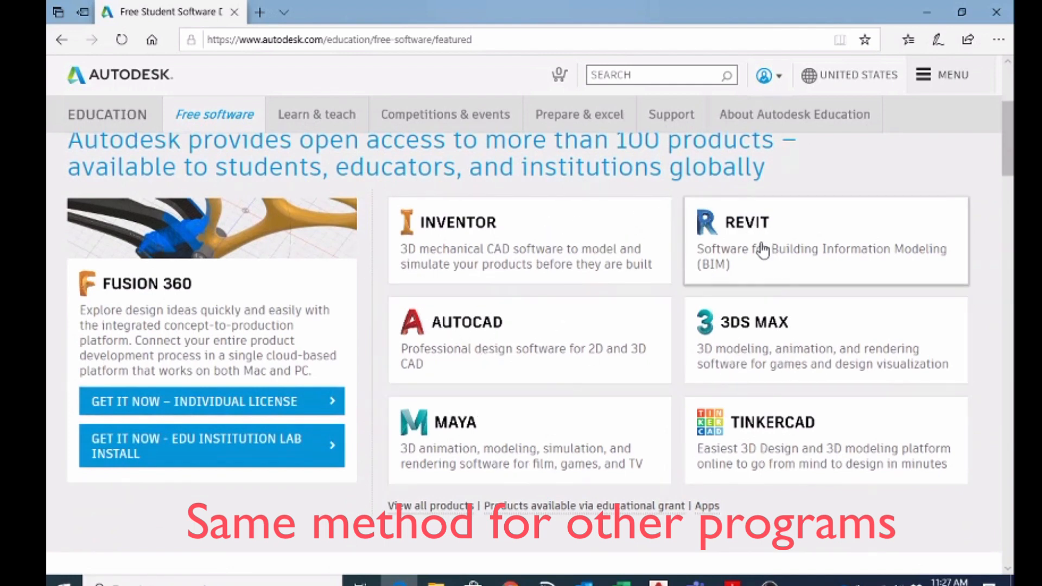
pyautogui.moveTo(462, 352)
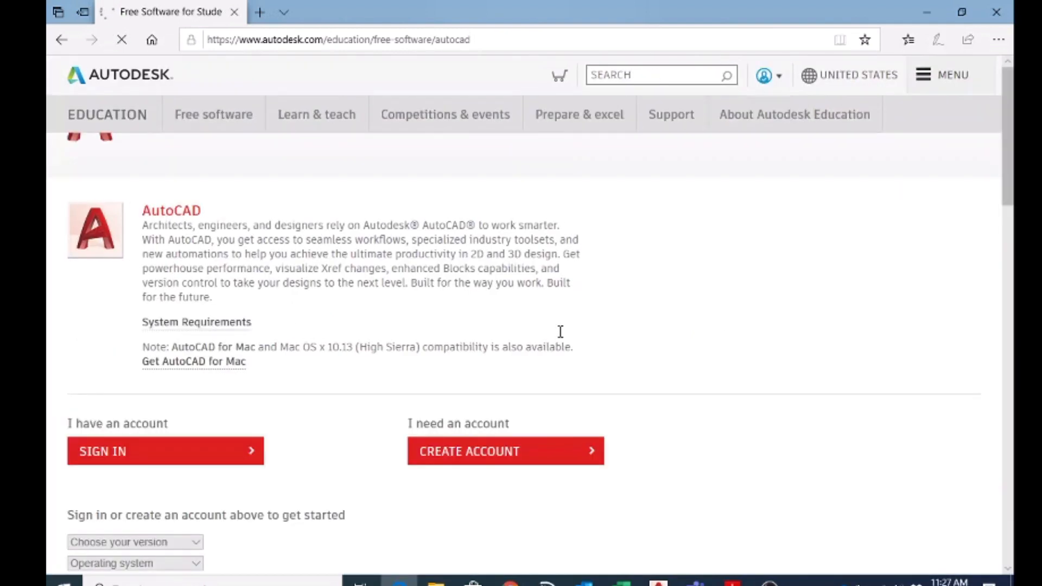
# Step: Sign in on the AutoCAD free-software page and find the Version, Operating system and Language dropdowns
pyautogui.scroll(-3)
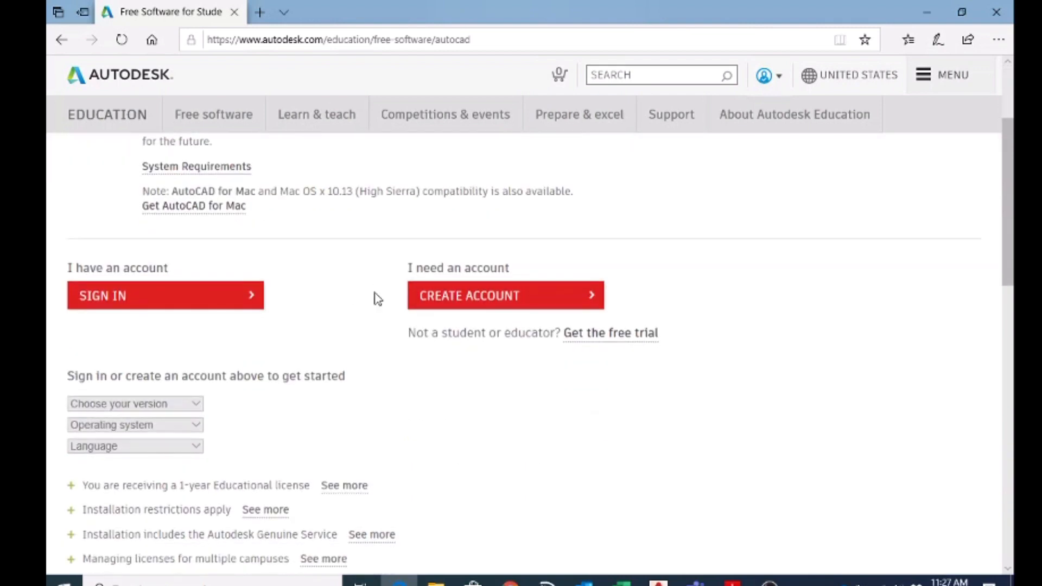
pyautogui.click(165, 295)
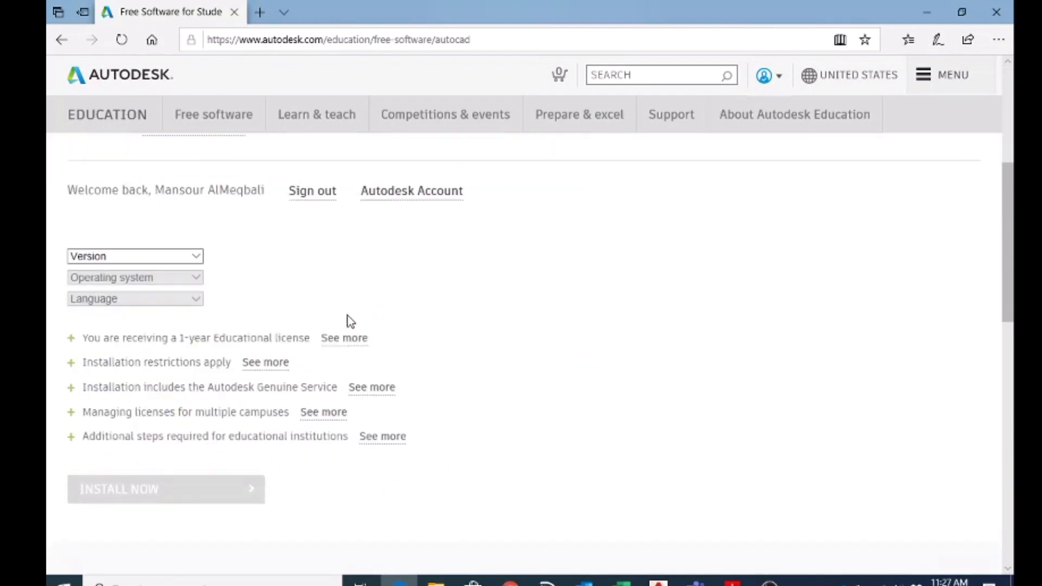
pyautogui.scroll(3)
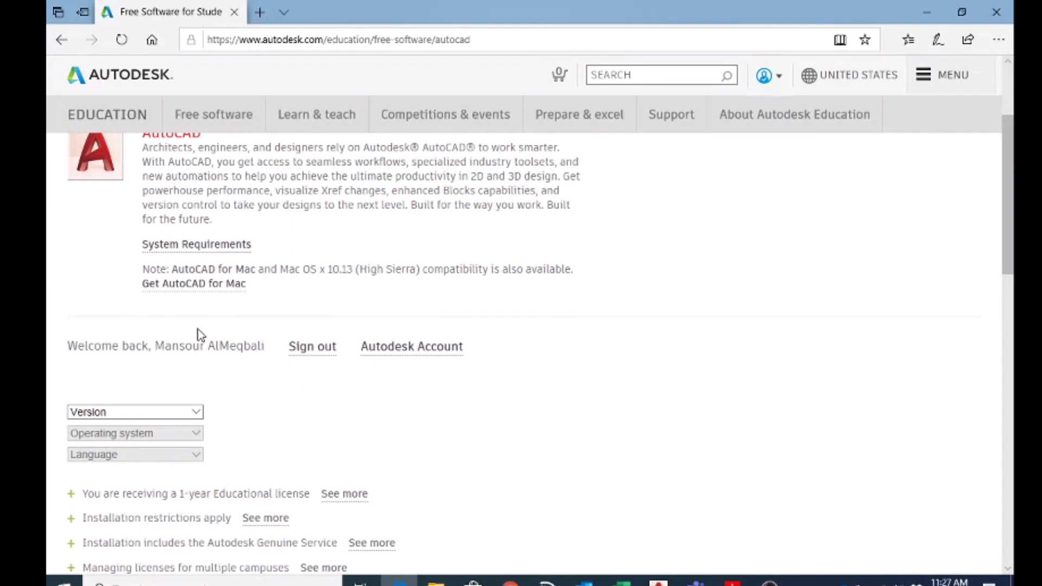
pyautogui.moveTo(156, 360)
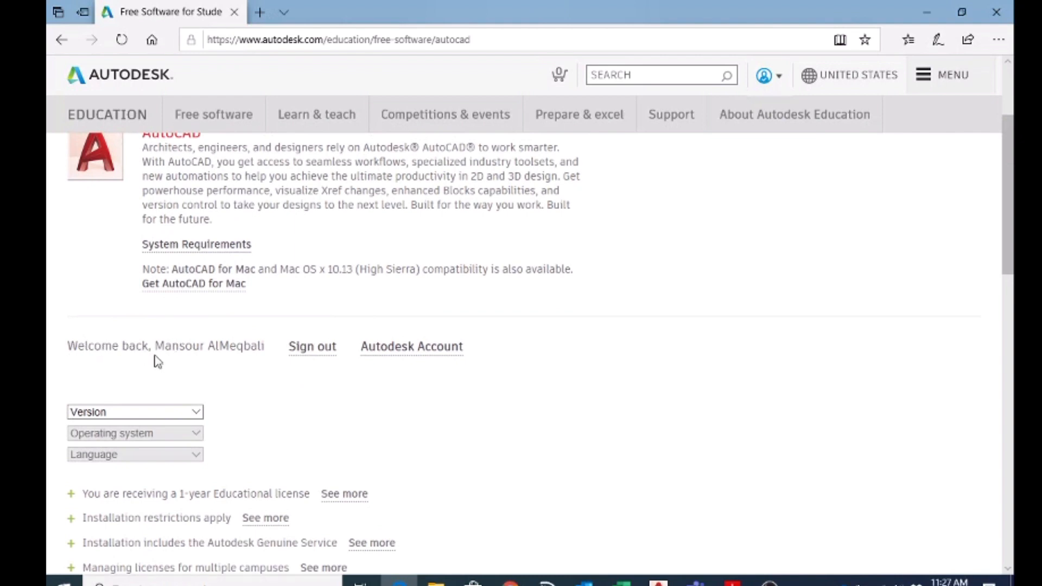
pyautogui.scroll(-3)
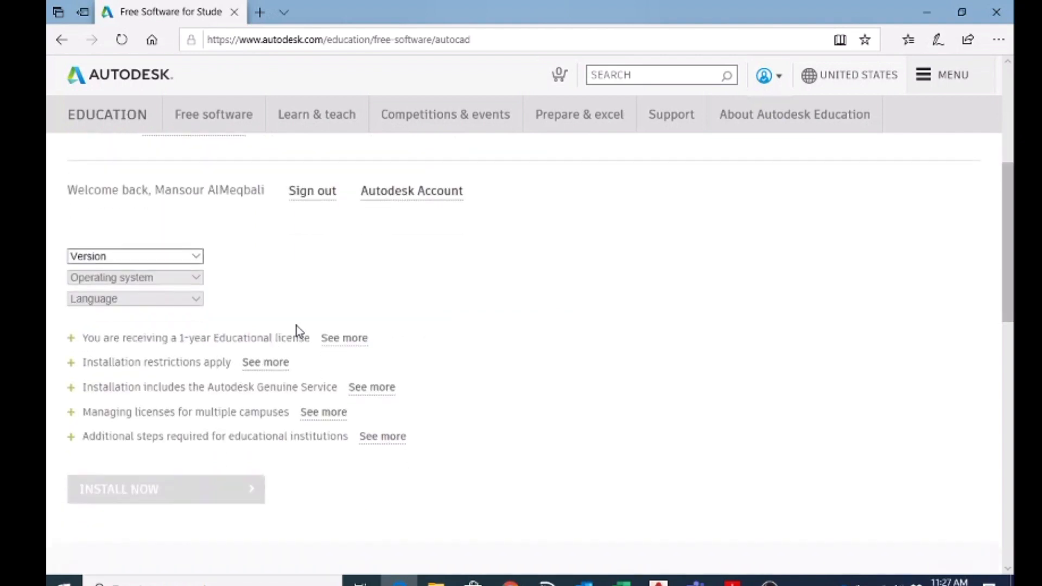
pyautogui.scroll(3)
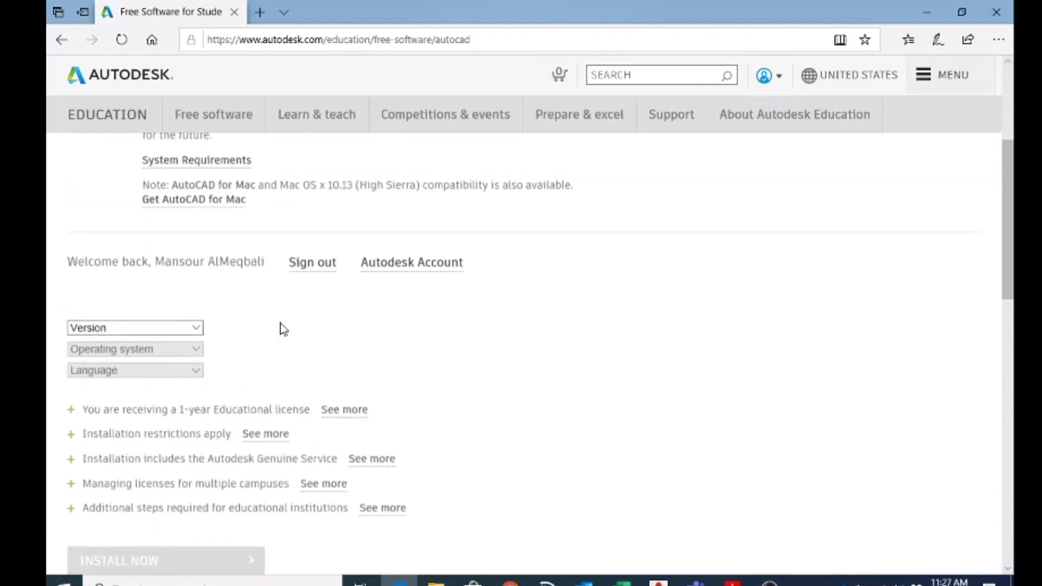
# Step: Pick AutoCAD 2019 as the version and show the Windows 32-bit and 64-bit options
pyautogui.click(134, 326)
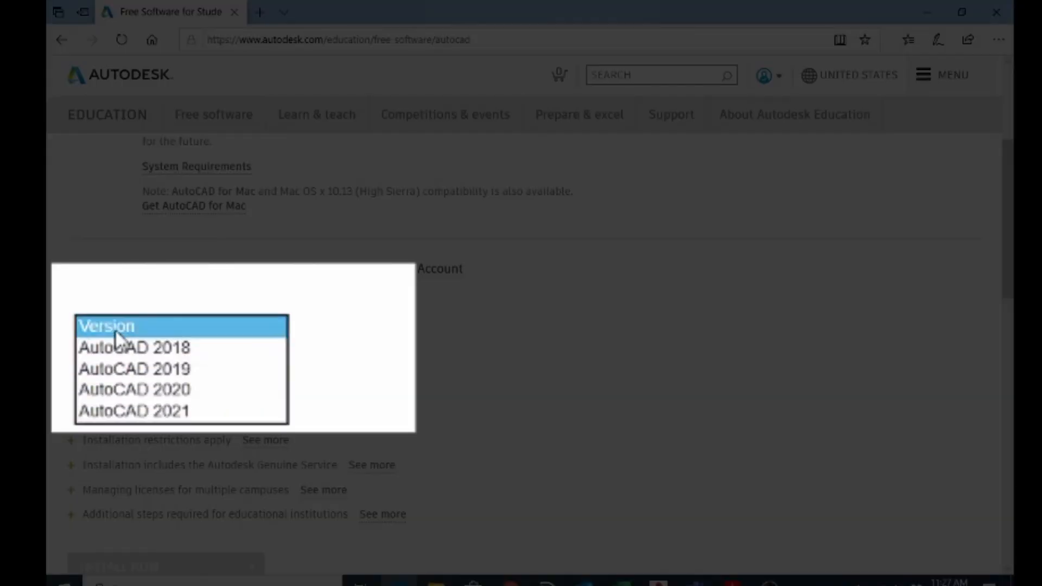
pyautogui.moveTo(202, 384)
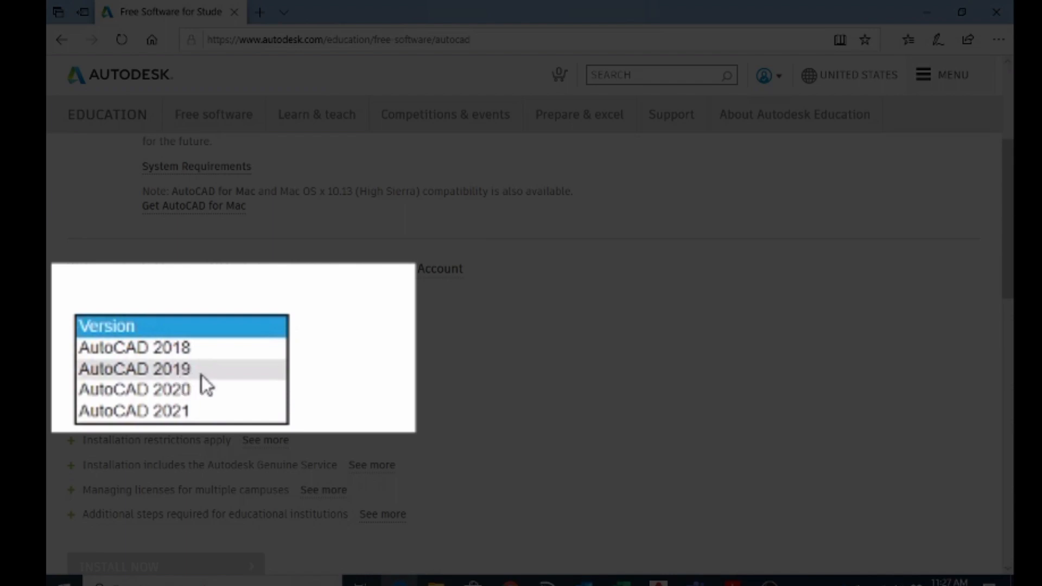
pyautogui.moveTo(209, 381)
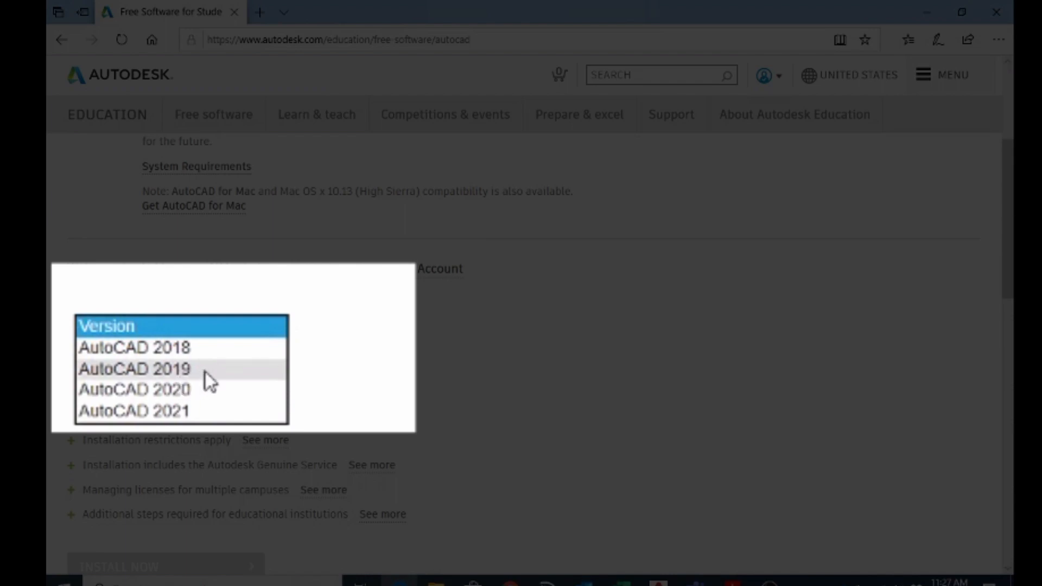
pyautogui.moveTo(209, 397)
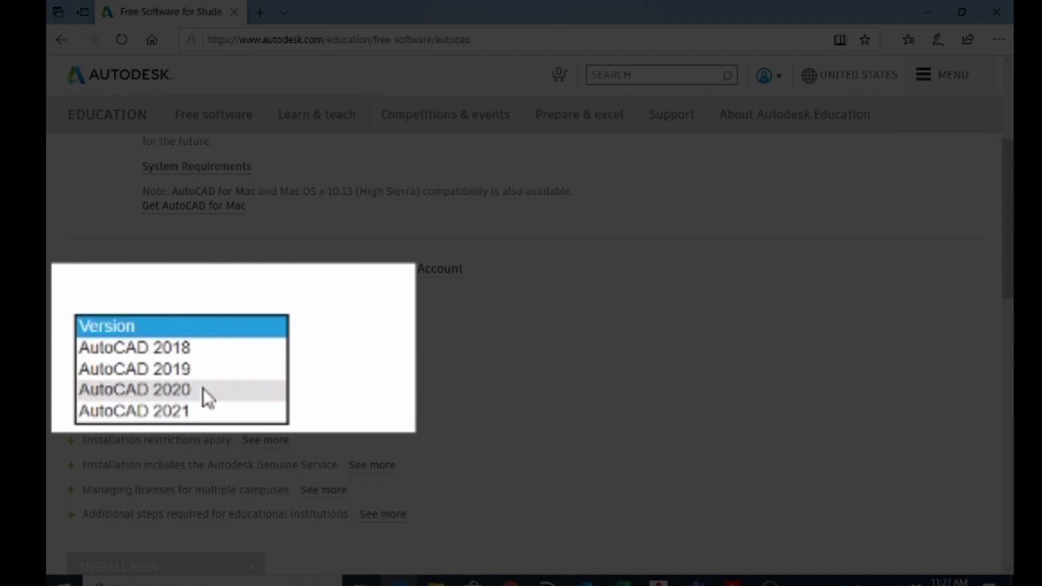
pyautogui.moveTo(213, 378)
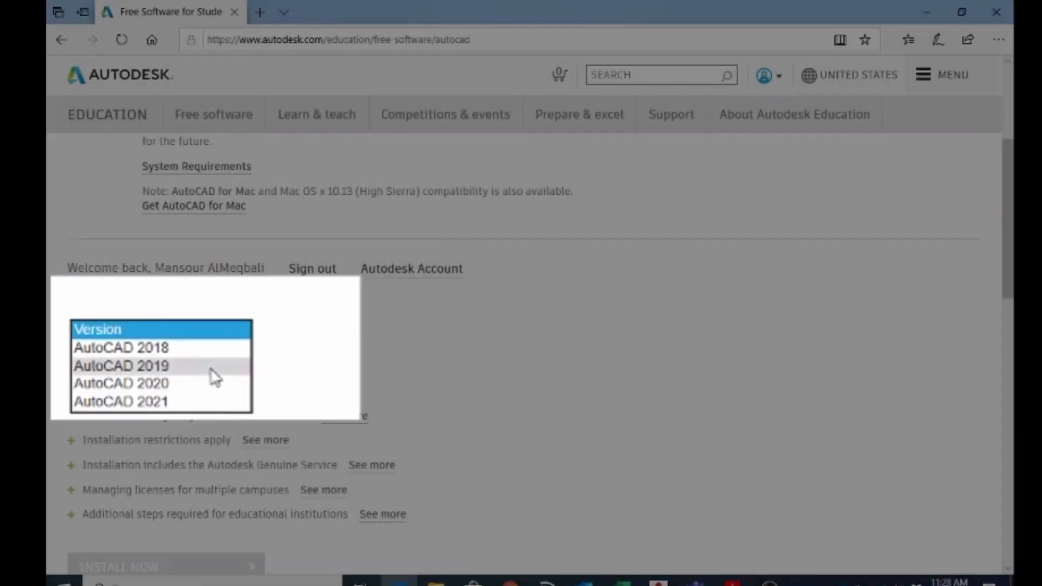
pyautogui.click(121, 366)
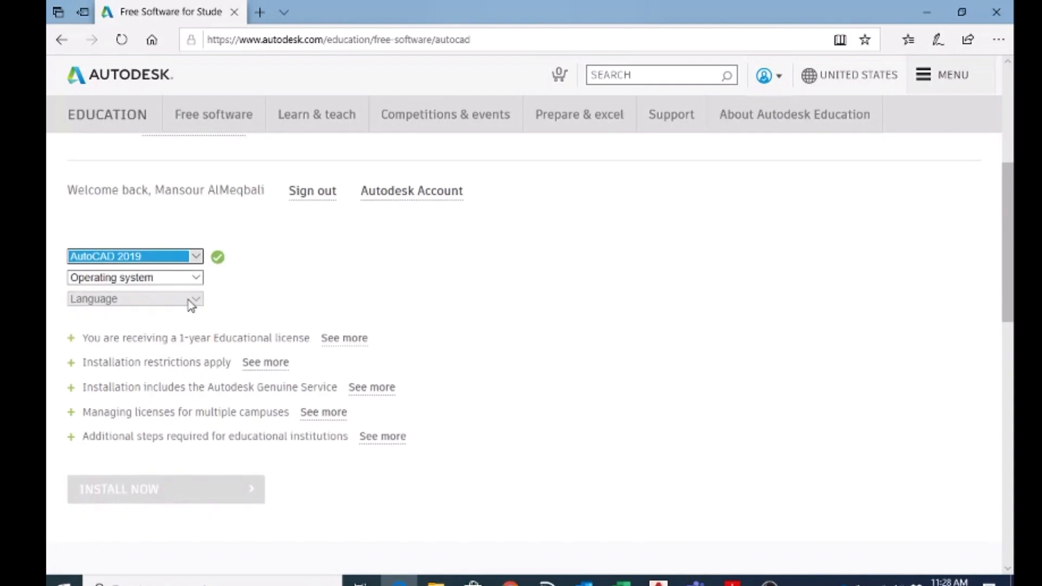
pyautogui.click(135, 277)
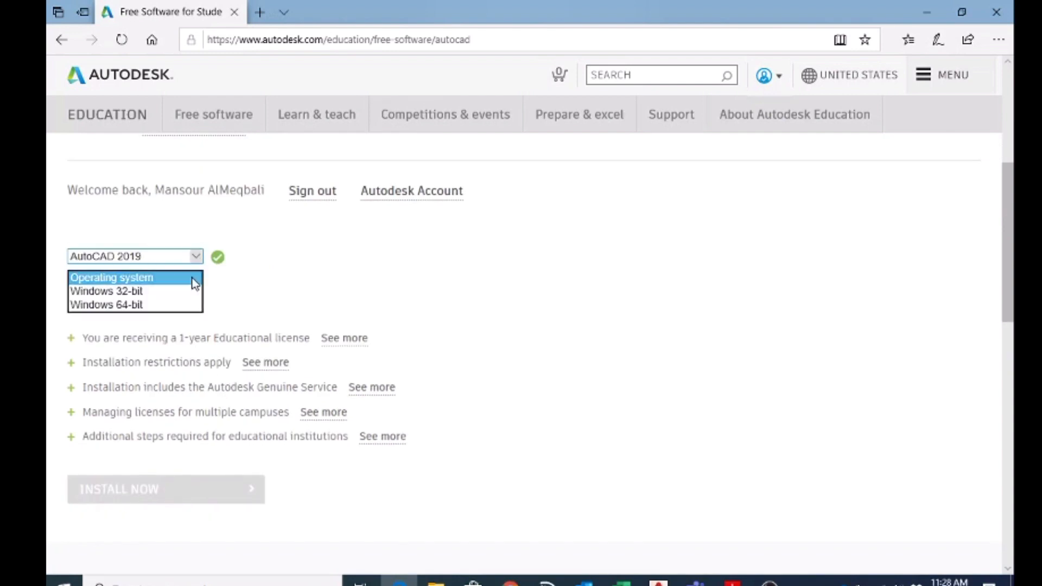
pyautogui.click(135, 278)
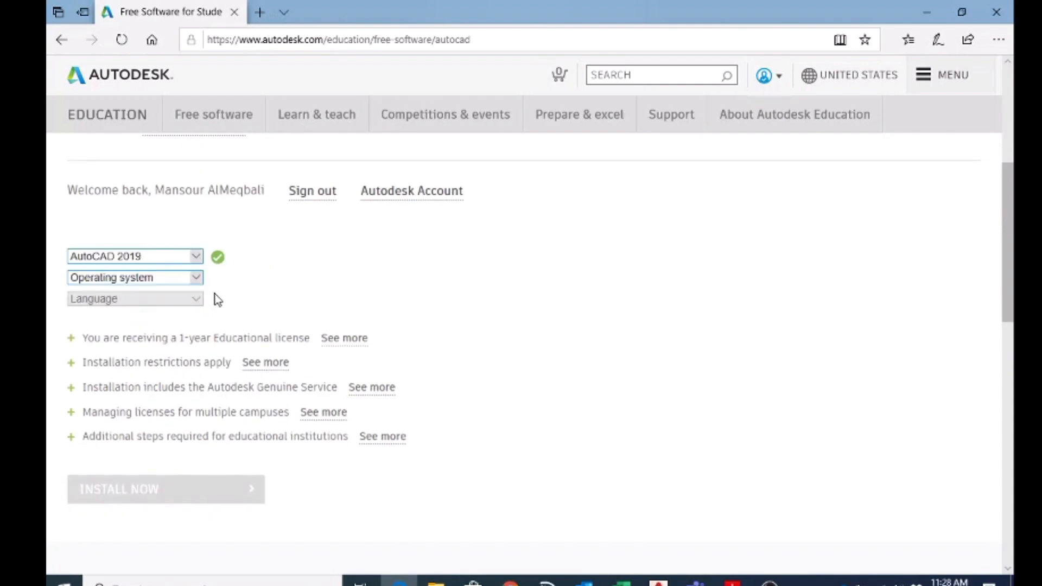
pyautogui.moveTo(213, 306)
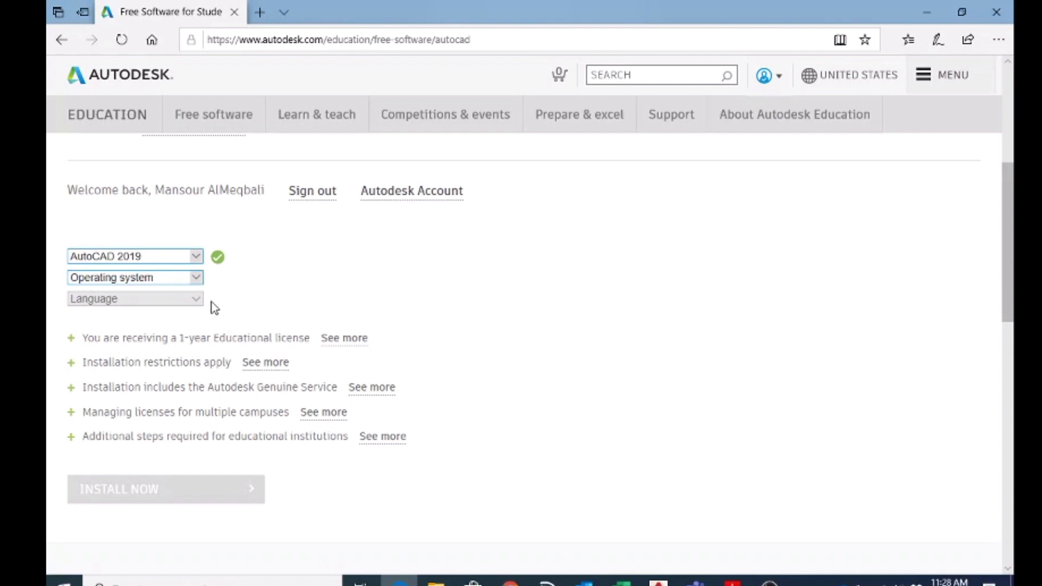
pyautogui.click(135, 277)
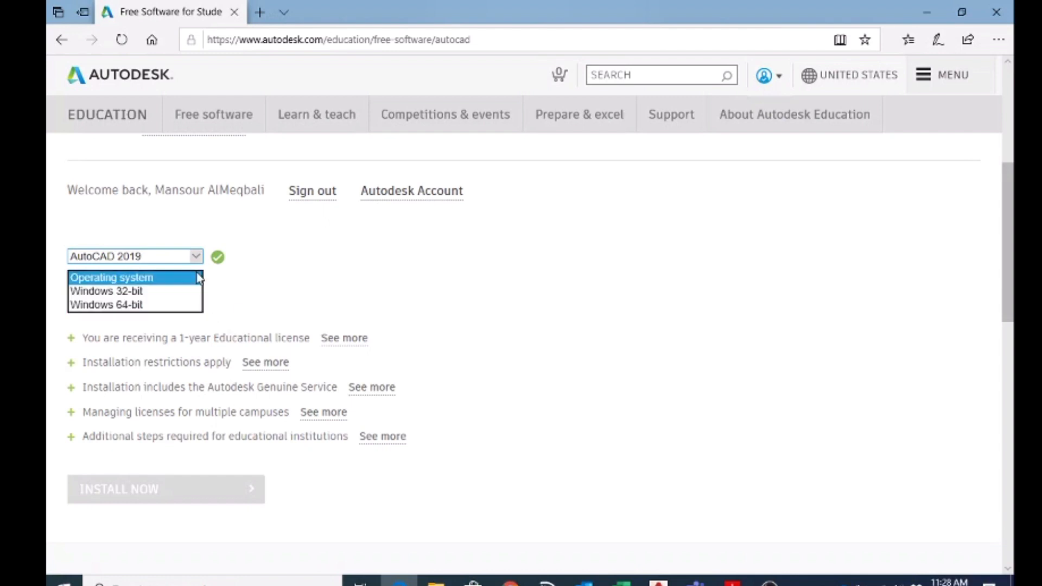
pyautogui.moveTo(113, 292)
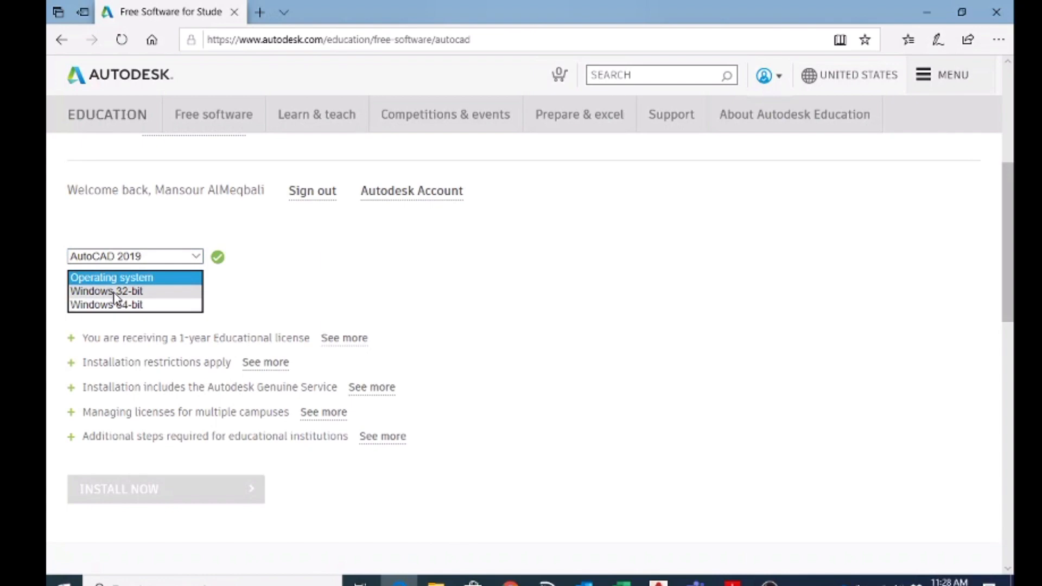
pyautogui.moveTo(390, 323)
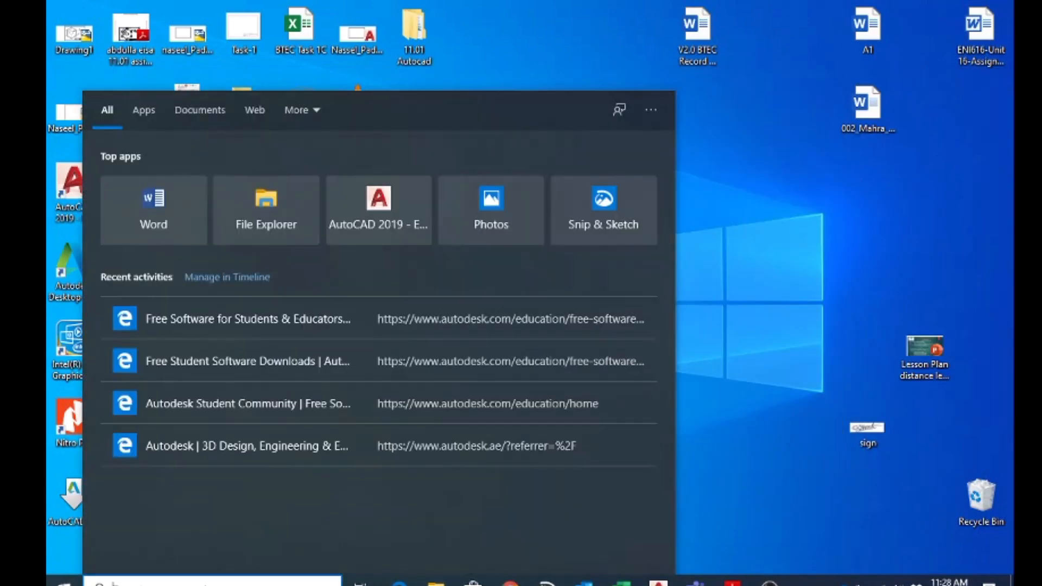
# Step: Search 'this' in Start and open This PC's Properties to check the 64-bit system type
pyautogui.write('thi')
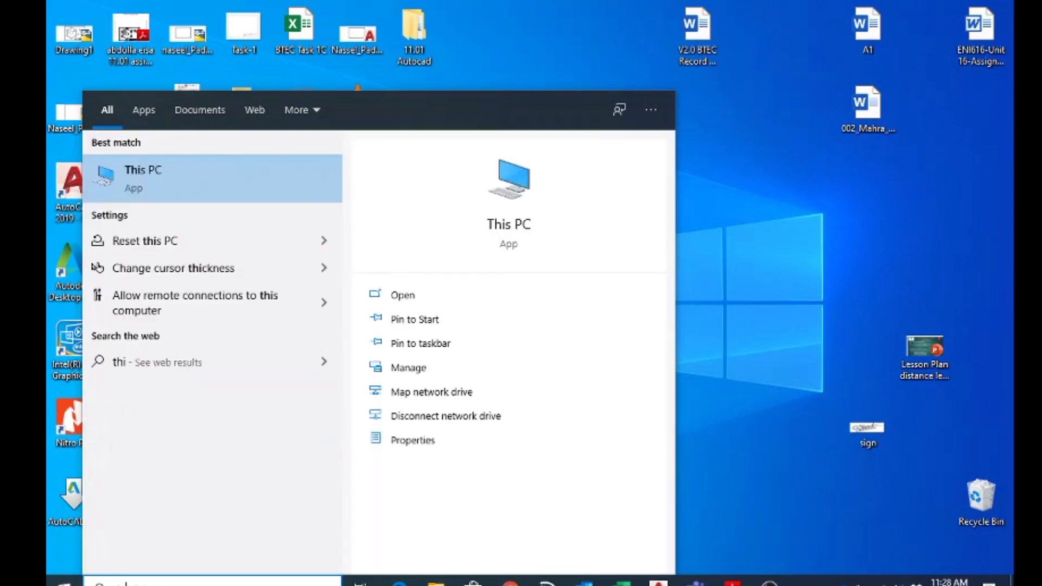
pyautogui.write('s')
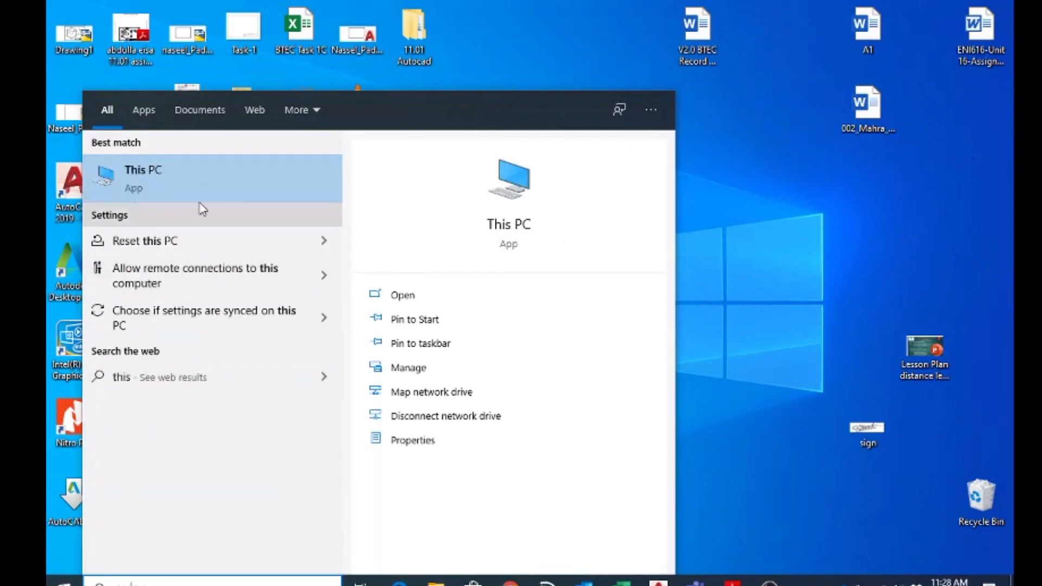
pyautogui.moveTo(178, 193)
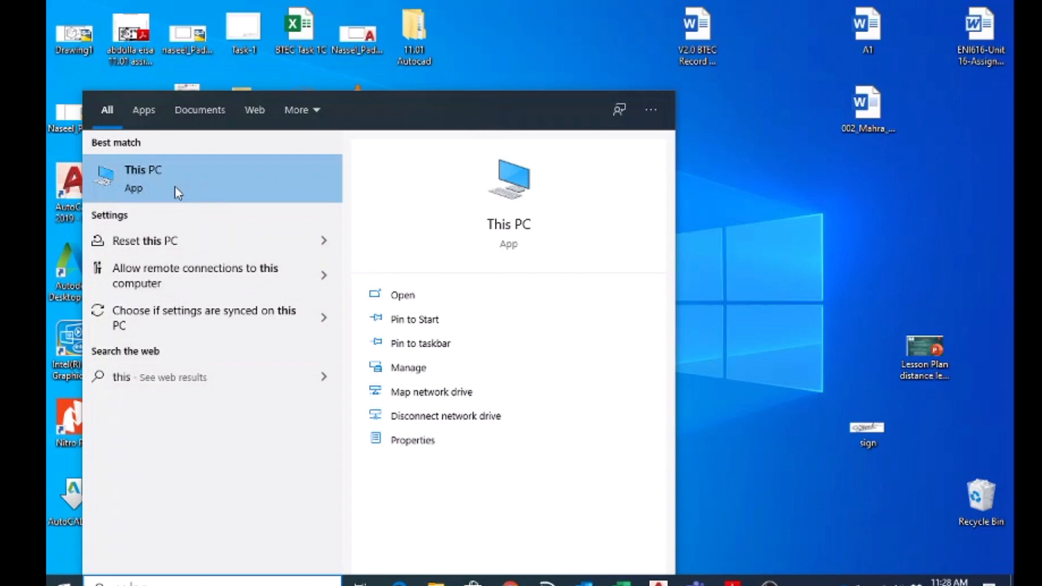
pyautogui.moveTo(197, 192)
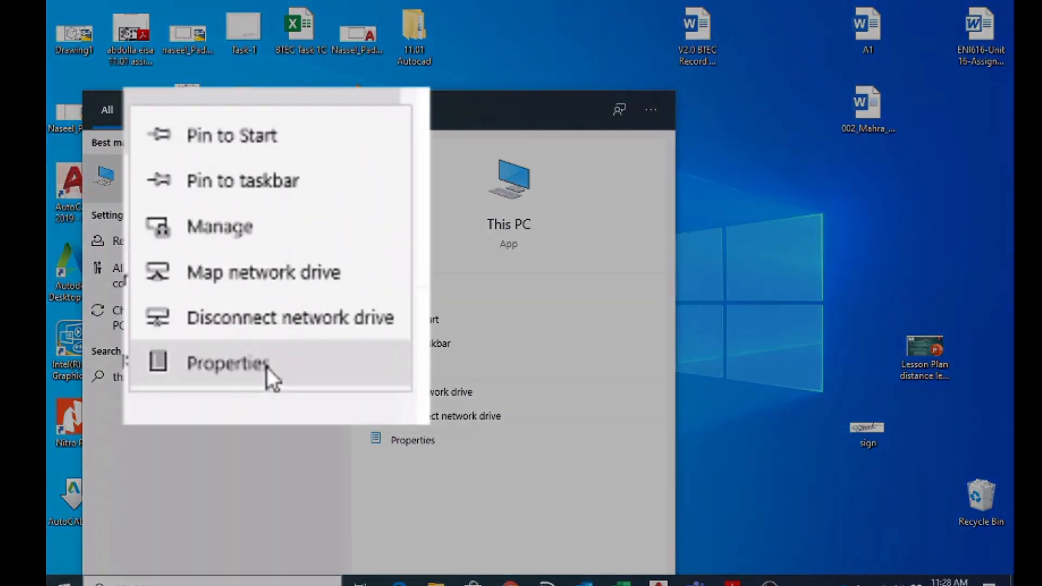
pyautogui.click(227, 364)
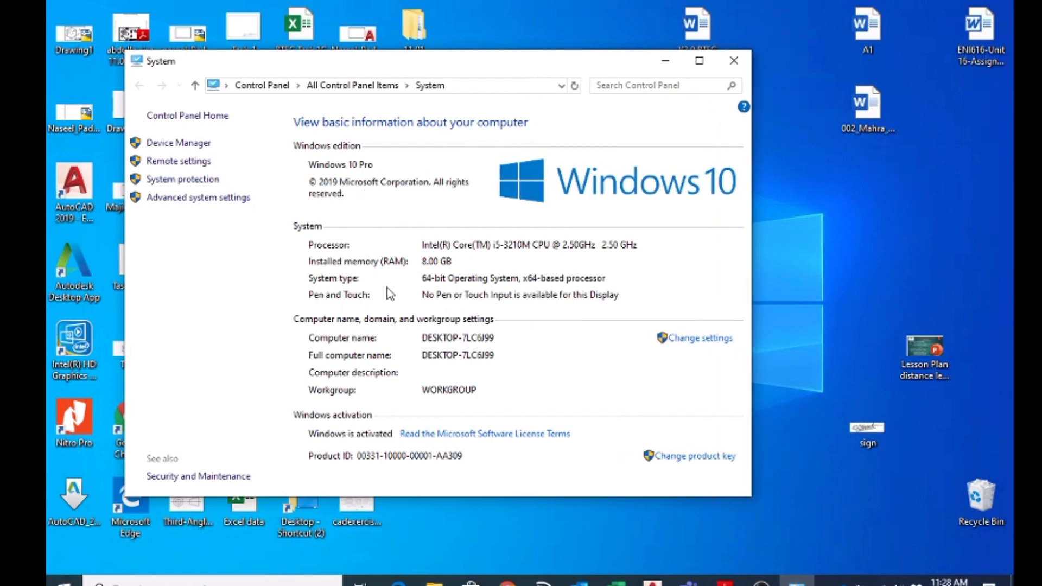
pyautogui.moveTo(423, 289)
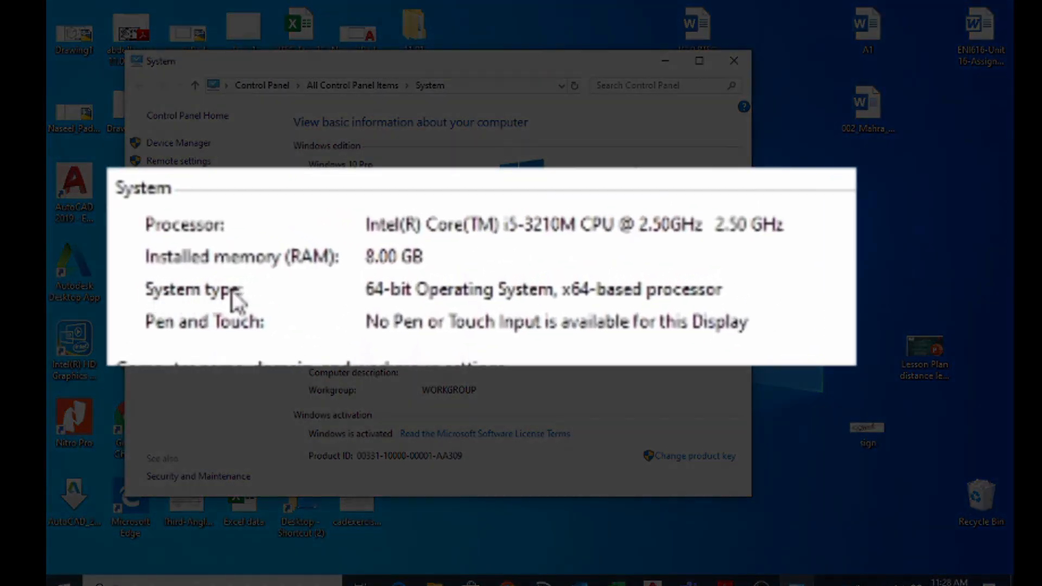
pyautogui.moveTo(432, 305)
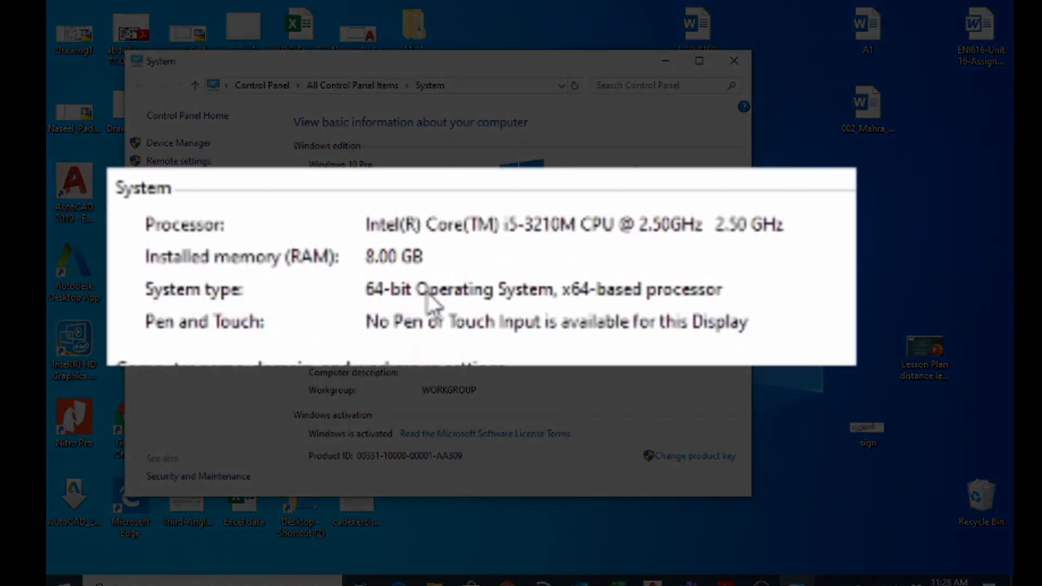
pyautogui.moveTo(571, 313)
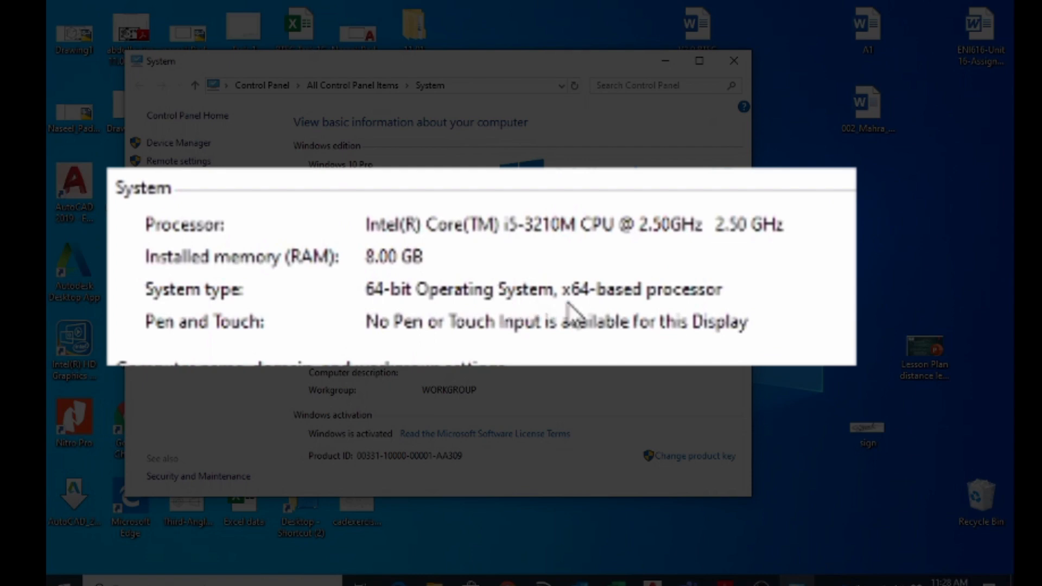
pyautogui.moveTo(379, 309)
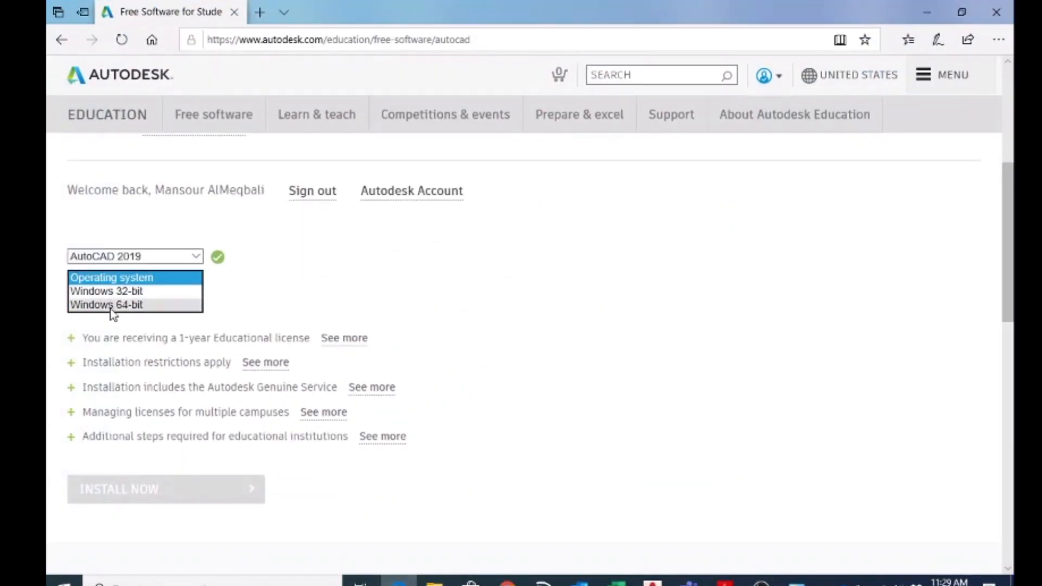
# Step: Choose Windows 64-bit and English, then select the revealed serial number and product key
pyautogui.click(106, 305)
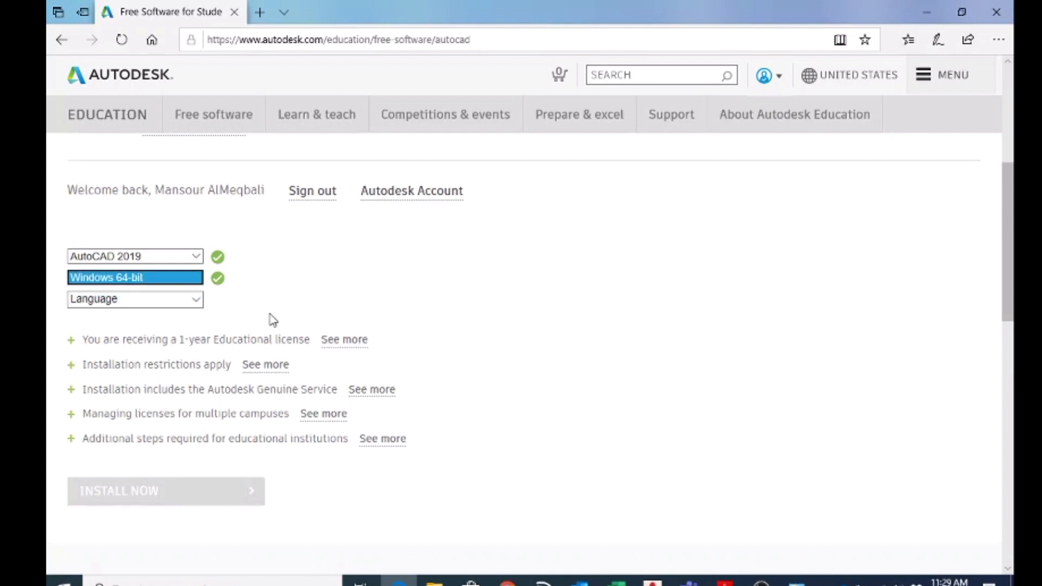
pyautogui.click(135, 299)
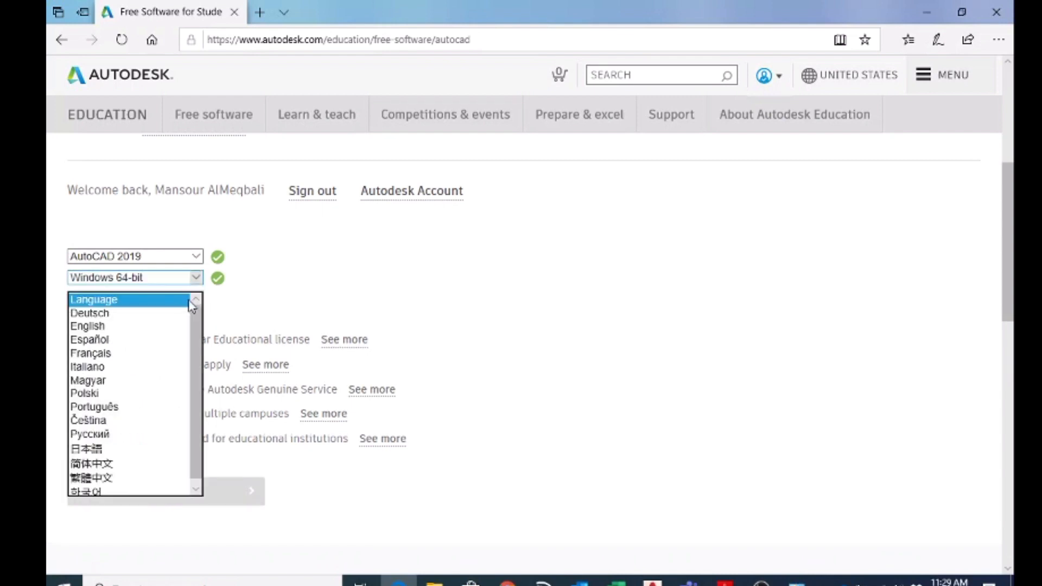
pyautogui.click(87, 325)
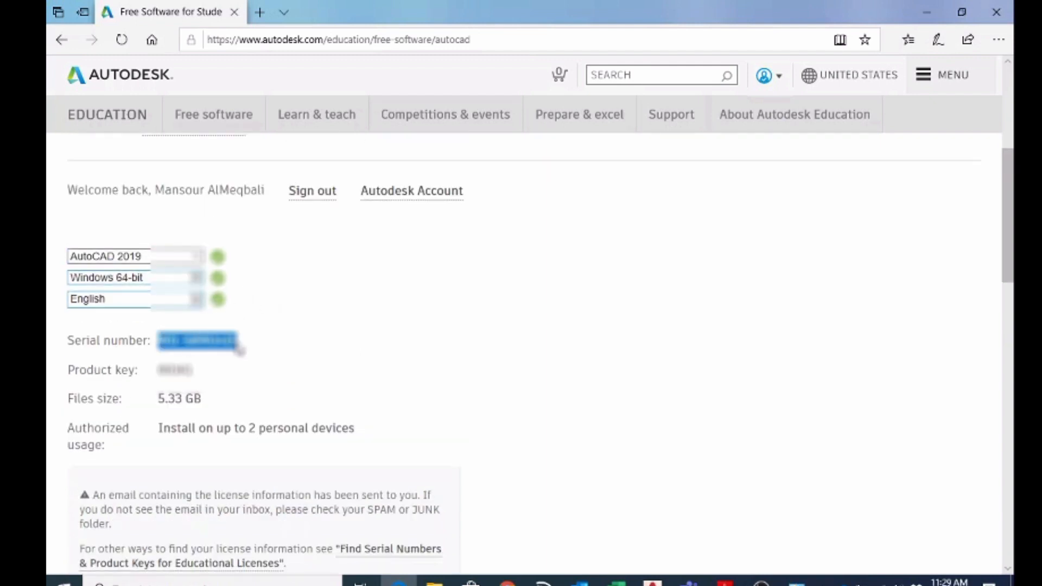
pyautogui.doubleClick(174, 370)
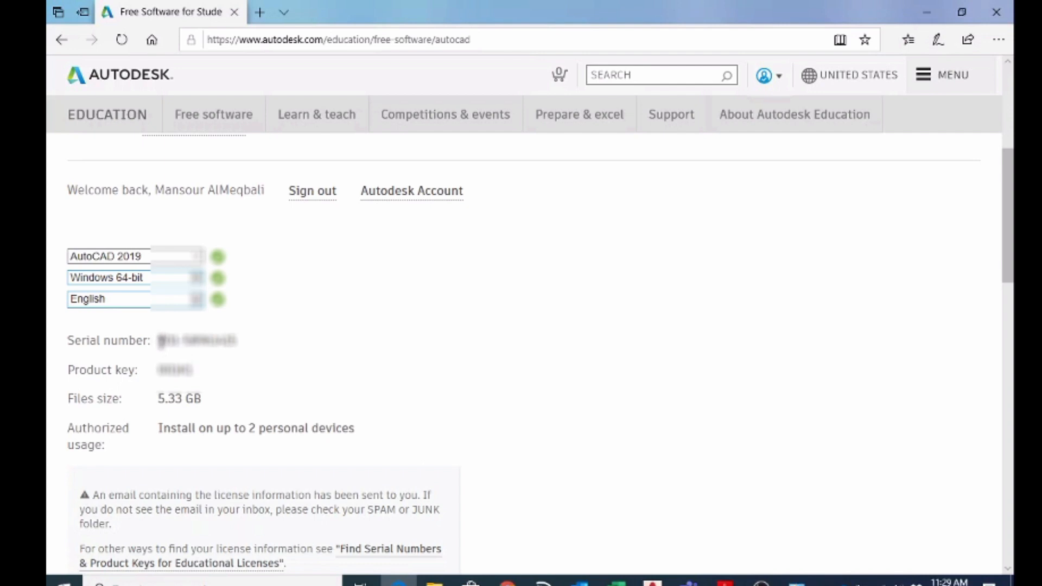
pyautogui.doubleClick(198, 339)
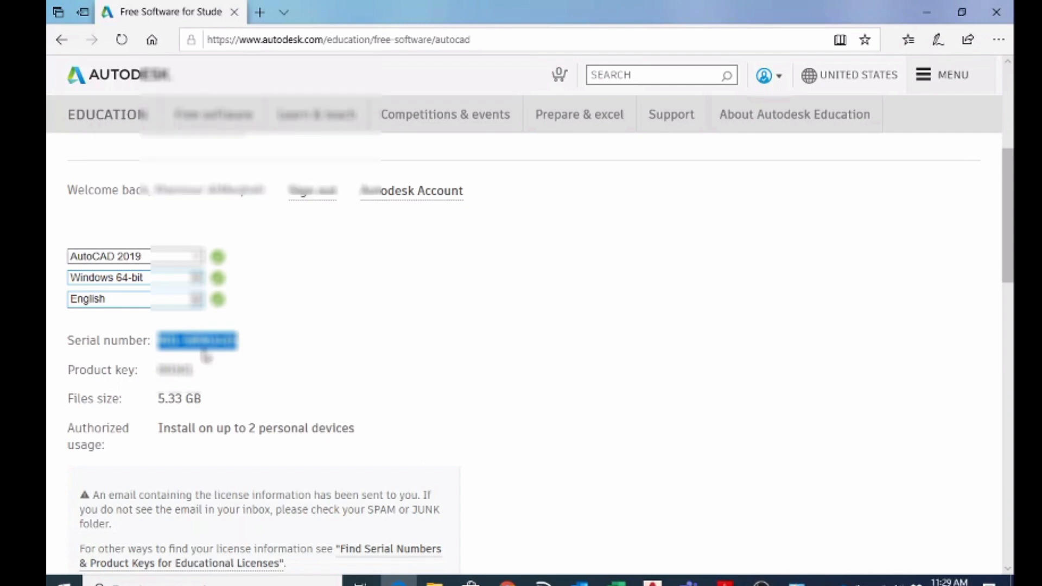
pyautogui.moveTo(281, 412)
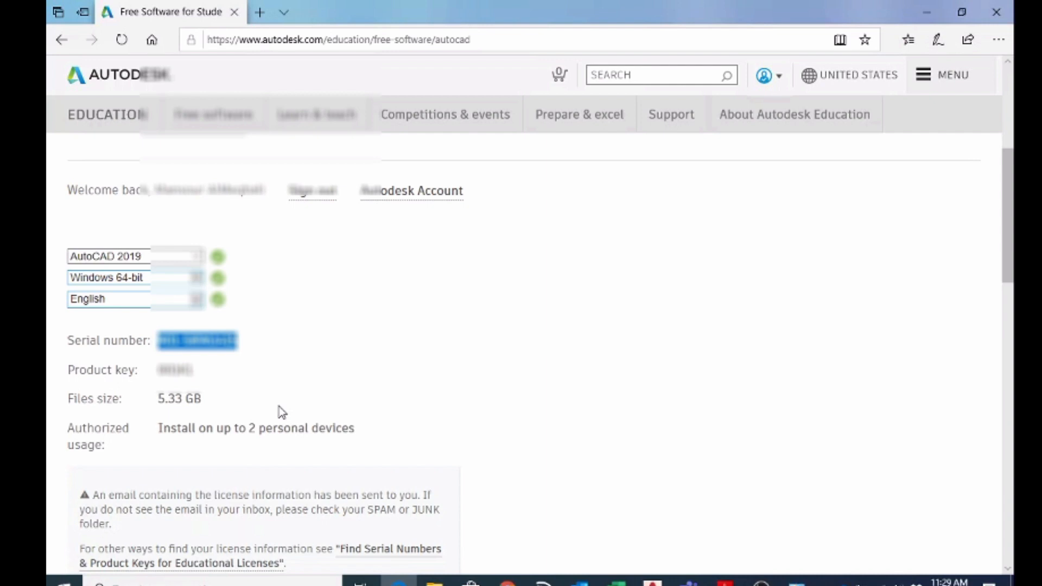
# Step: Choose Download Now for the installer, then dismiss the downloading notice and file save prompt
pyautogui.scroll(-3)
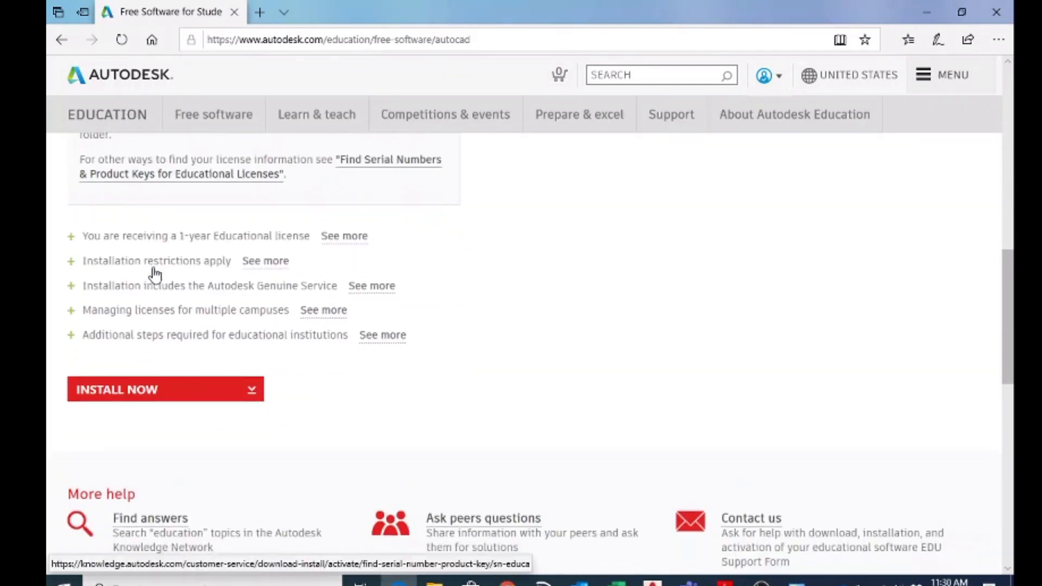
pyautogui.moveTo(252, 399)
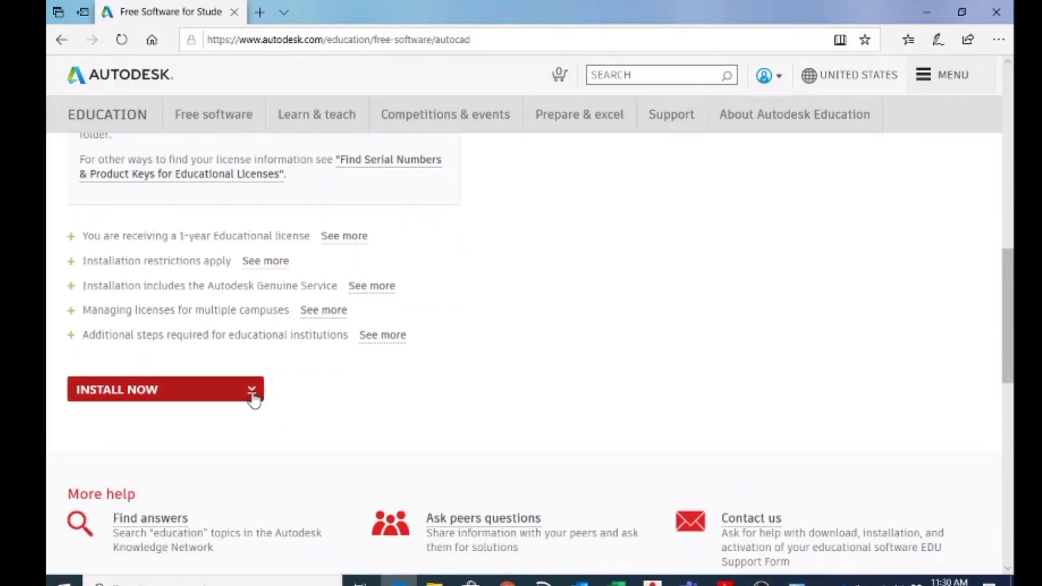
pyautogui.click(251, 389)
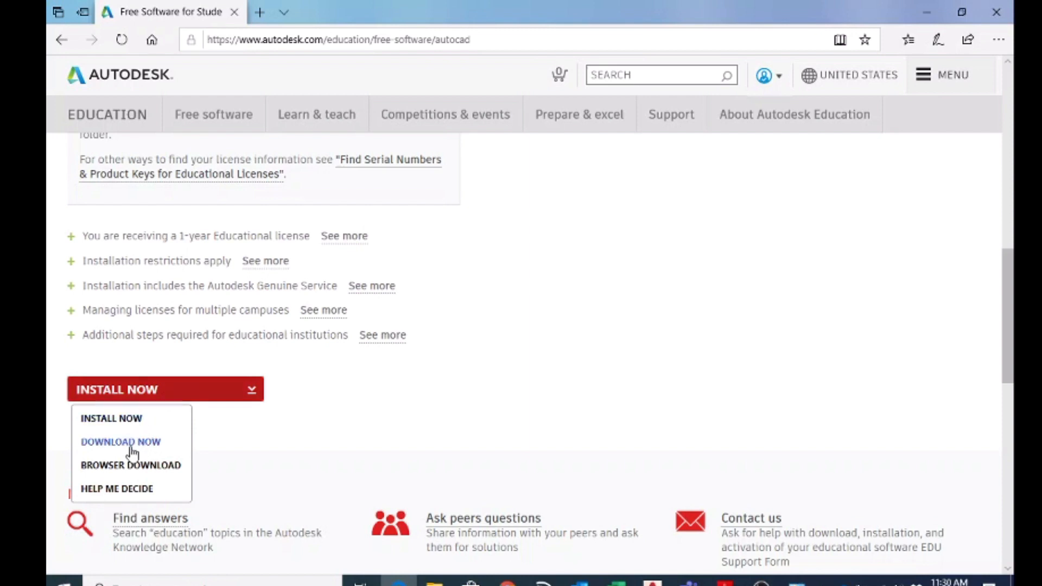
pyautogui.moveTo(110, 449)
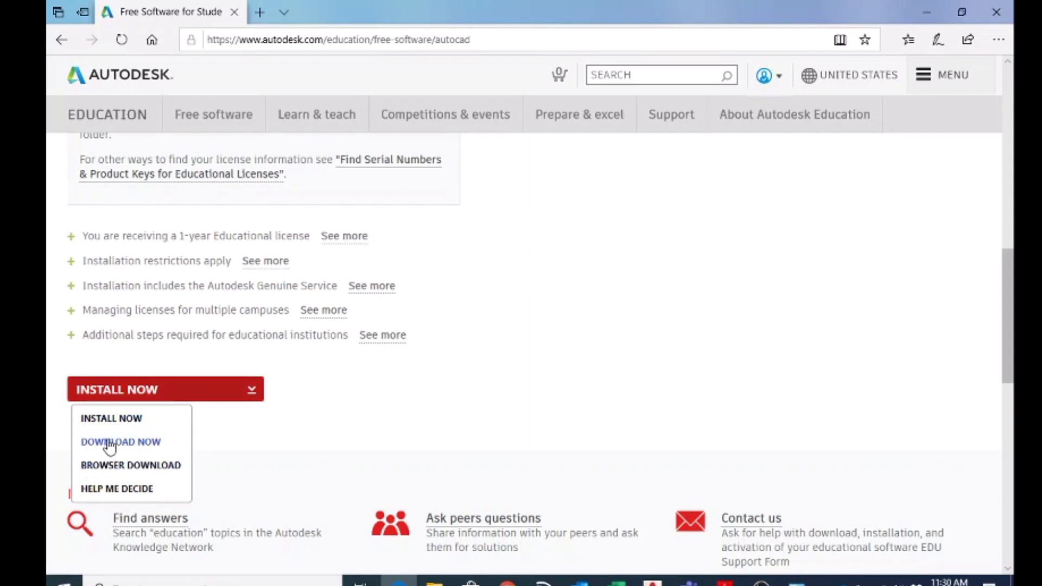
pyautogui.moveTo(126, 452)
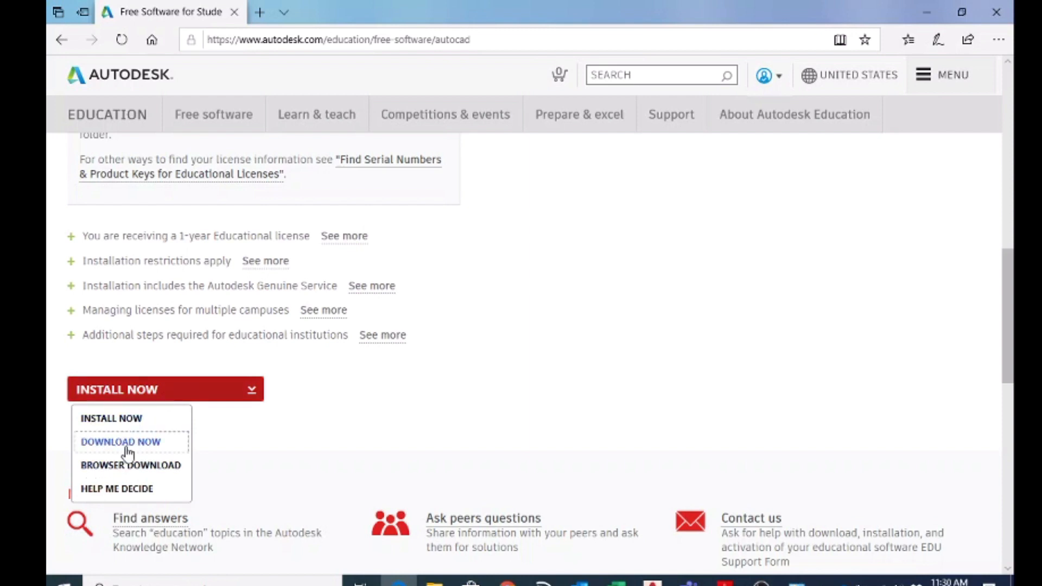
pyautogui.click(120, 441)
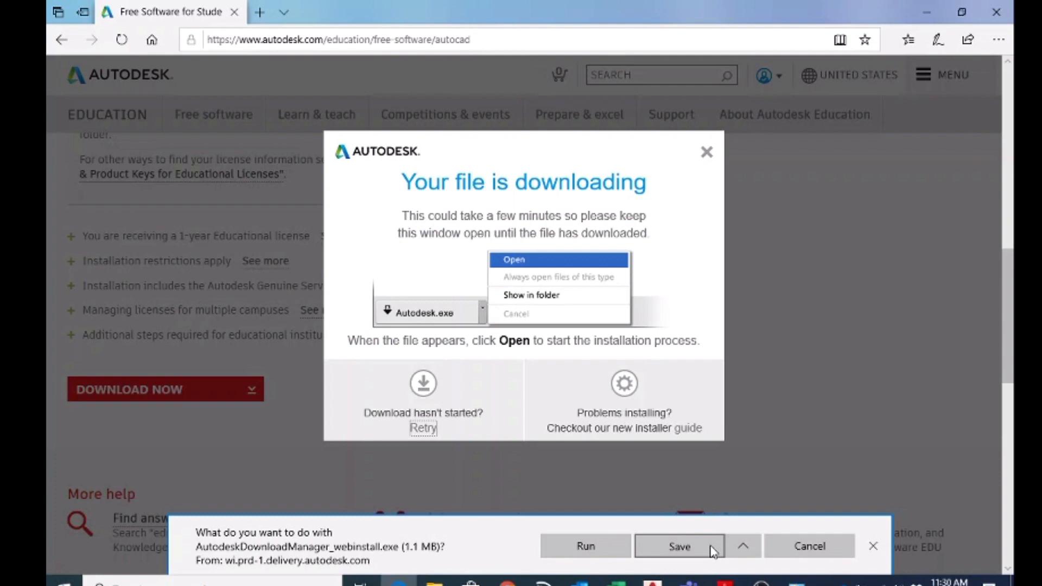
pyautogui.moveTo(716, 164)
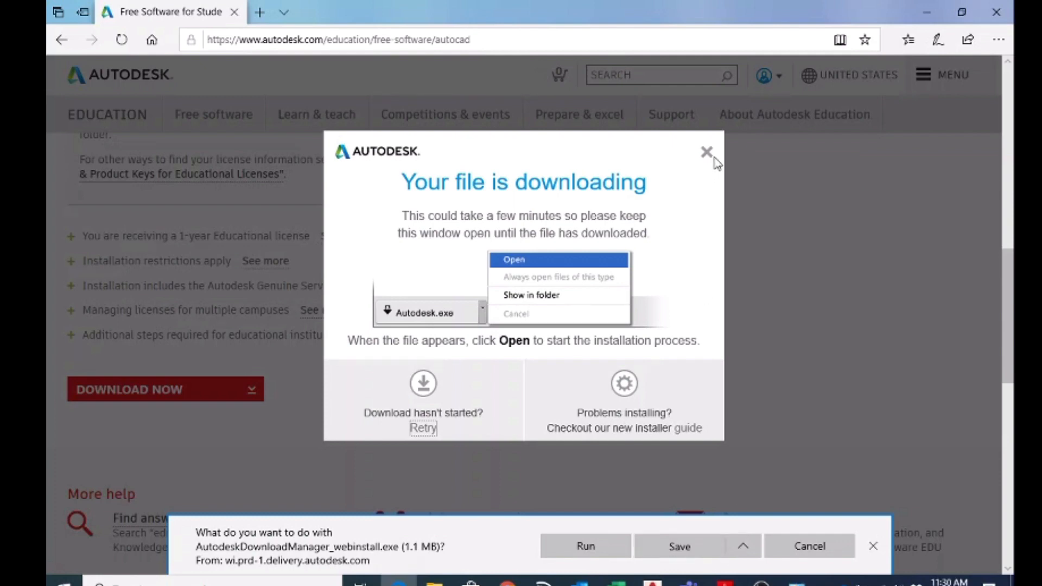
pyautogui.moveTo(708, 158)
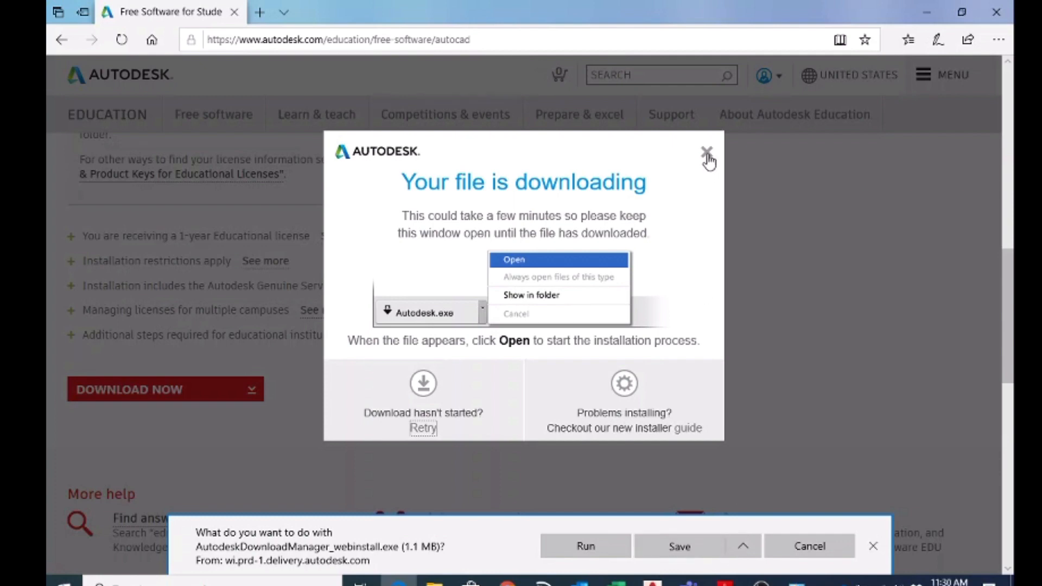
pyautogui.click(708, 152)
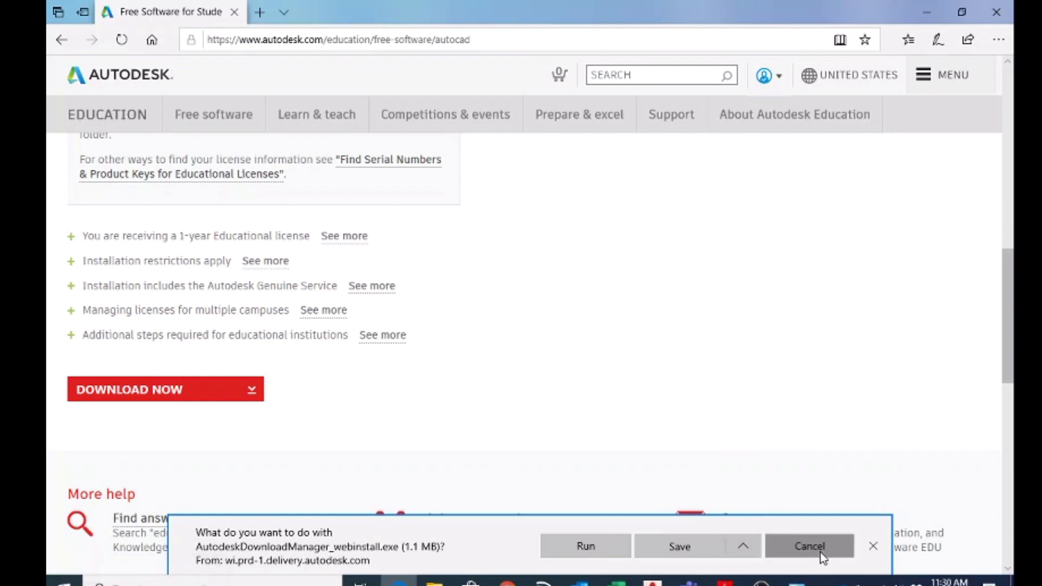
pyautogui.click(808, 545)
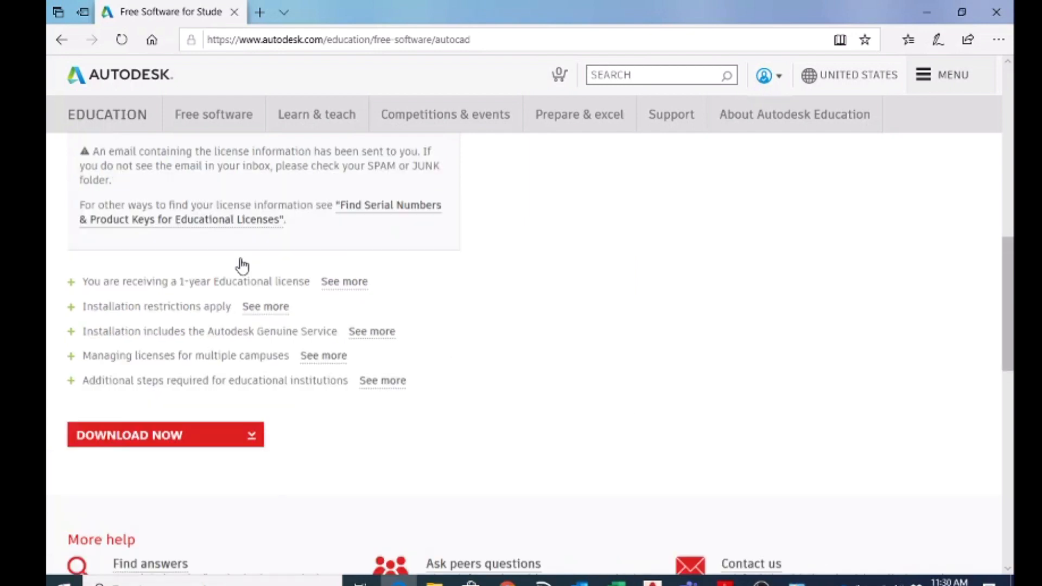
pyautogui.scroll(3)
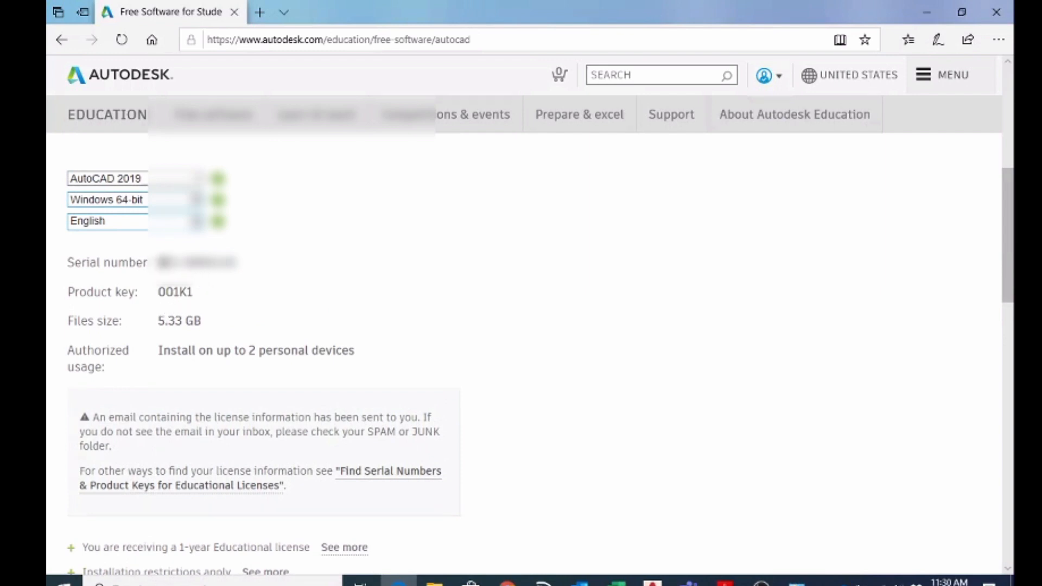
pyautogui.doubleClick(174, 292)
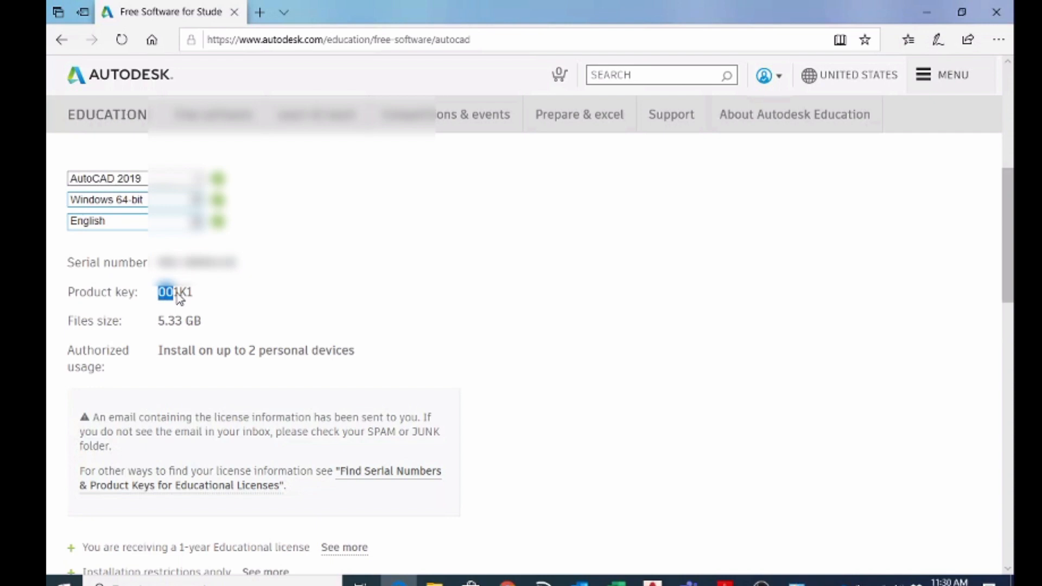
pyautogui.doubleClick(174, 291)
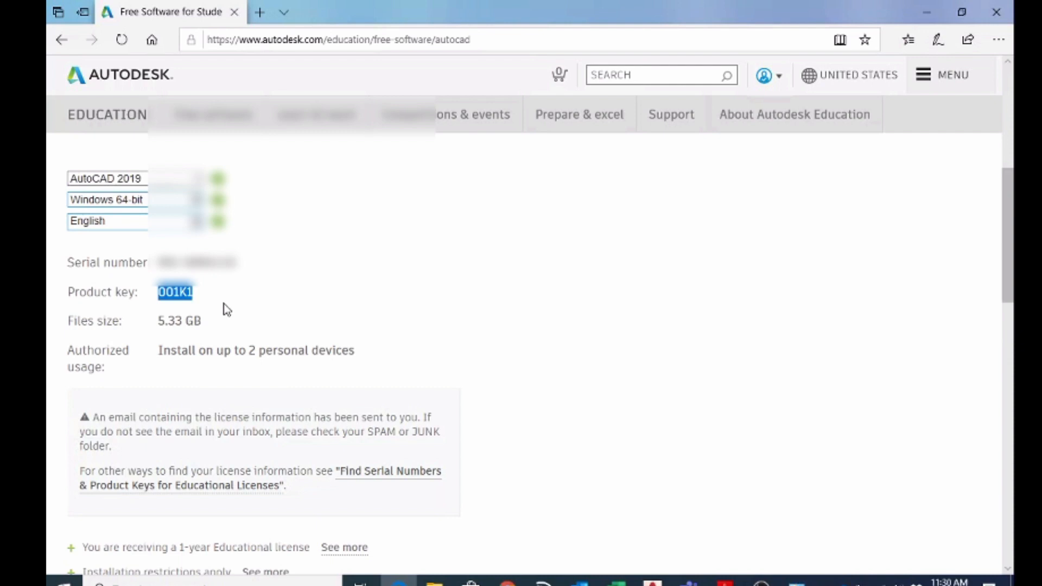
pyautogui.moveTo(264, 287)
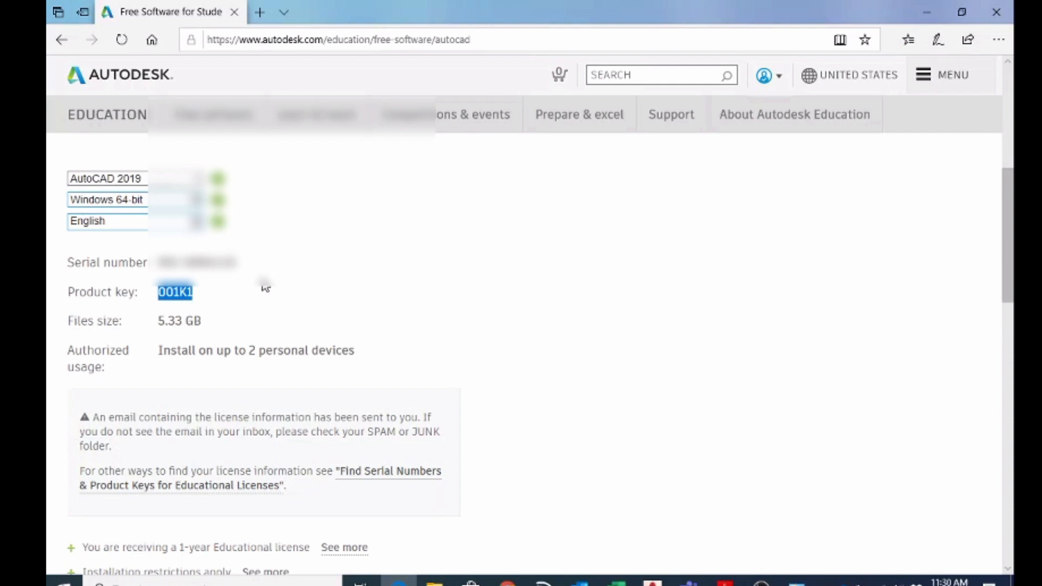
pyautogui.moveTo(167, 321)
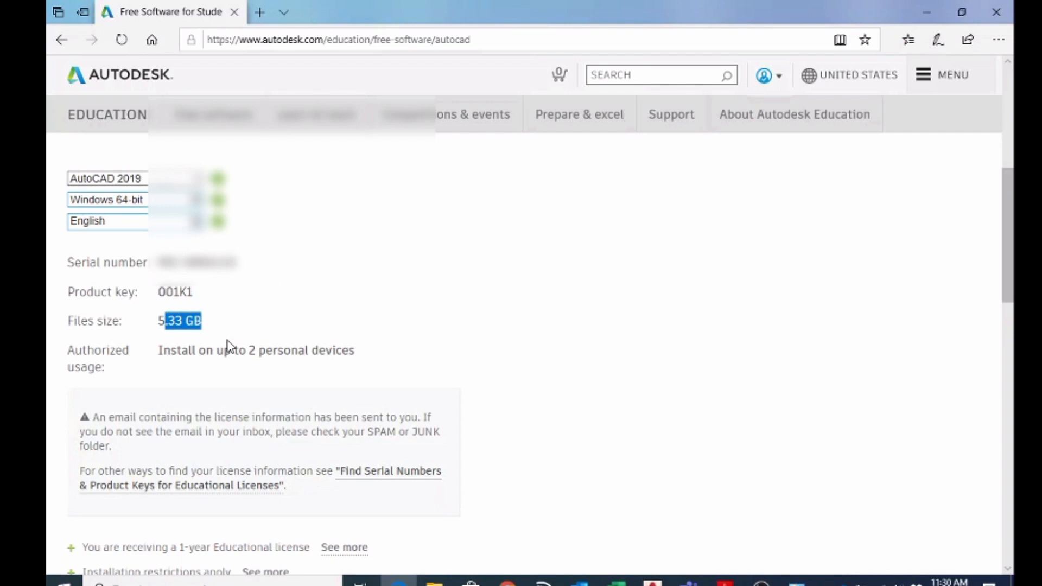
pyautogui.moveTo(305, 314)
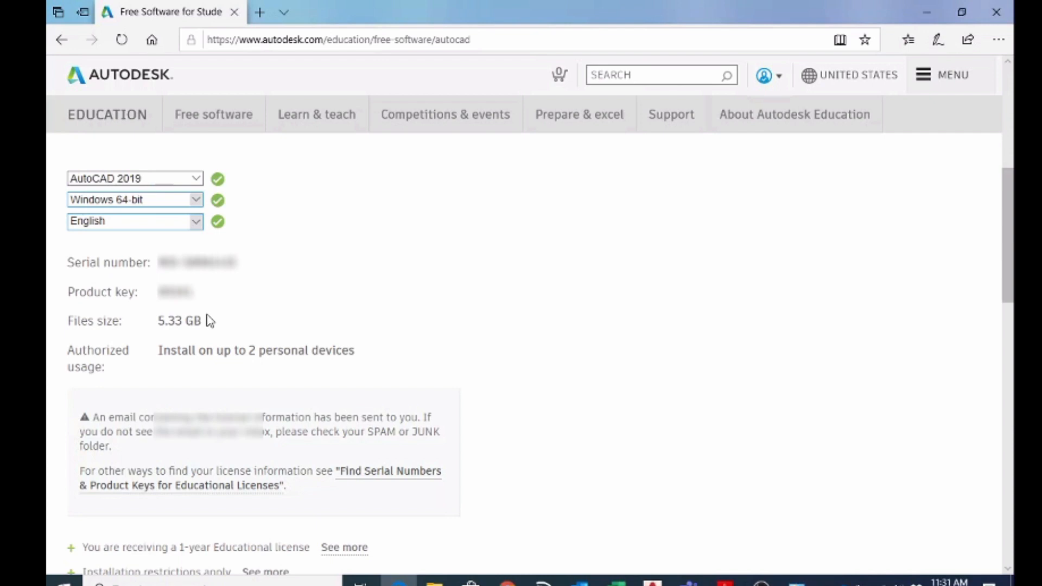
pyautogui.scroll(3)
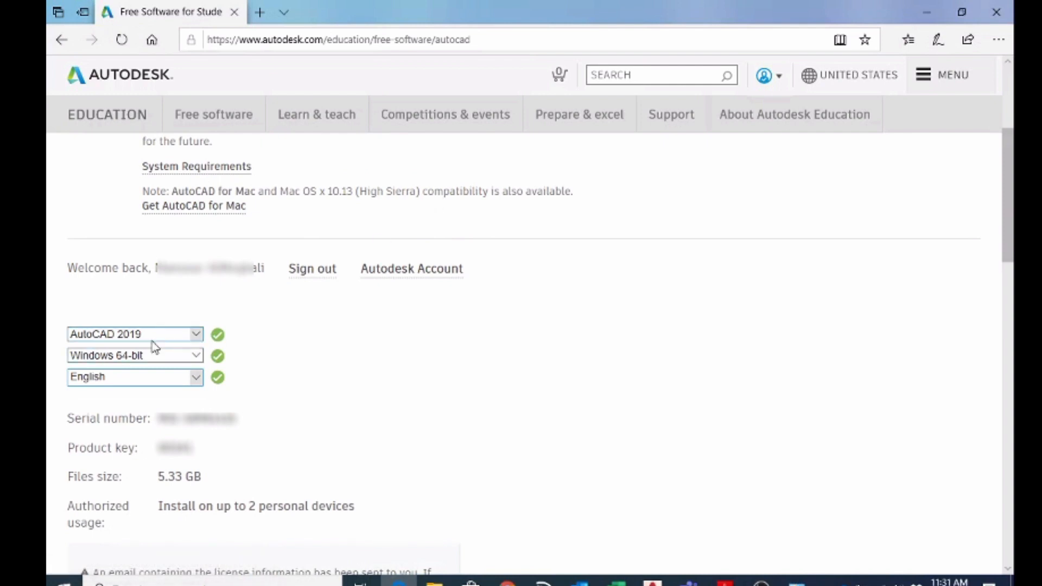
# Step: Keep Windows 64-bit as the operating system and open the 'Get AutoCAD for Mac' page
pyautogui.click(135, 354)
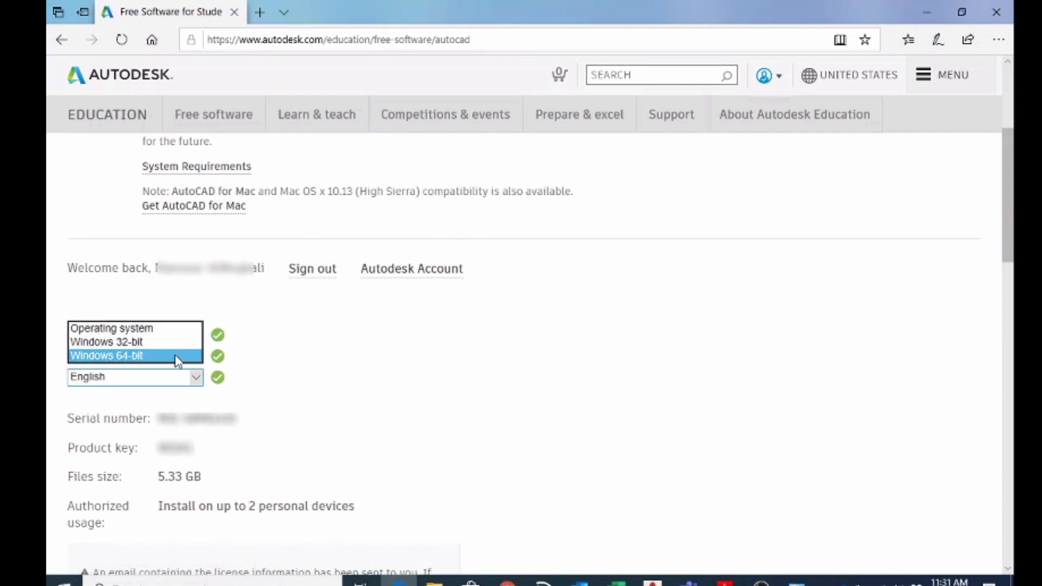
pyautogui.click(105, 356)
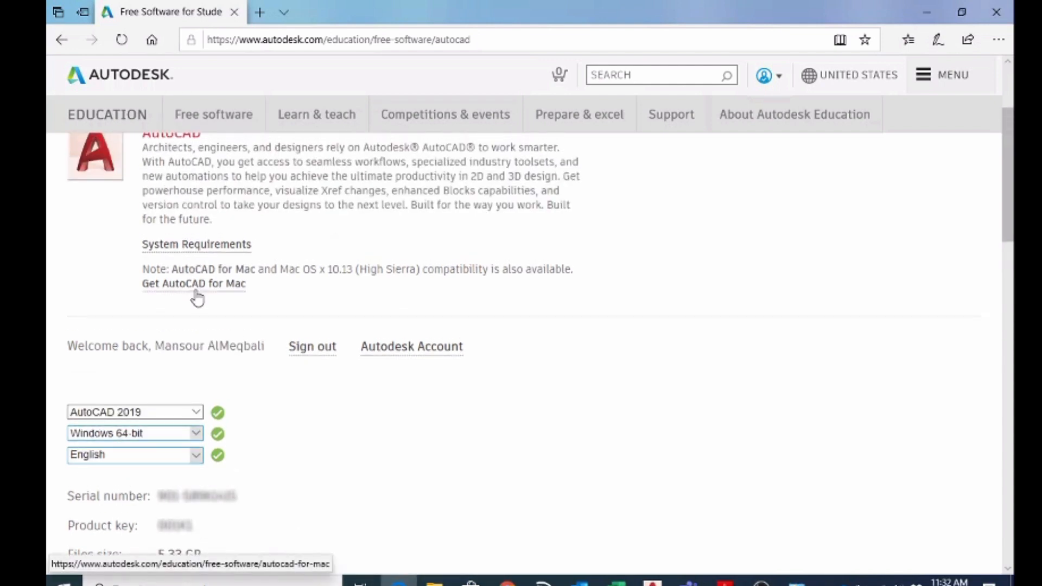
pyautogui.moveTo(224, 291)
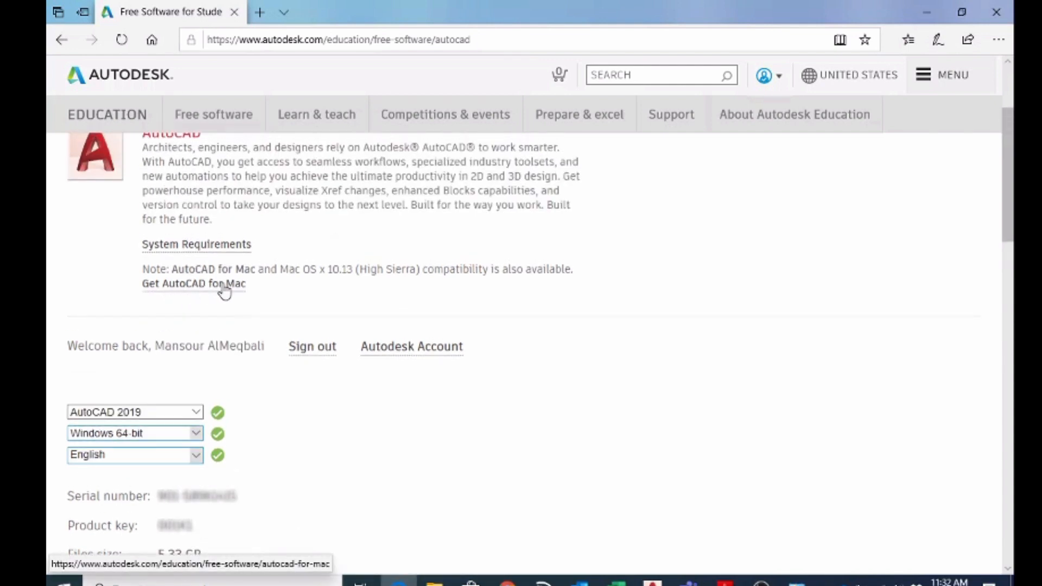
pyautogui.click(193, 284)
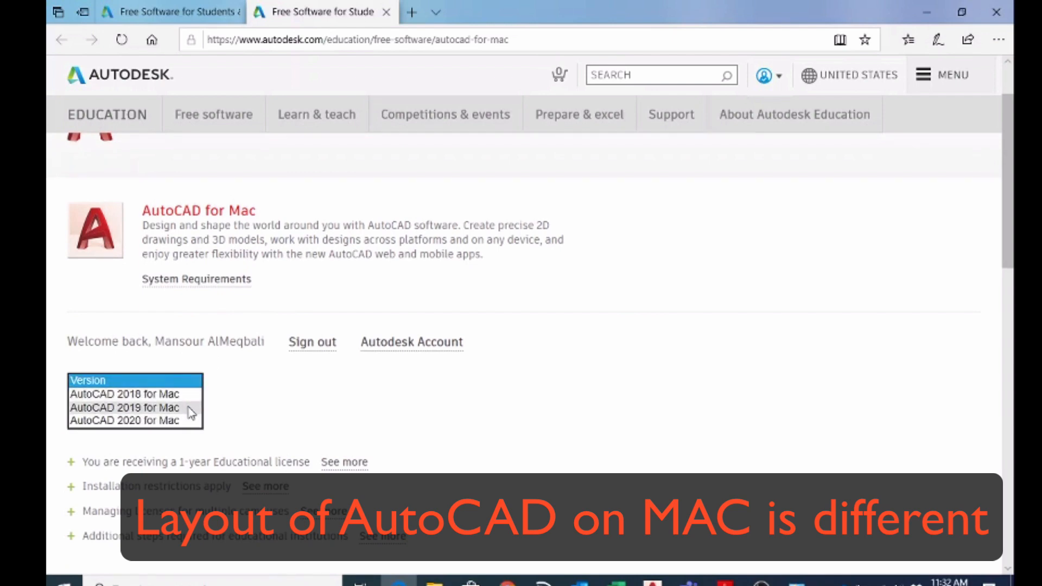
pyautogui.moveTo(176, 426)
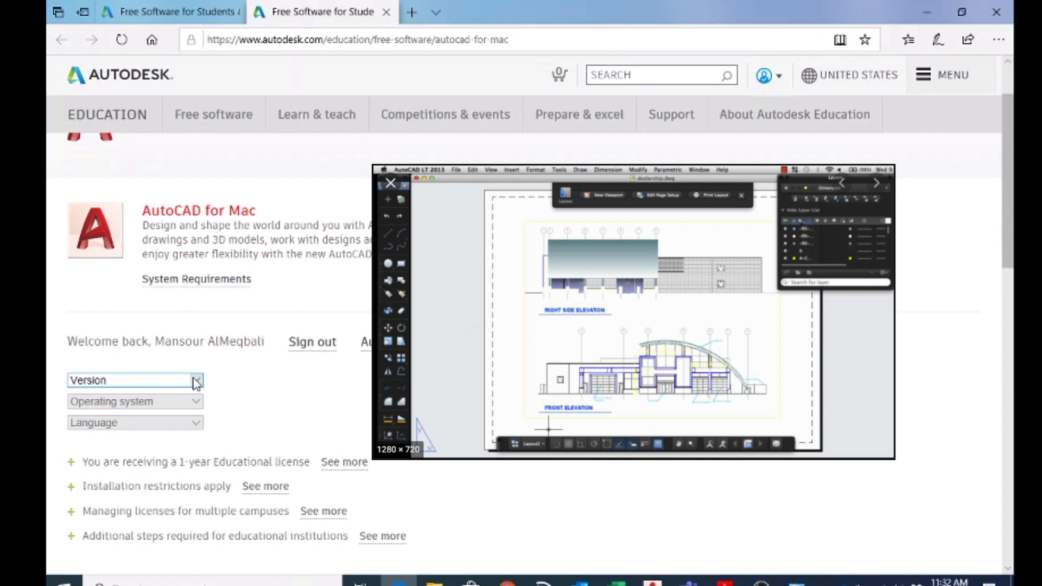
pyautogui.click(195, 380)
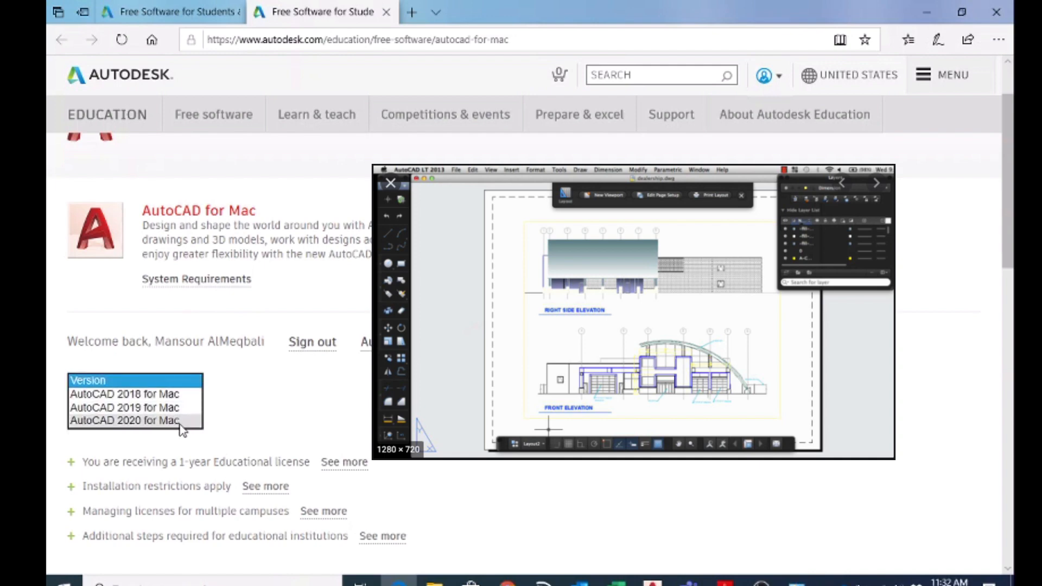
pyautogui.moveTo(224, 430)
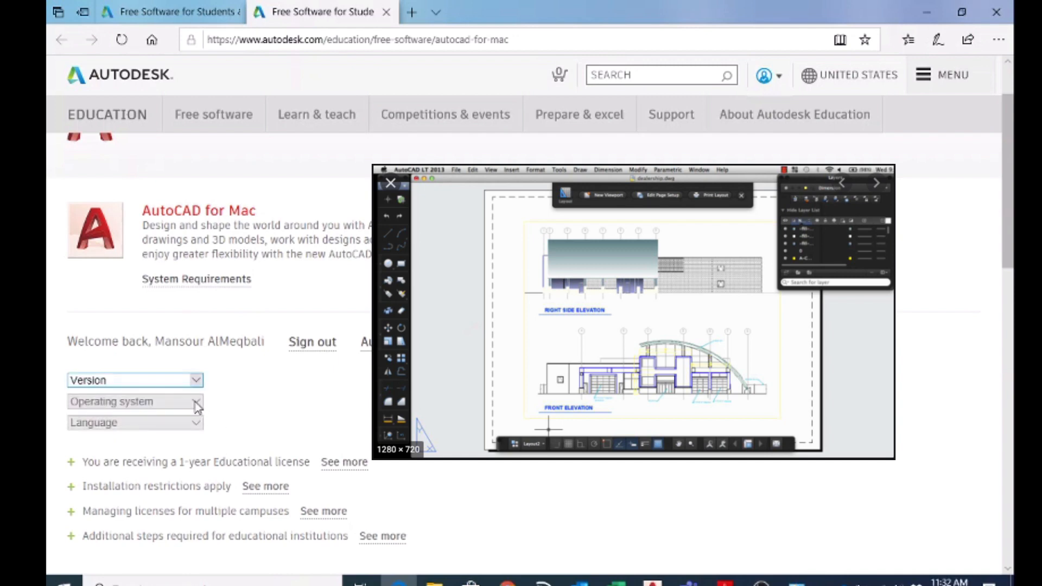
pyautogui.moveTo(166, 370)
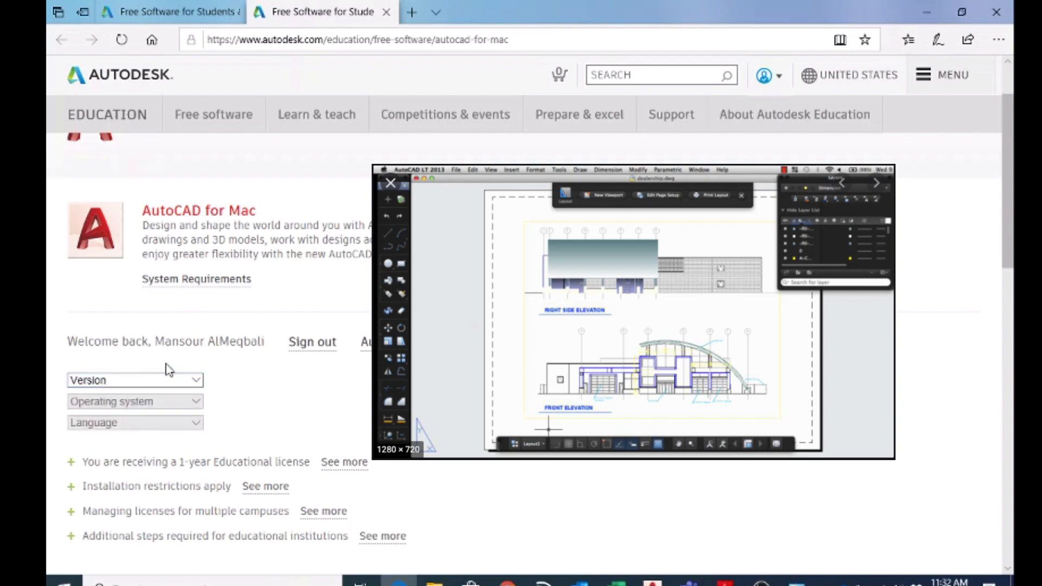